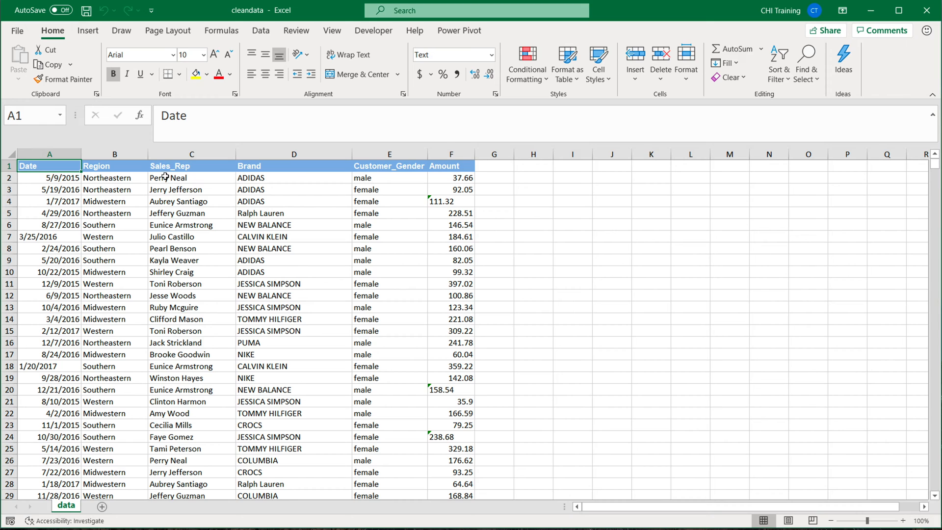
{"action": "mouse_move", "coordinate": [121, 237]}
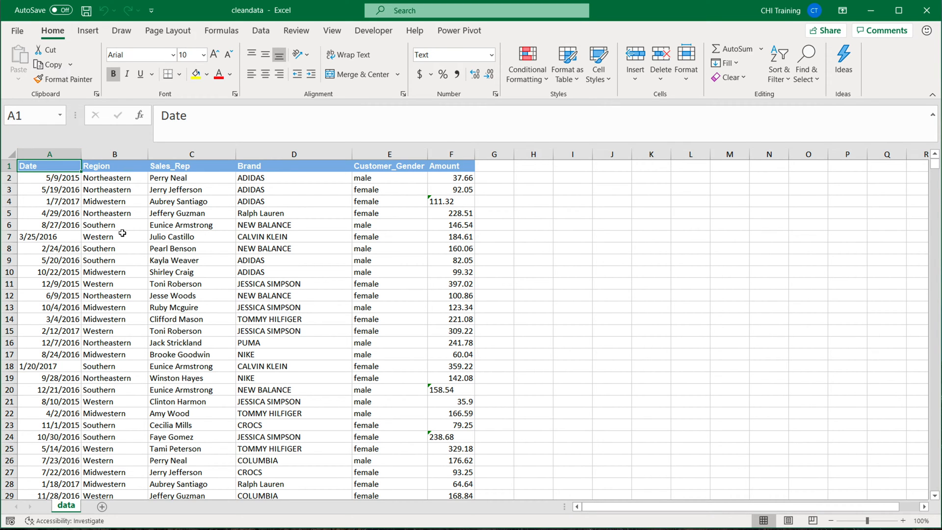
Enable Data > Filter on the sales headers from the Sales_Rep header cell.
{"action": "left_click", "coordinate": [260, 31]}
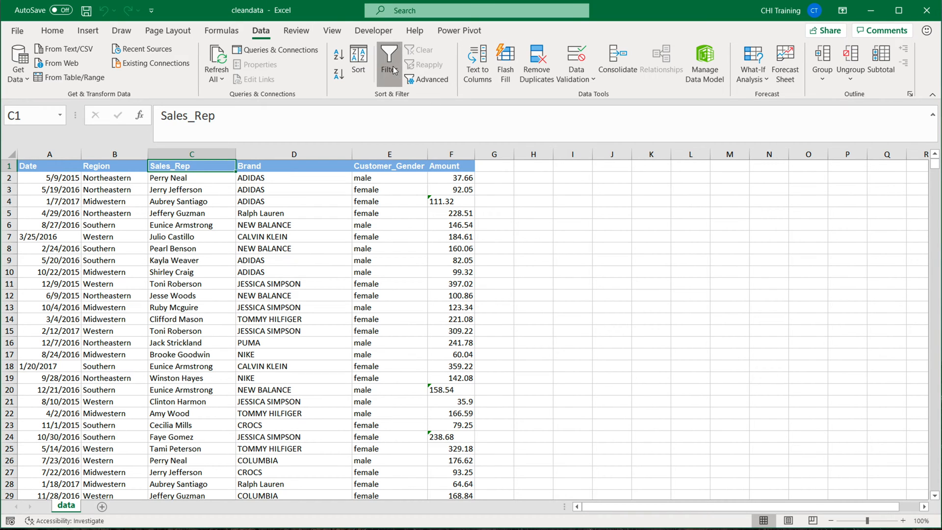
{"action": "left_click", "coordinate": [389, 62]}
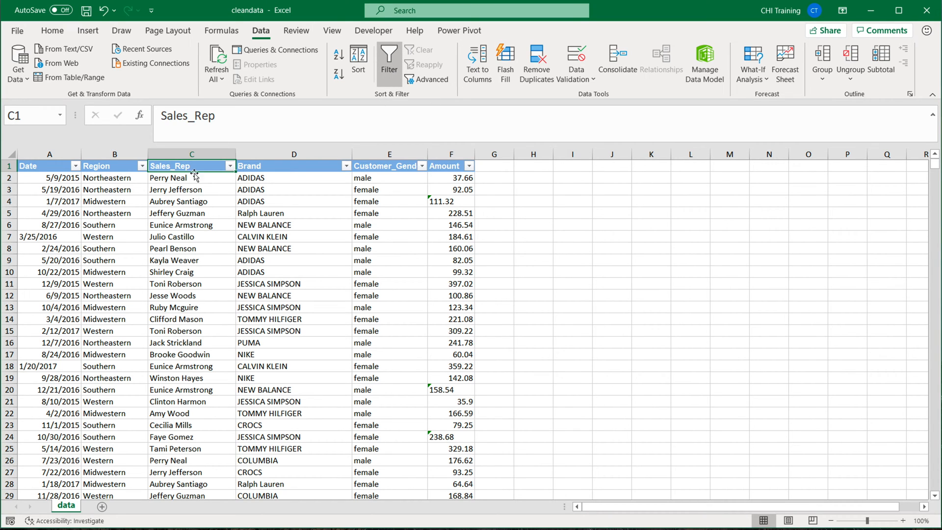
{"action": "mouse_move", "coordinate": [186, 273]}
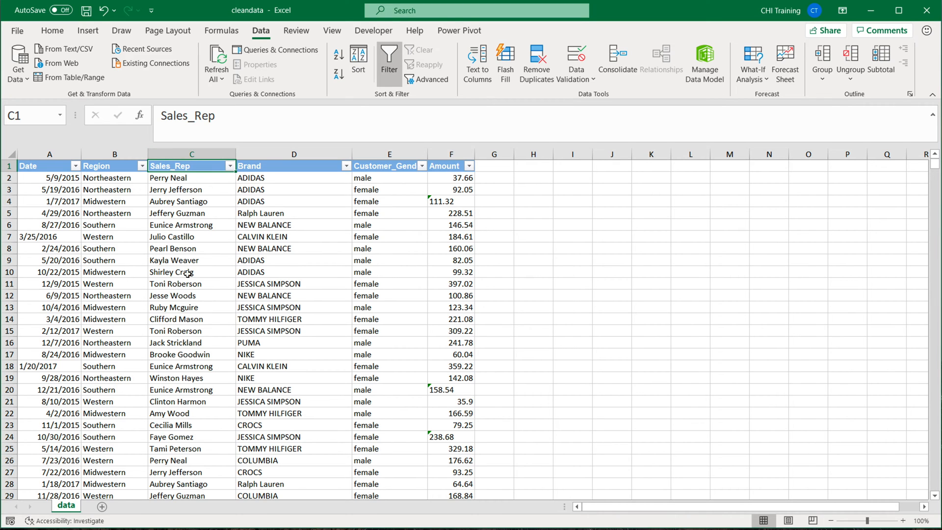
{"action": "scroll", "scroll_direction": "down", "scroll_amount": 3}
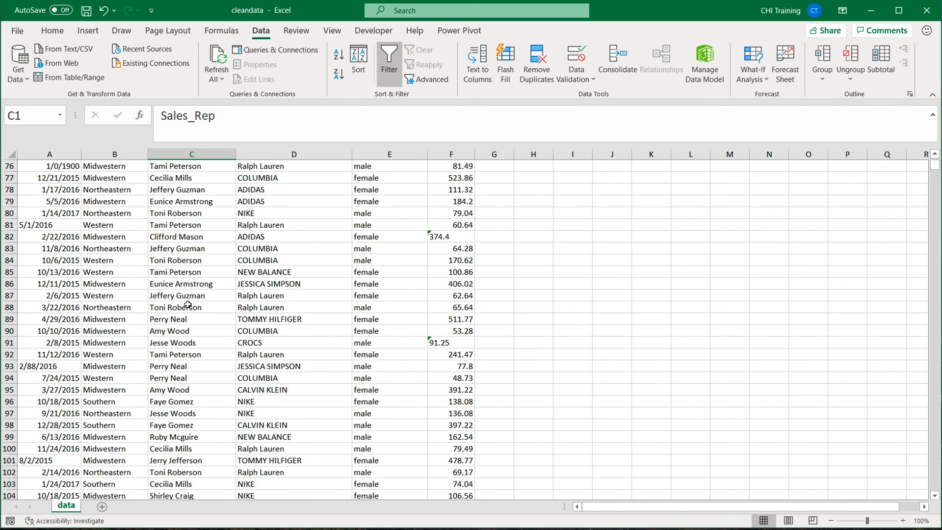
{"action": "left_click", "coordinate": [229, 166]}
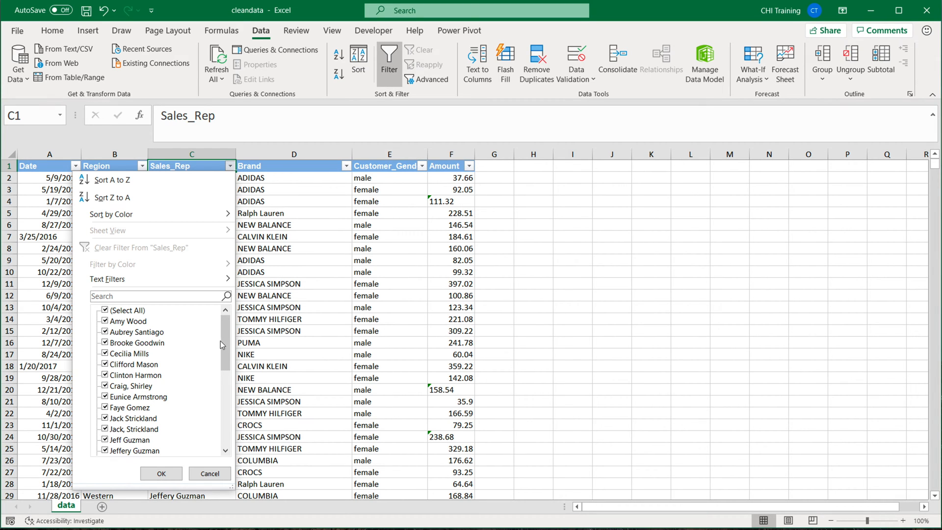
{"action": "scroll", "scroll_direction": "down", "scroll_amount": 3}
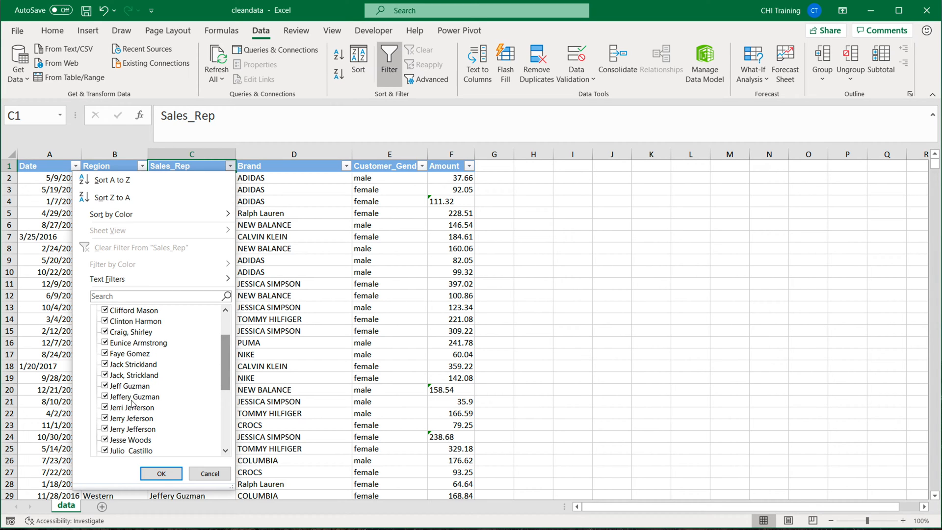
{"action": "mouse_move", "coordinate": [144, 421]}
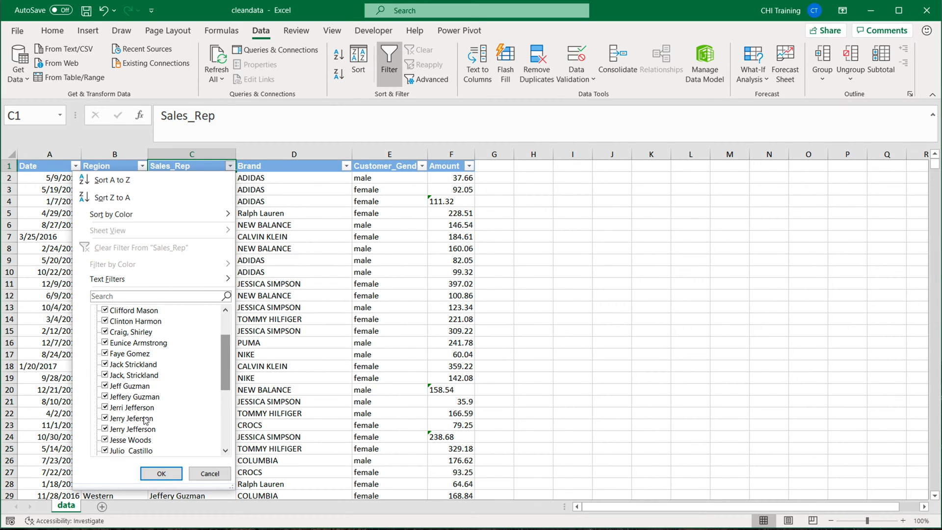
{"action": "mouse_move", "coordinate": [192, 379]}
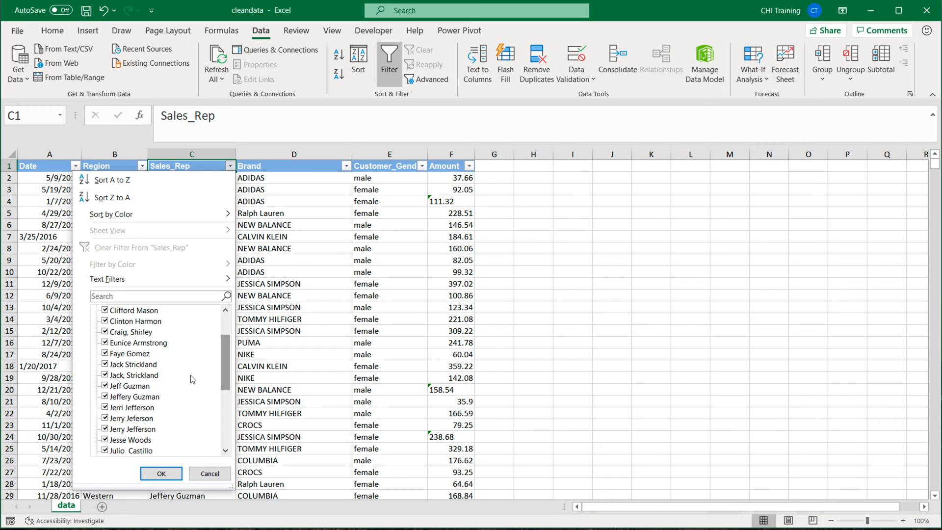
{"action": "scroll", "scroll_direction": "down", "scroll_amount": 3}
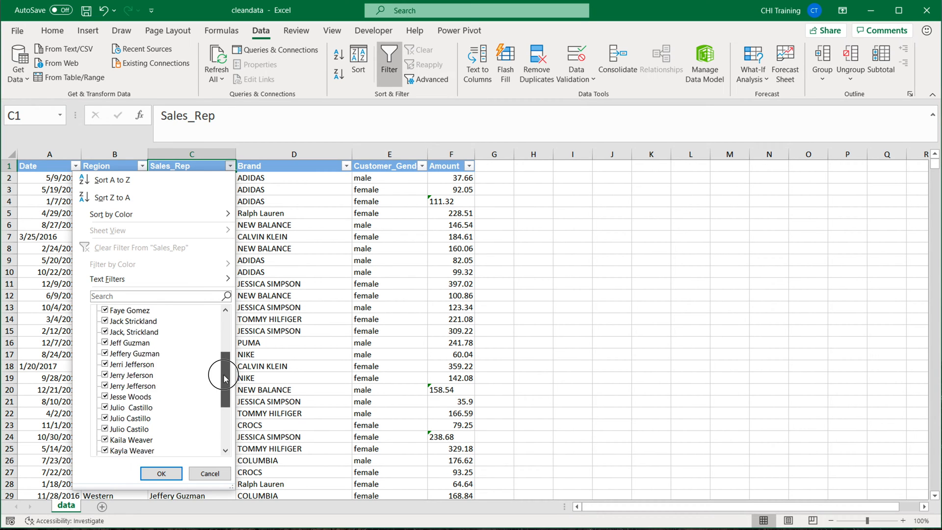
{"action": "scroll", "scroll_direction": "down", "scroll_amount": 3}
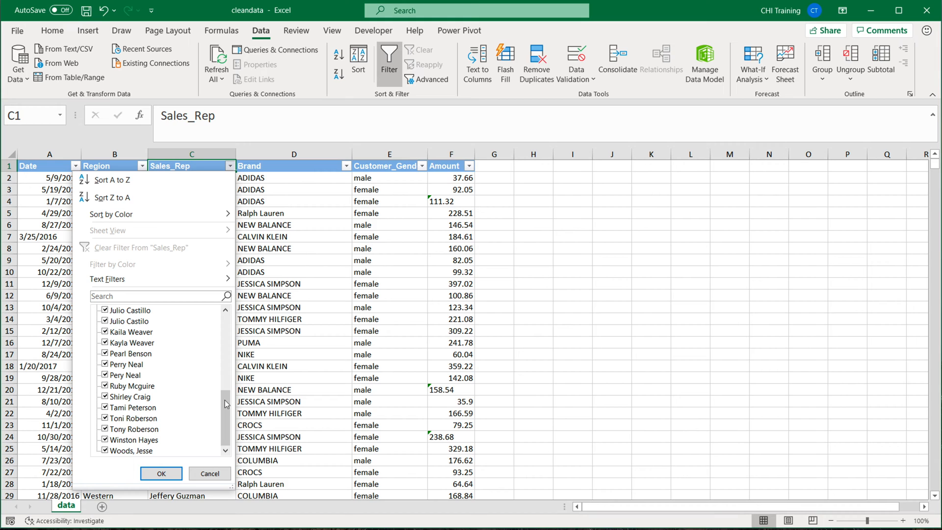
{"action": "scroll", "scroll_direction": "up", "scroll_amount": 3}
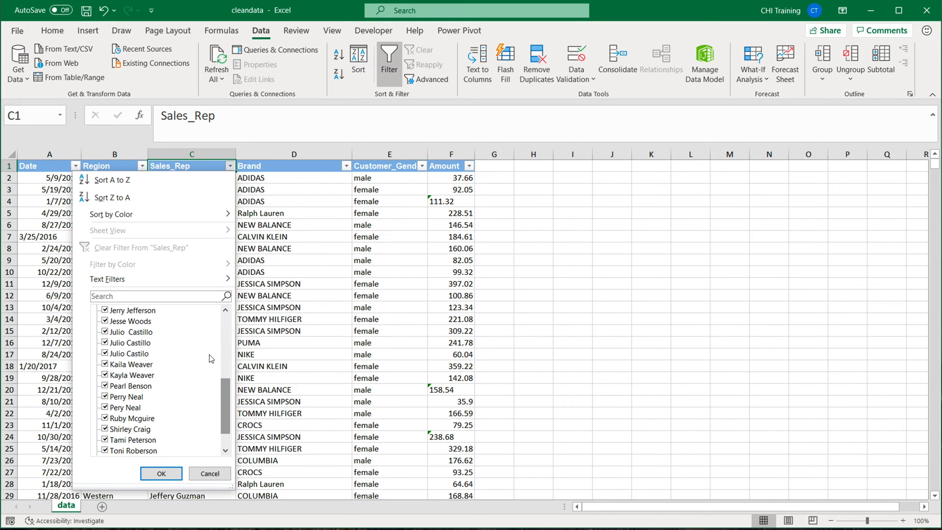
{"action": "scroll", "scroll_direction": "down", "scroll_amount": 3}
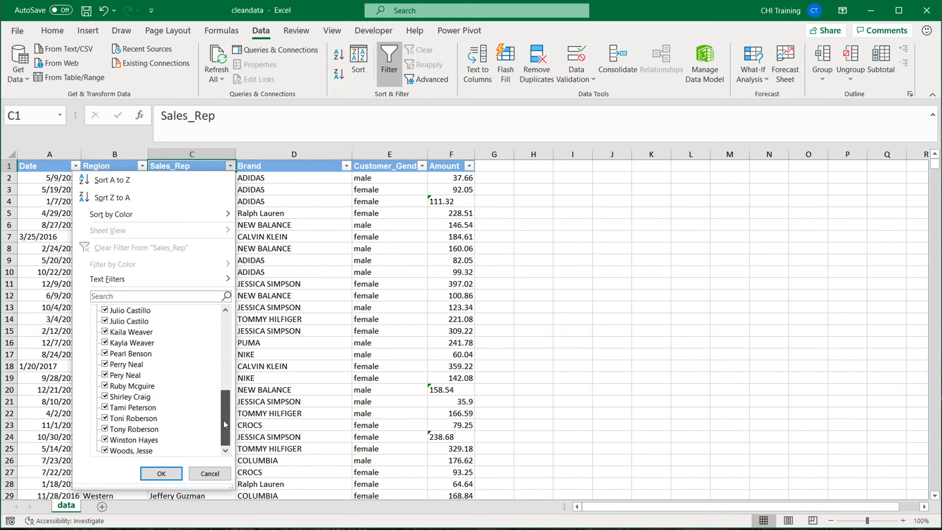
{"action": "mouse_move", "coordinate": [188, 369]}
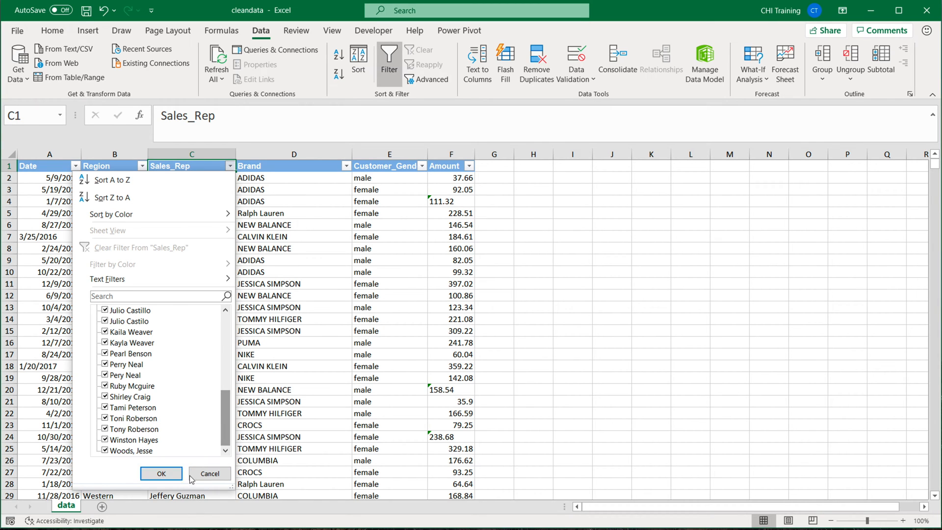
{"action": "left_click", "coordinate": [160, 473]}
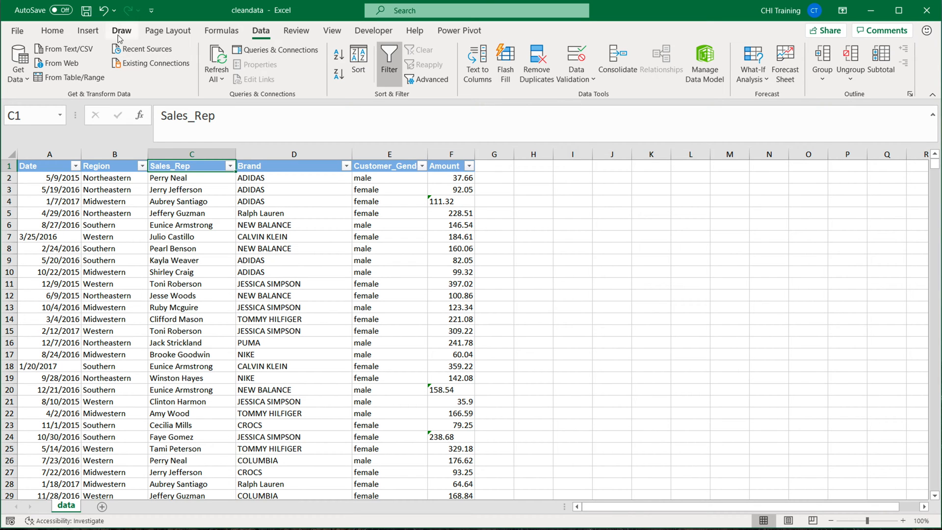
{"action": "left_click", "coordinate": [22, 62]}
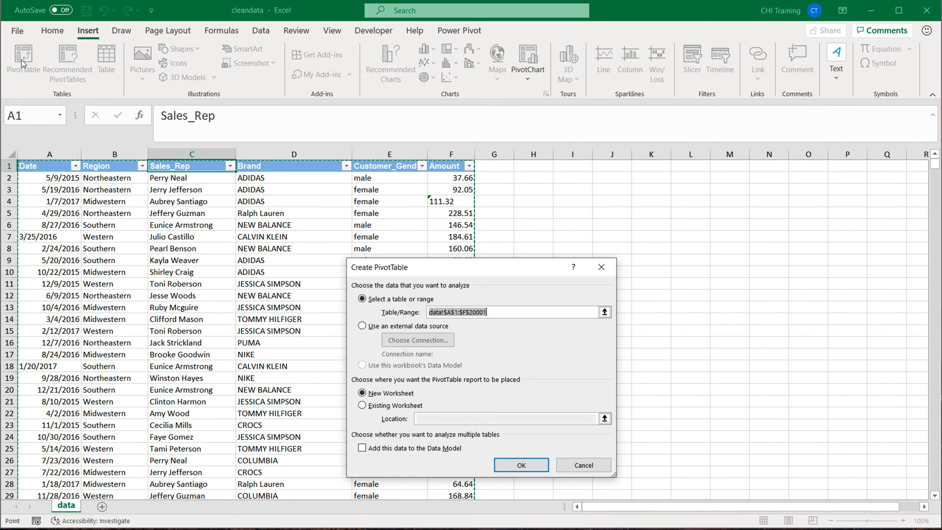
{"action": "left_click", "coordinate": [520, 464]}
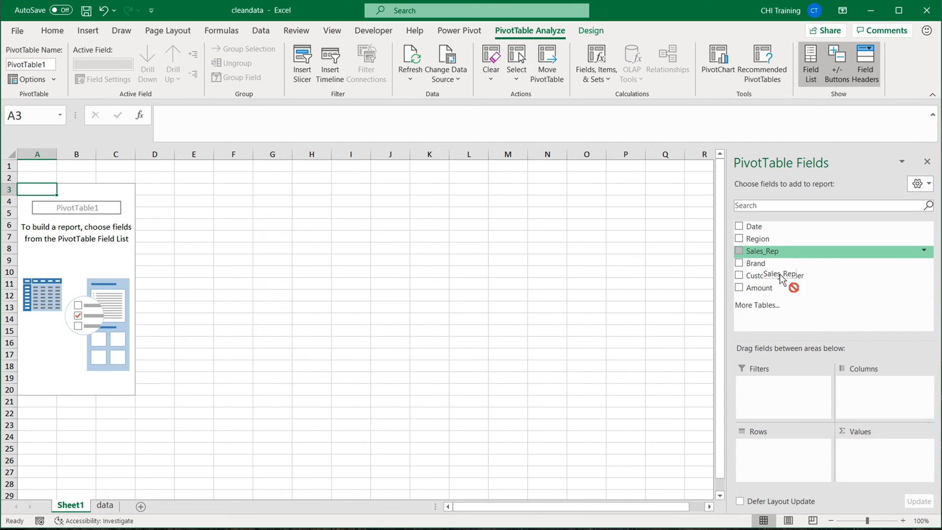
{"action": "left_click", "coordinate": [740, 250]}
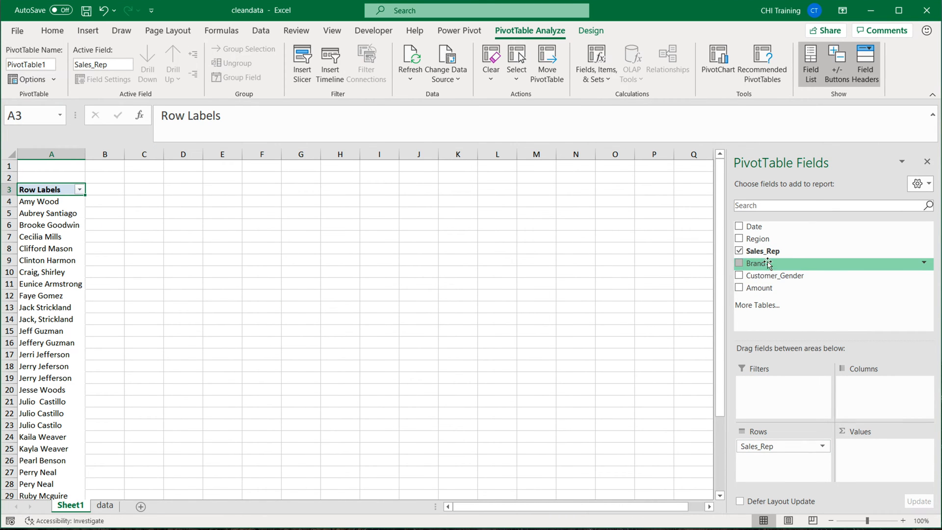
{"action": "left_click", "coordinate": [740, 250]}
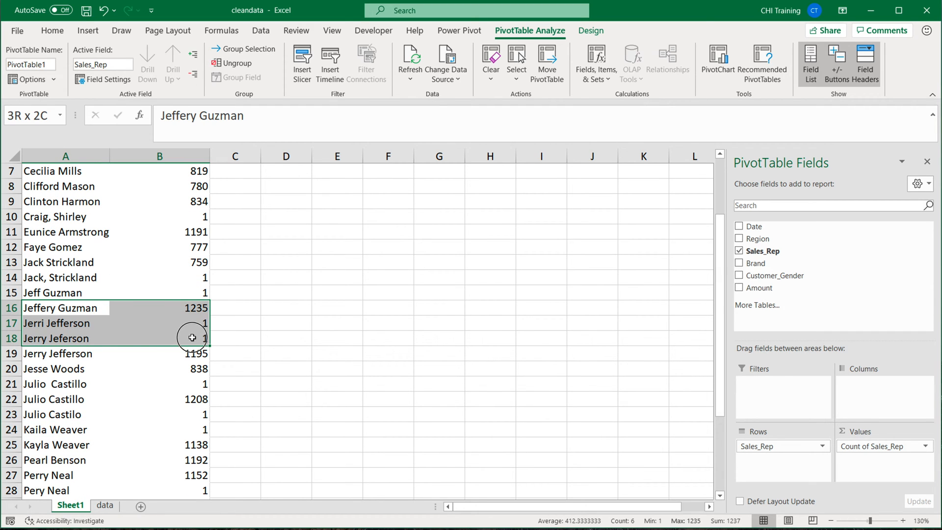
{"action": "left_click", "coordinate": [64, 323]}
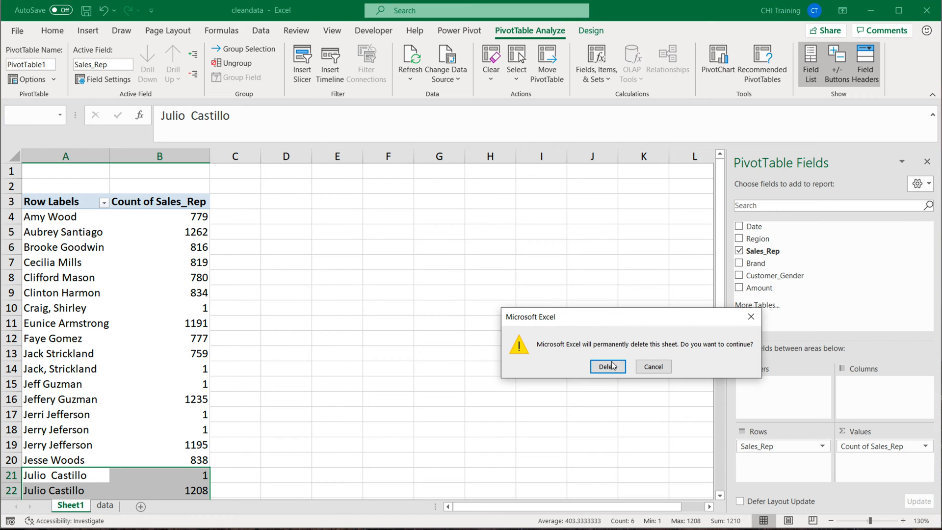
{"action": "left_click", "coordinate": [607, 366]}
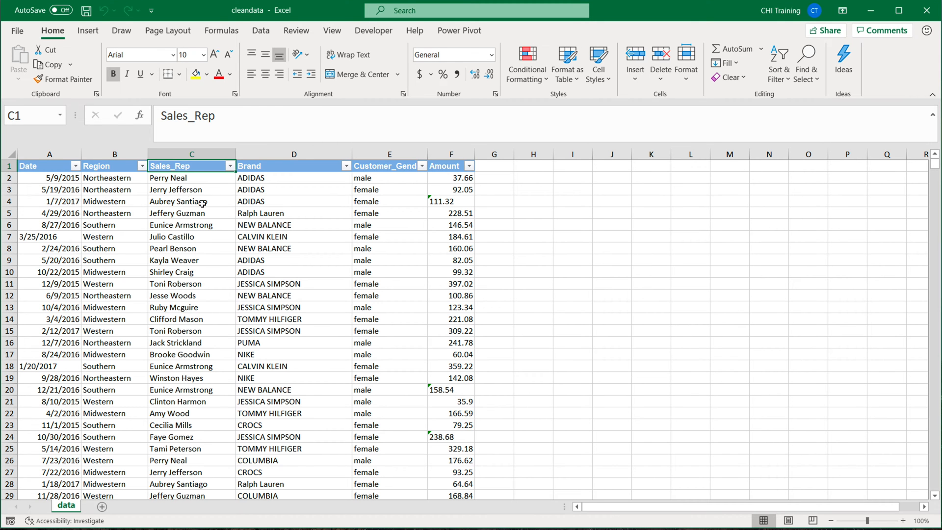
{"action": "left_click", "coordinate": [191, 177]}
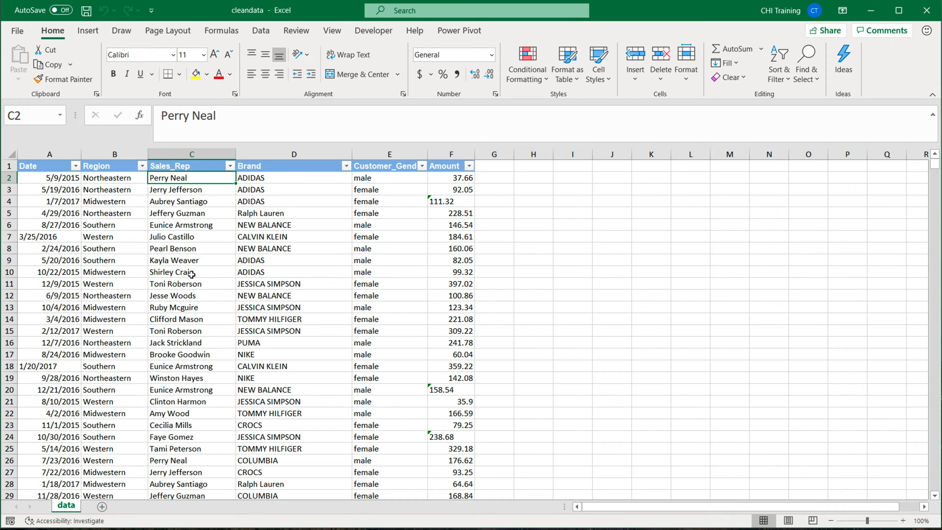
{"action": "mouse_move", "coordinate": [197, 128]}
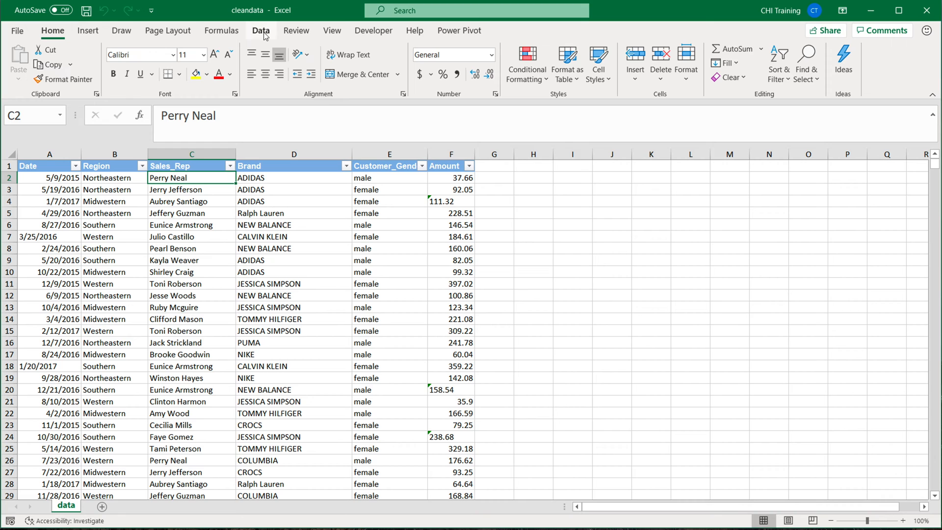
{"action": "left_click", "coordinate": [260, 31]}
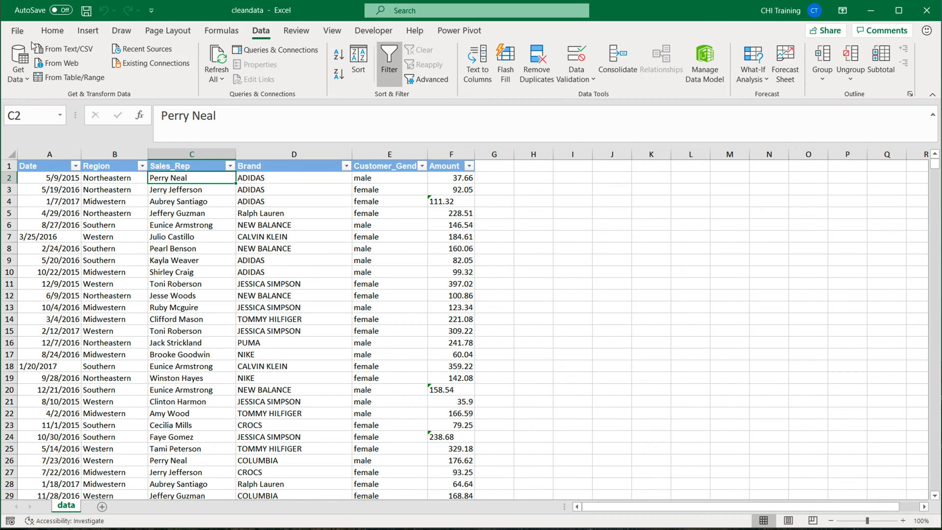
{"action": "mouse_move", "coordinate": [69, 76]}
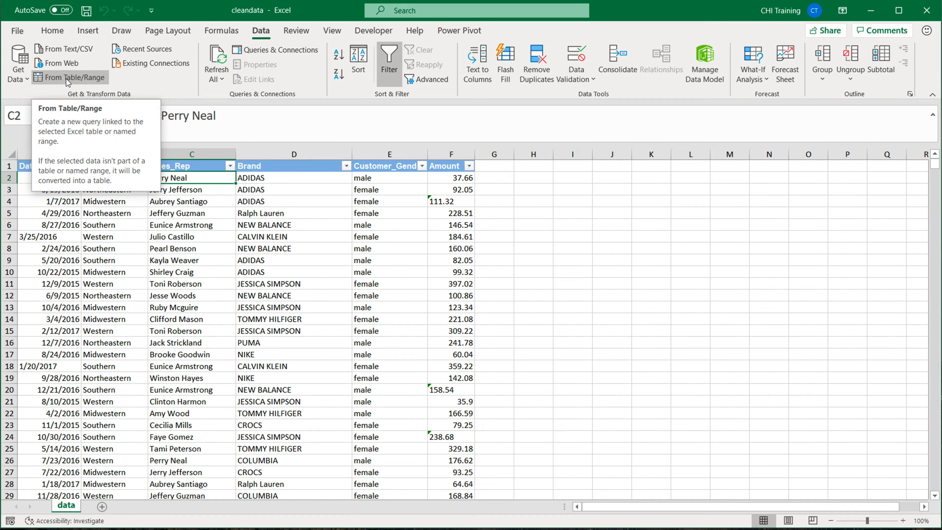
{"action": "left_click", "coordinate": [70, 76]}
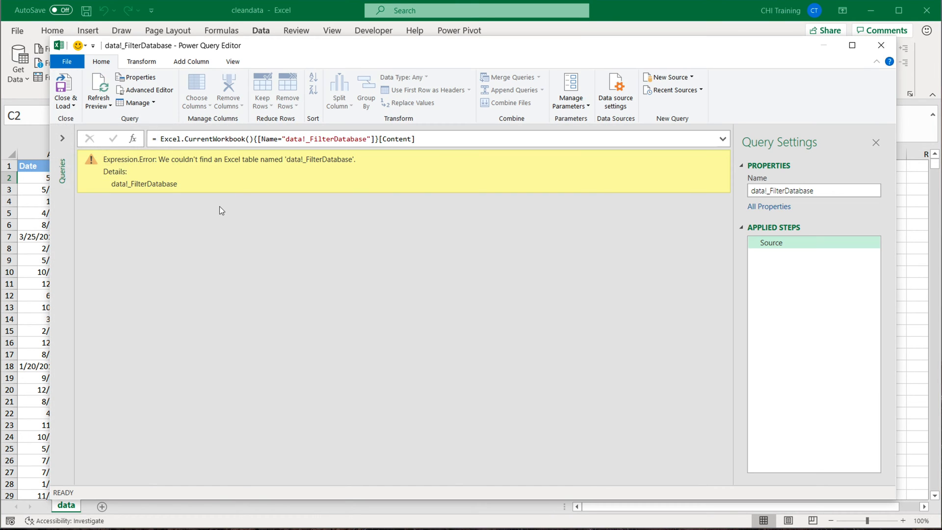
{"action": "double_click", "coordinate": [143, 183]}
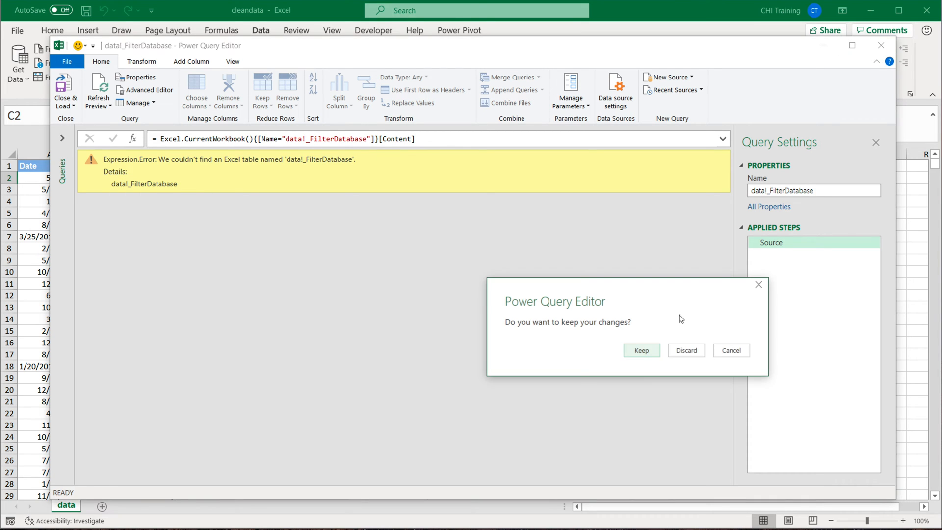
{"action": "left_click", "coordinate": [686, 350]}
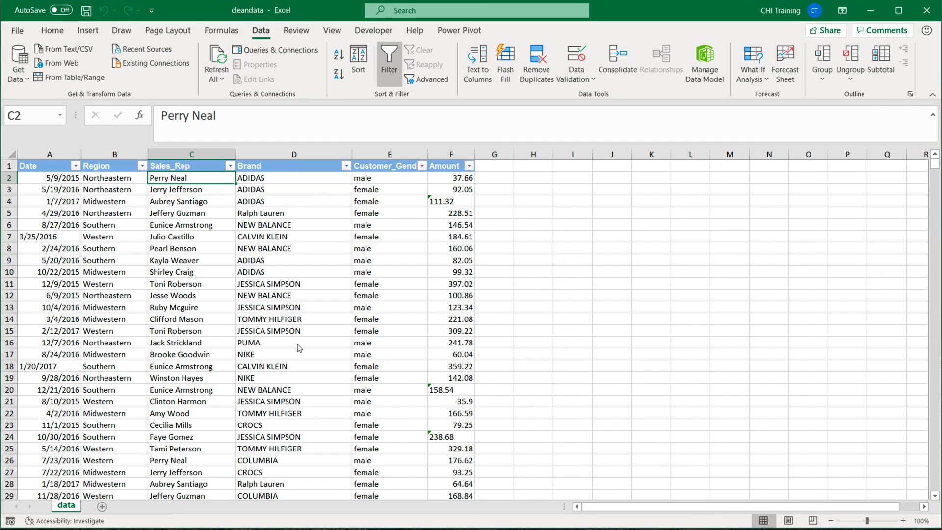
{"action": "mouse_move", "coordinate": [119, 207]}
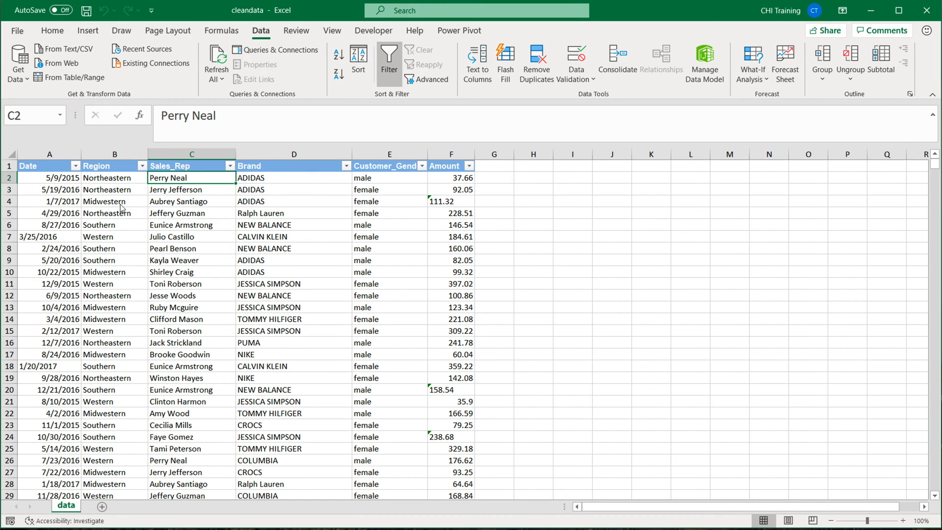
Convert the sales range into formatted Table1 via Insert > Table and select a cell in it.
{"action": "left_click", "coordinate": [114, 201]}
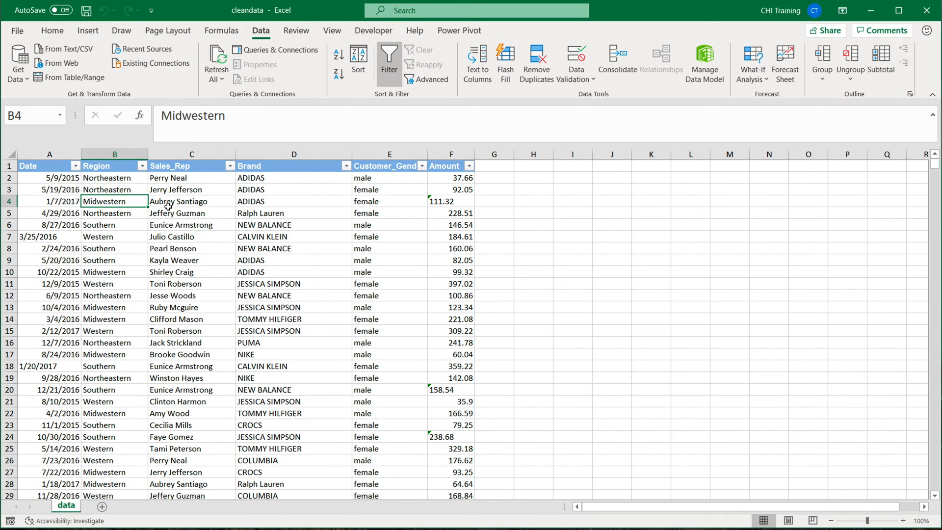
{"action": "left_click", "coordinate": [87, 30]}
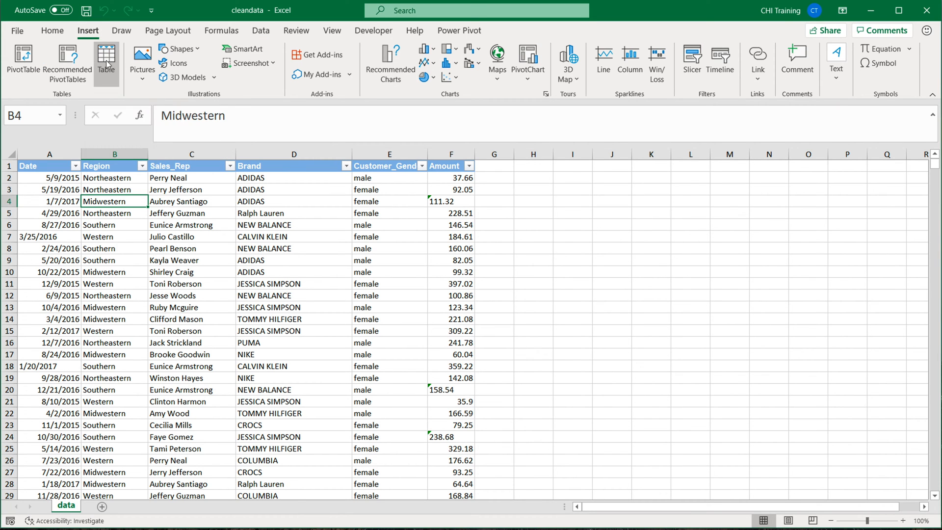
{"action": "left_click", "coordinate": [106, 60]}
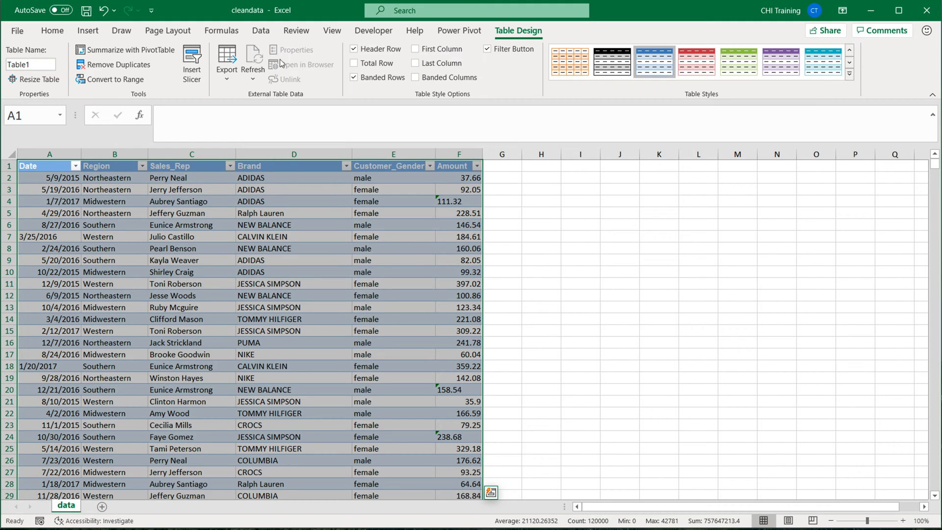
{"action": "left_click", "coordinate": [260, 31]}
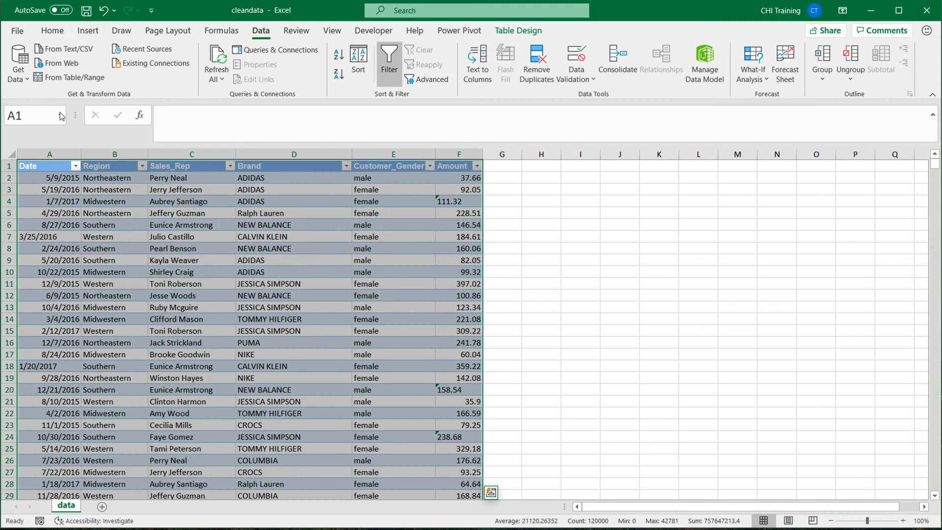
{"action": "left_click", "coordinate": [191, 237]}
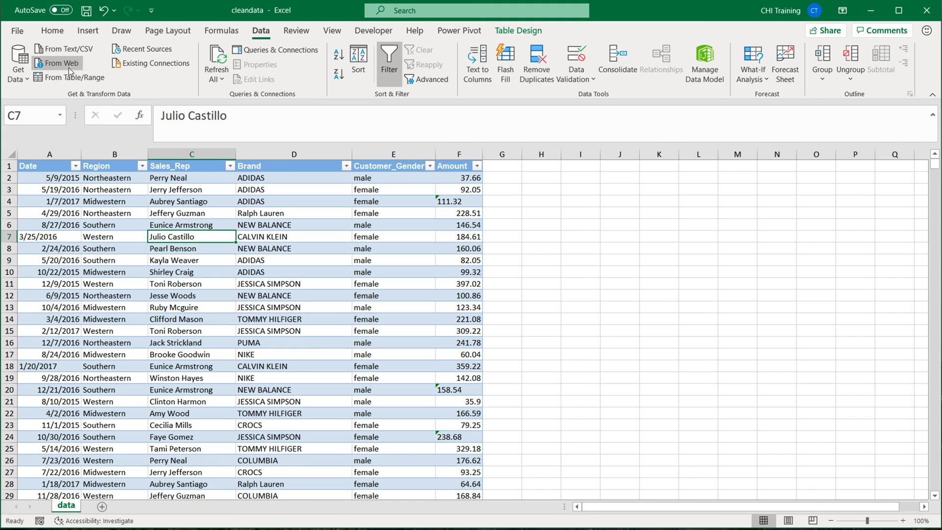
Load Table1 into Power Query via From Table/Range and keep only the Sales_Rep column.
{"action": "left_click", "coordinate": [59, 63]}
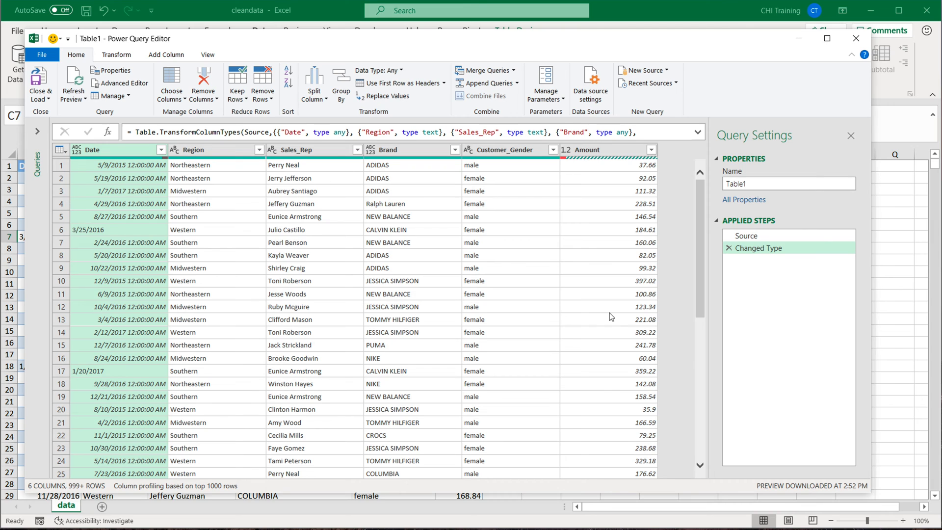
{"action": "mouse_move", "coordinate": [168, 215]}
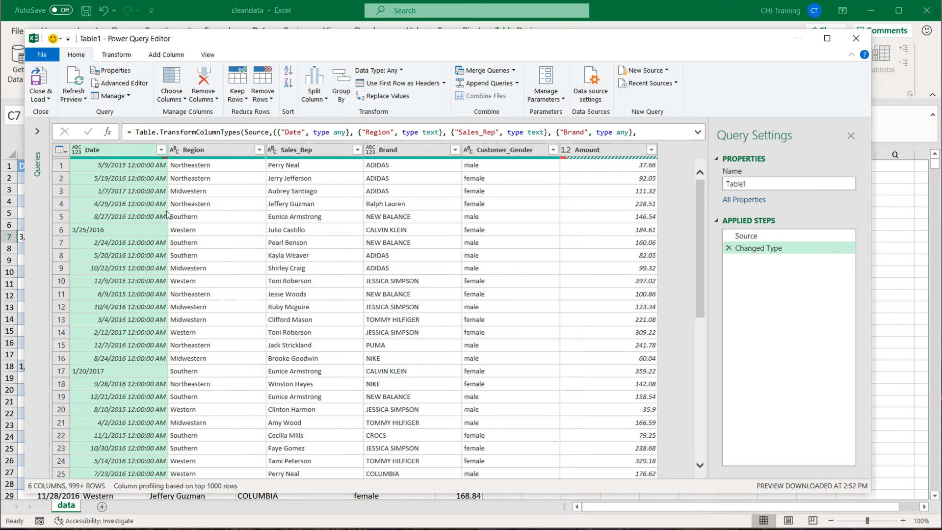
{"action": "left_click", "coordinate": [295, 149]}
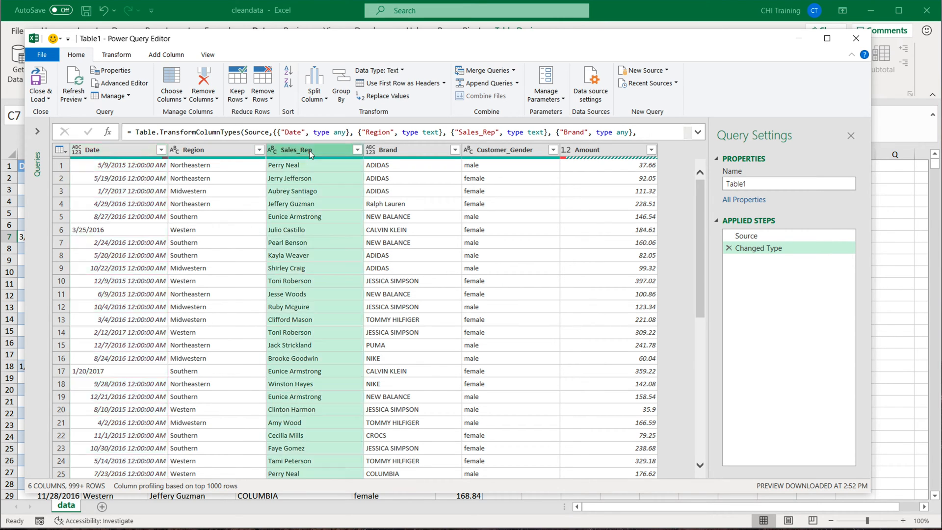
{"action": "right_click", "coordinate": [294, 150]}
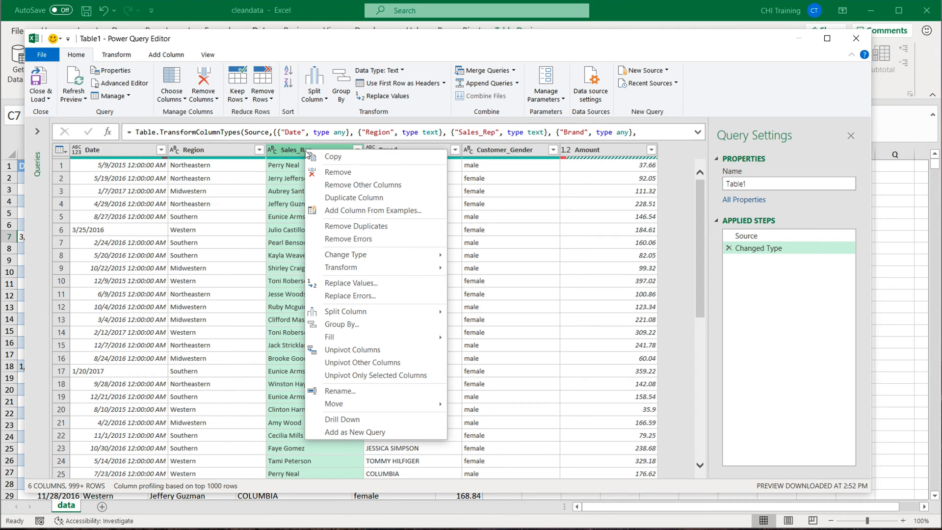
{"action": "mouse_move", "coordinate": [363, 186]}
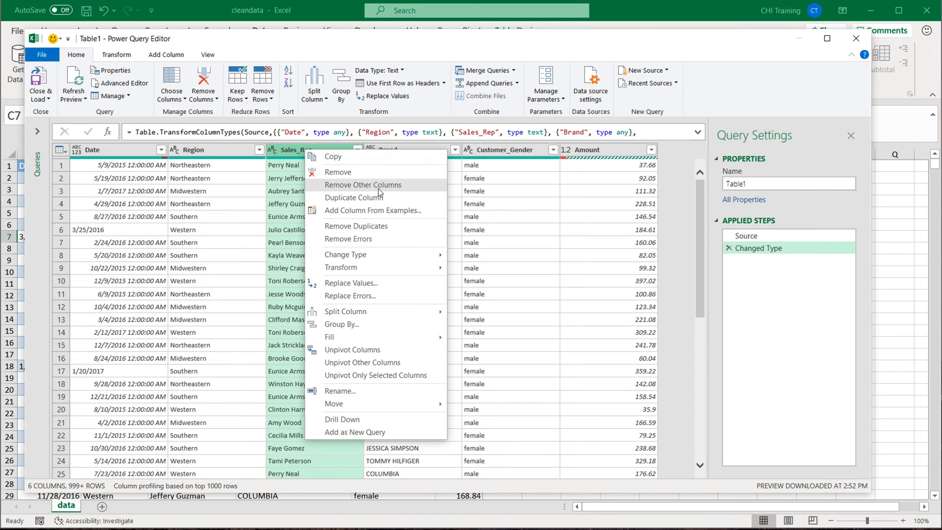
{"action": "left_click", "coordinate": [363, 185]}
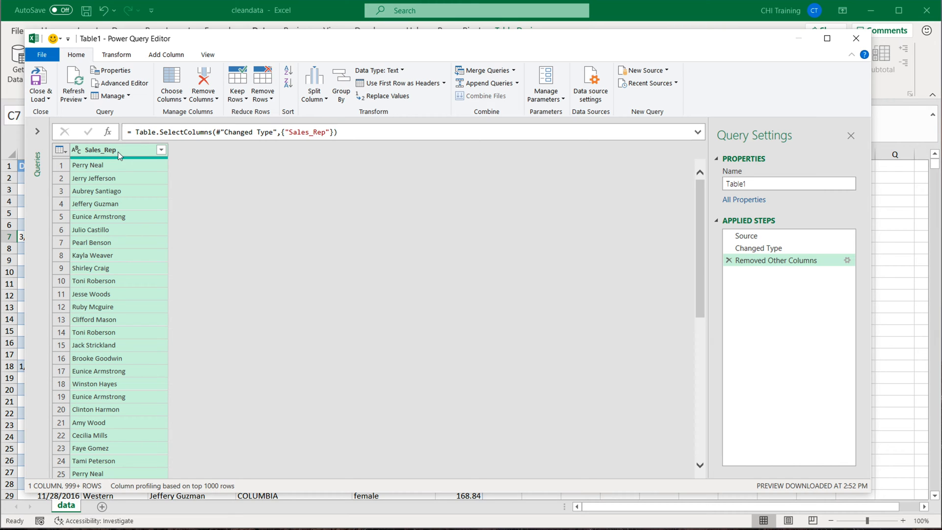
Remove duplicate Sales_Rep names, leaving 32 rows, and review the remaining list.
{"action": "right_click", "coordinate": [100, 149]}
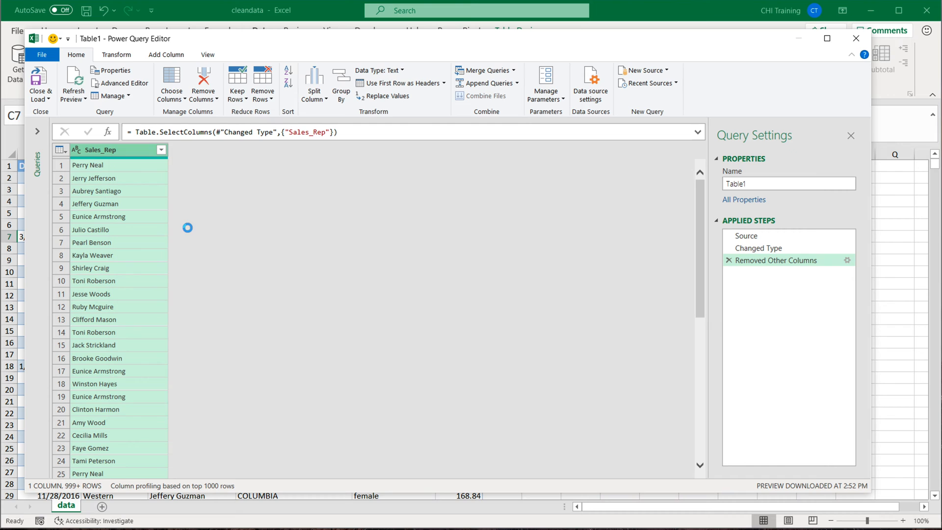
{"action": "left_click", "coordinate": [263, 82]}
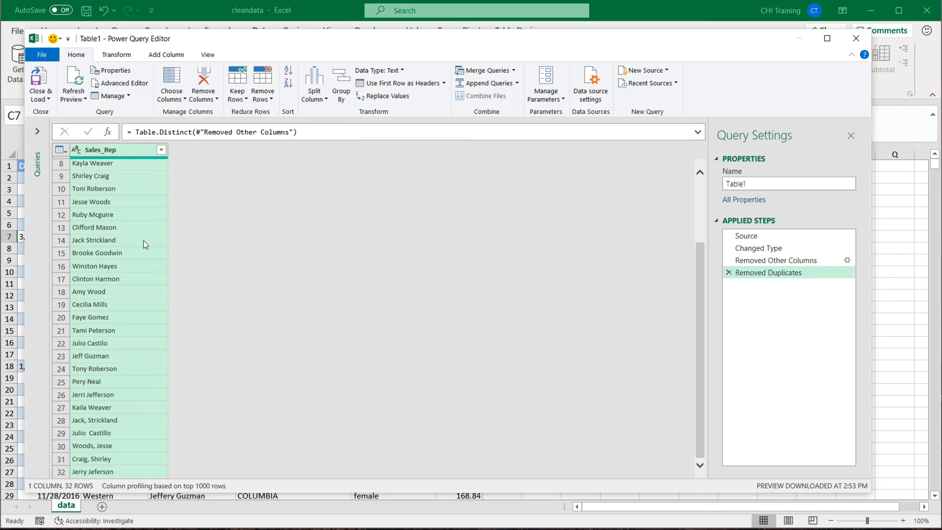
{"action": "mouse_move", "coordinate": [134, 246]}
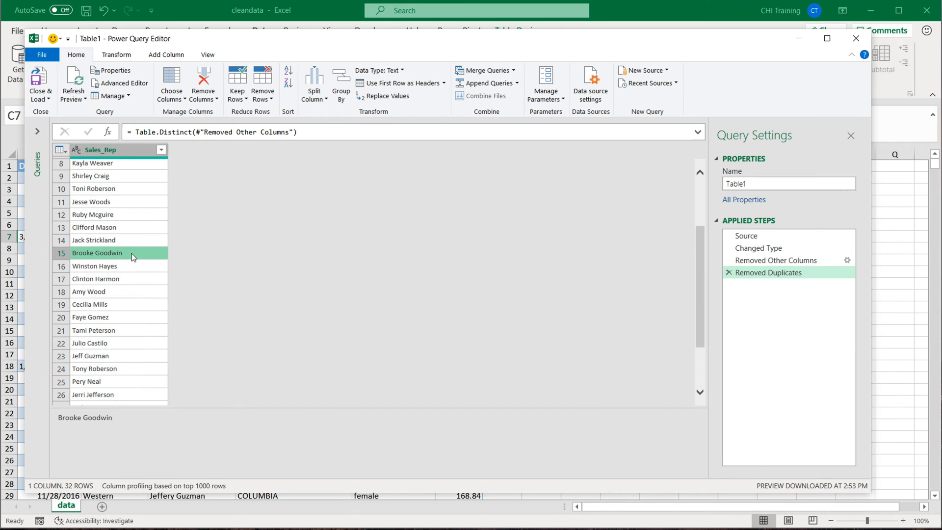
{"action": "scroll", "scroll_direction": "down", "scroll_amount": 3}
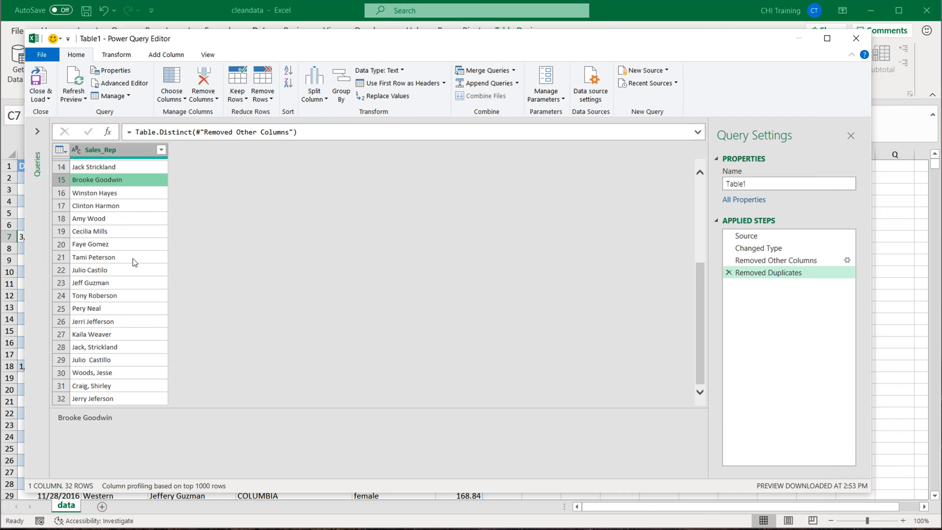
{"action": "mouse_move", "coordinate": [135, 361]}
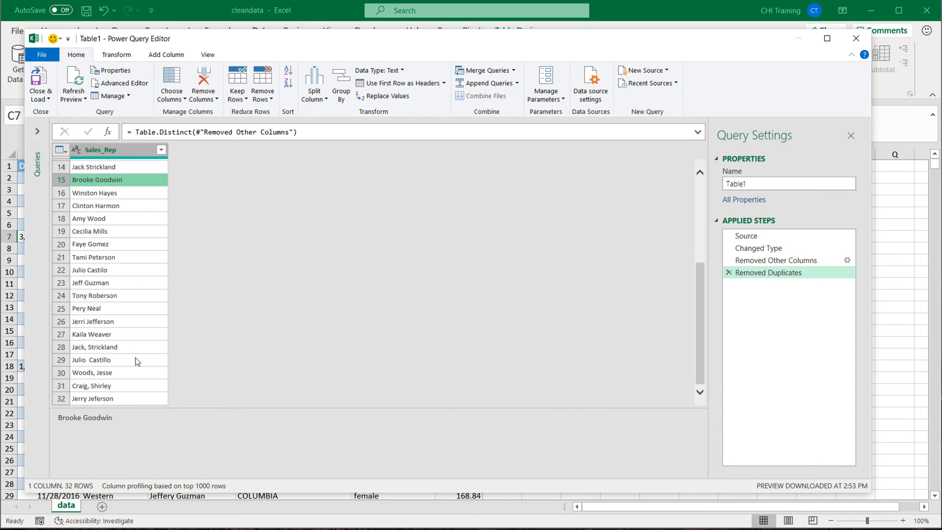
{"action": "scroll", "scroll_direction": "up", "scroll_amount": 3}
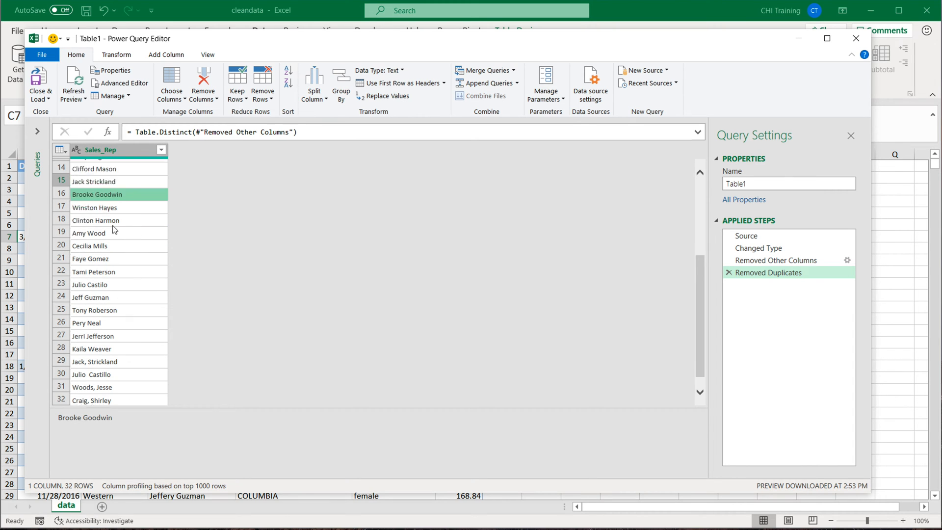
{"action": "scroll", "scroll_direction": "up", "scroll_amount": 3}
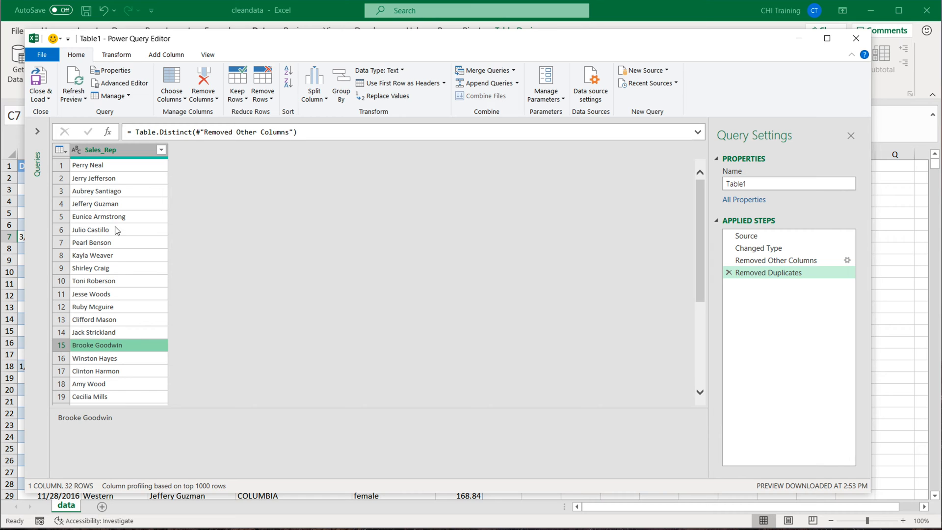
{"action": "scroll", "scroll_direction": "down", "scroll_amount": 3}
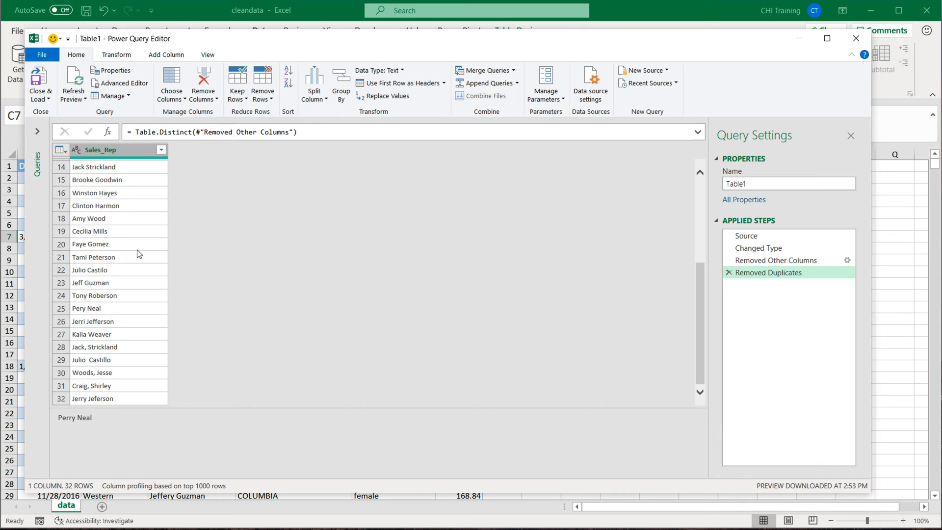
{"action": "scroll", "scroll_direction": "up", "scroll_amount": 3}
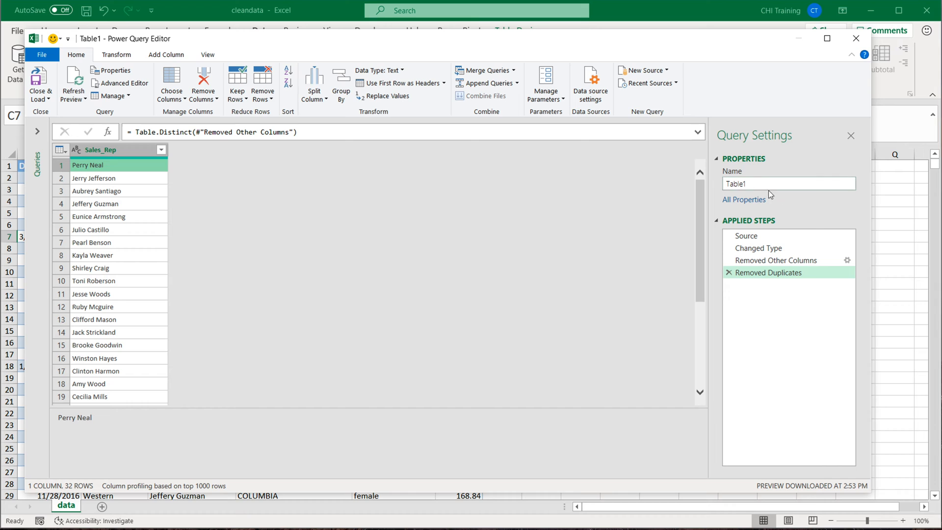
Rename the query to unique list and duplicate it as unique list (2).
{"action": "triple_click", "coordinate": [789, 183]}
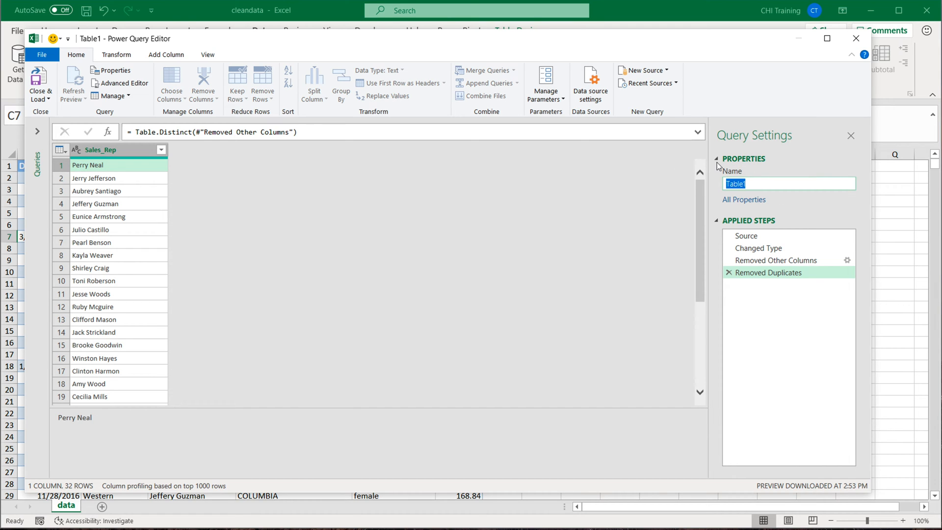
{"action": "type", "text": "unique list"}
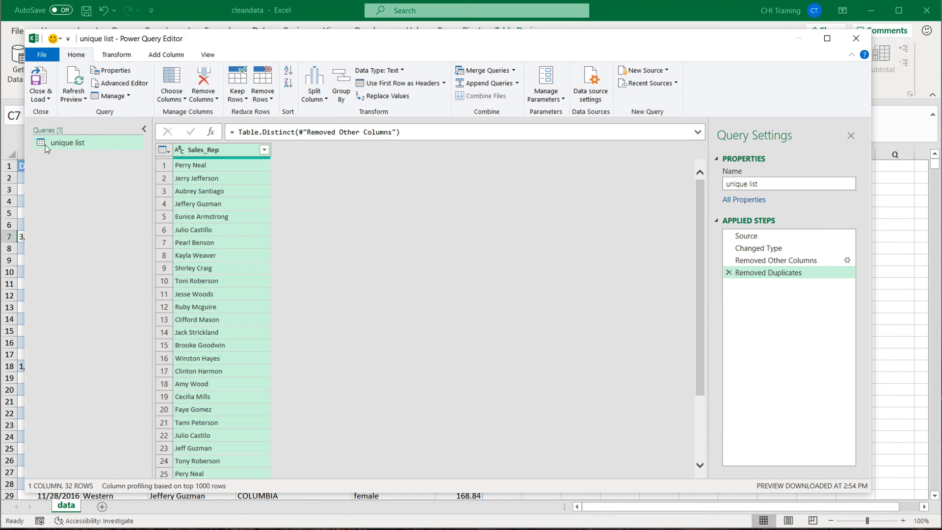
{"action": "mouse_move", "coordinate": [84, 191]}
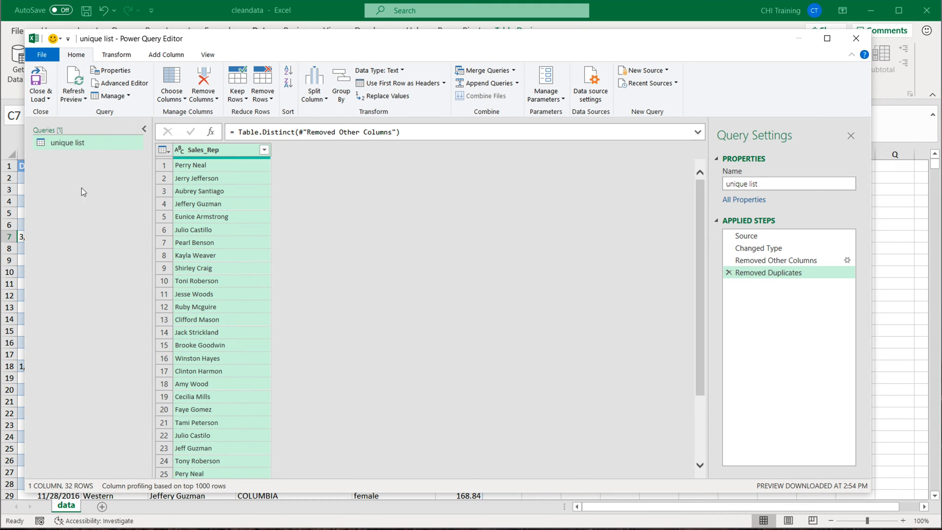
{"action": "right_click", "coordinate": [68, 142]}
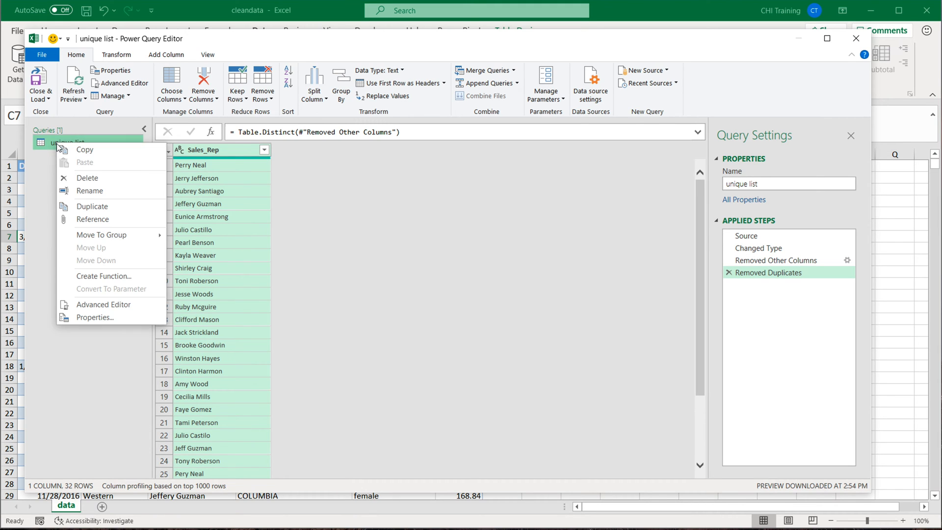
{"action": "left_click", "coordinate": [93, 206]}
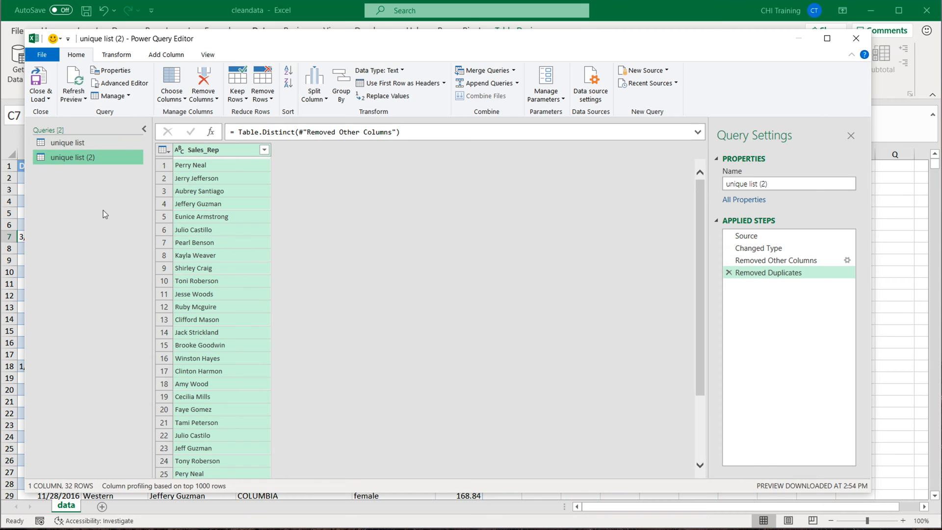
{"action": "mouse_move", "coordinate": [86, 162]}
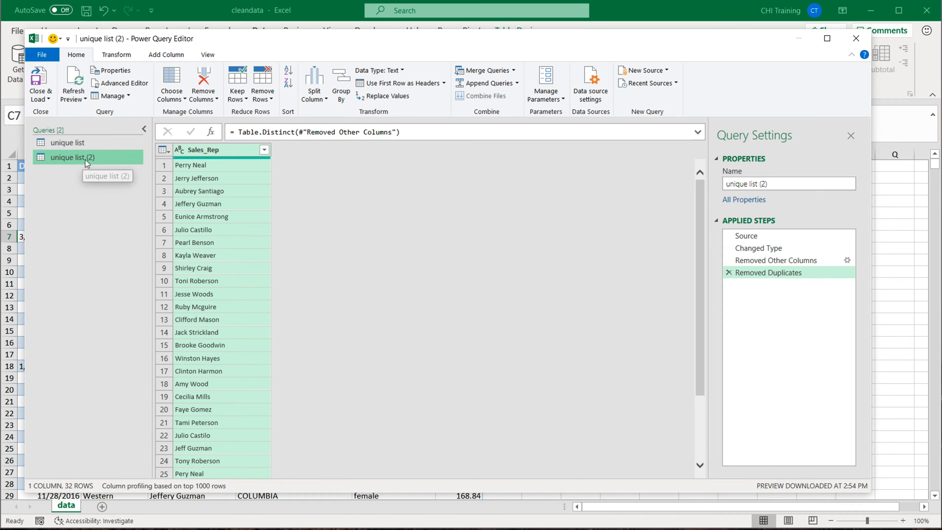
{"action": "mouse_move", "coordinate": [583, 233]}
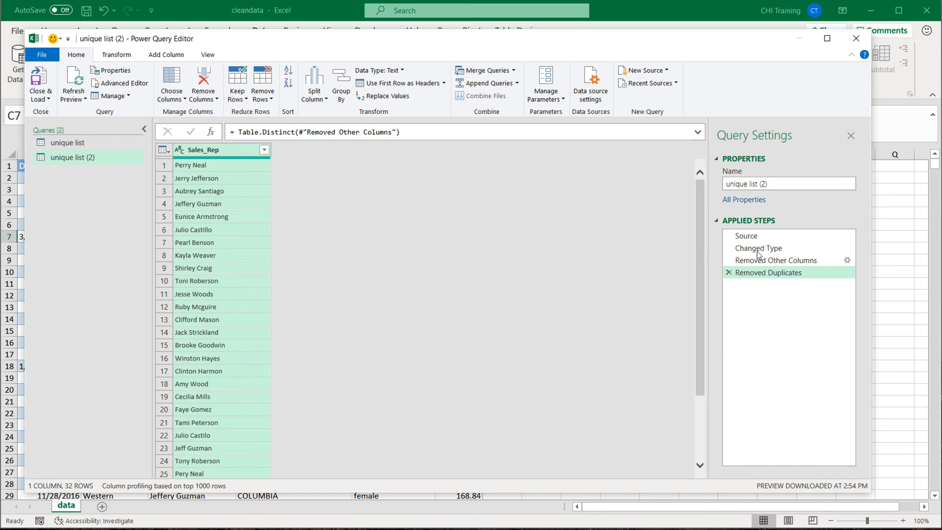
{"action": "mouse_move", "coordinate": [68, 142]}
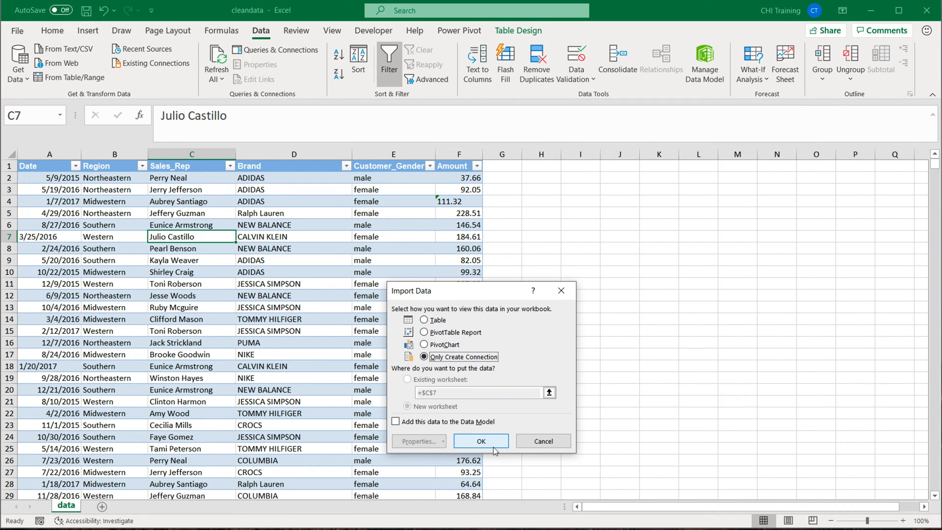
{"action": "left_click", "coordinate": [480, 440]}
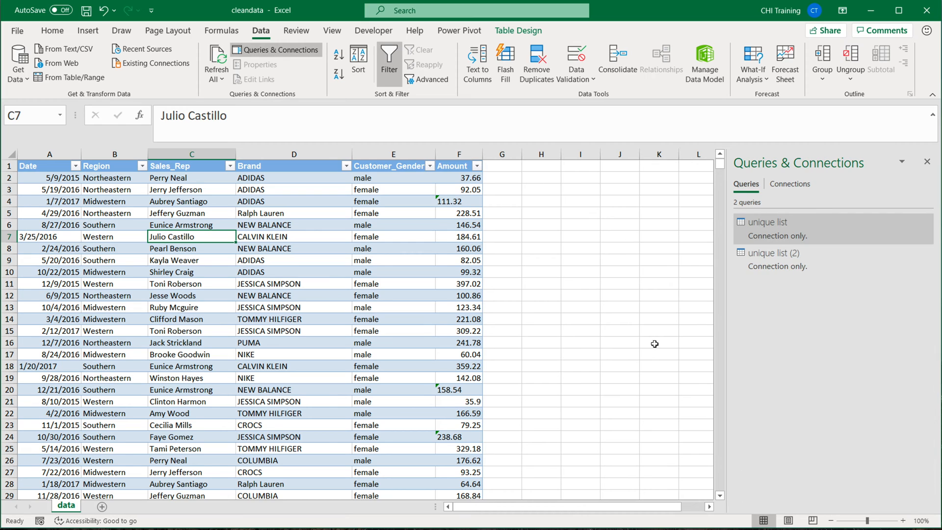
{"action": "mouse_move", "coordinate": [241, 281]}
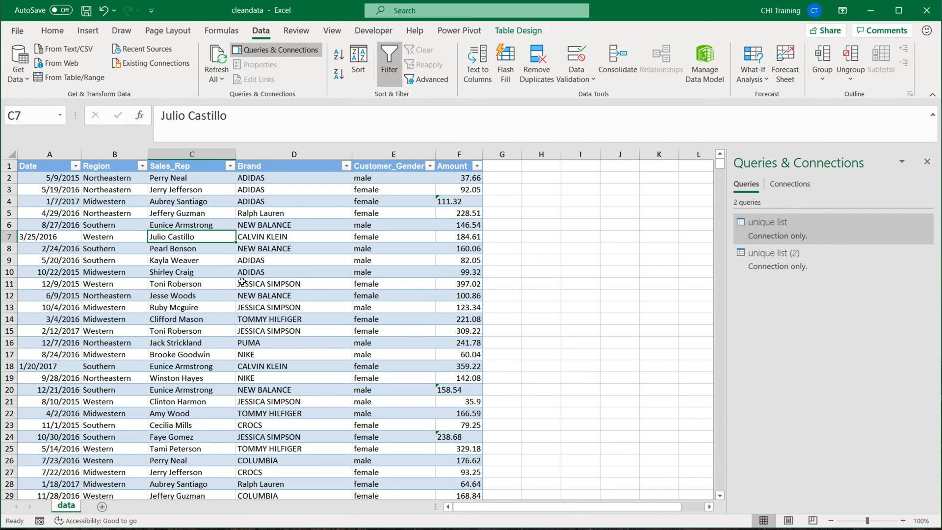
{"action": "left_click", "coordinate": [191, 155]}
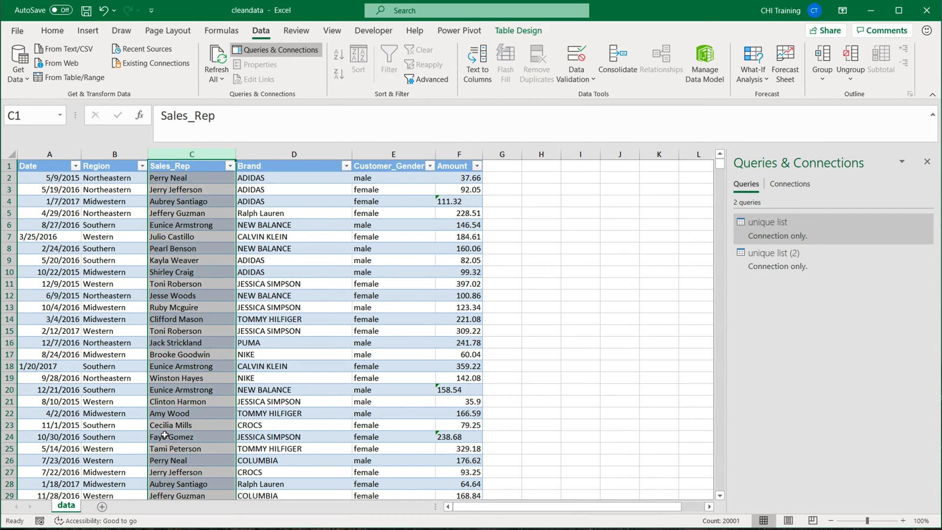
{"action": "left_click", "coordinate": [394, 236]}
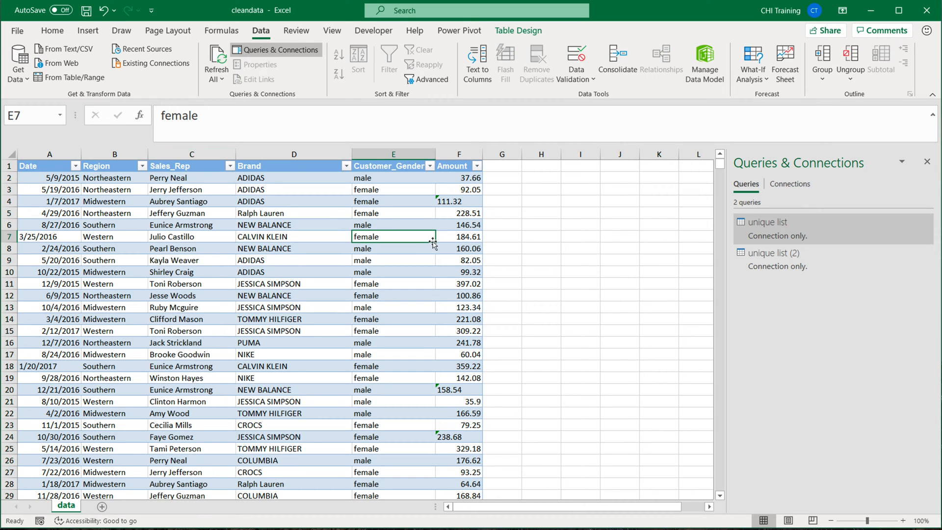
Start a merge of unique list with unique list (2) using fuzzy matching.
{"action": "right_click", "coordinate": [766, 222]}
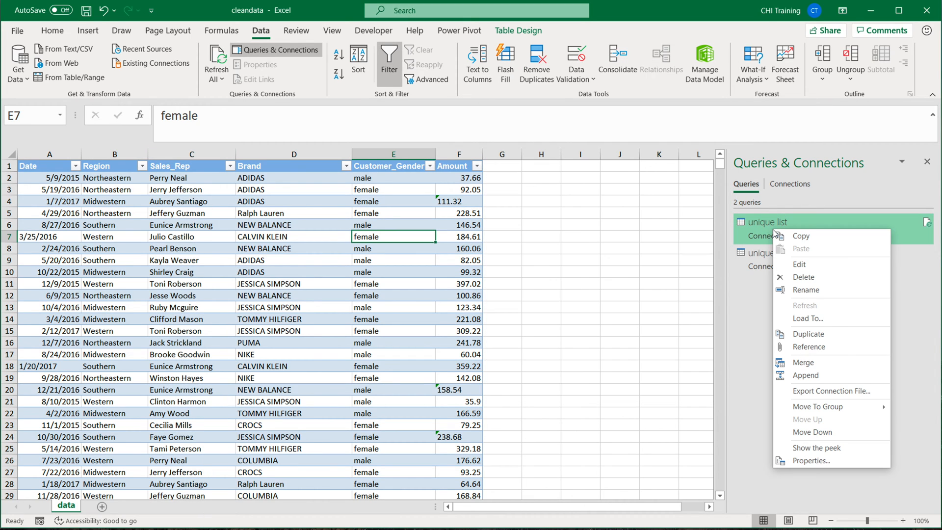
{"action": "mouse_move", "coordinate": [805, 363]}
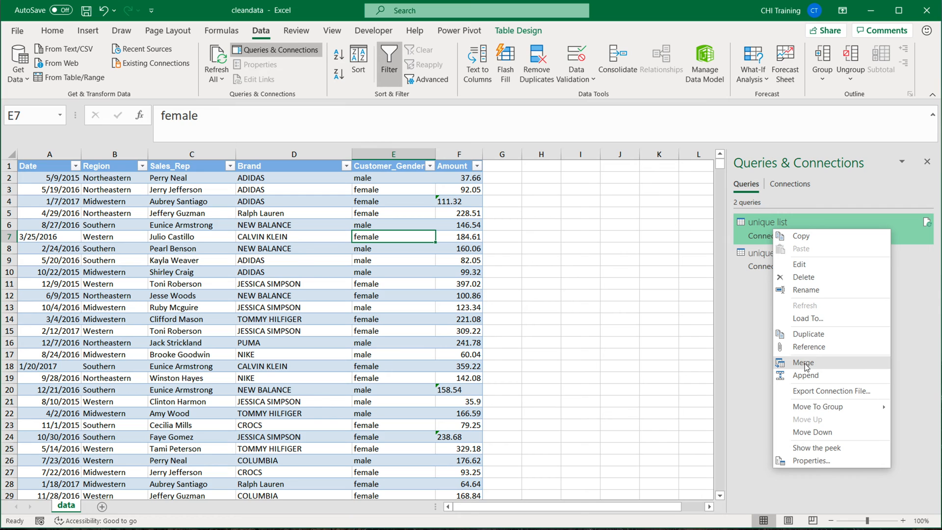
{"action": "left_click", "coordinate": [803, 362]}
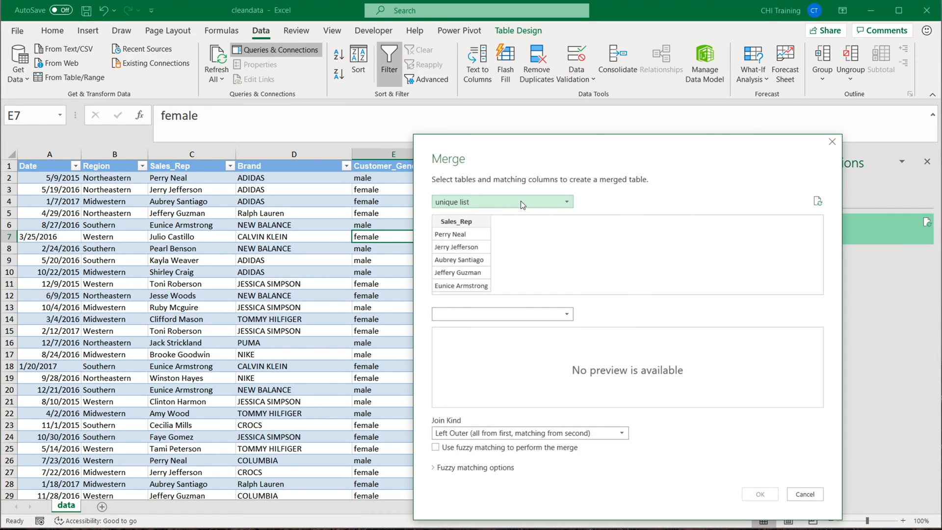
{"action": "left_click", "coordinate": [501, 315]}
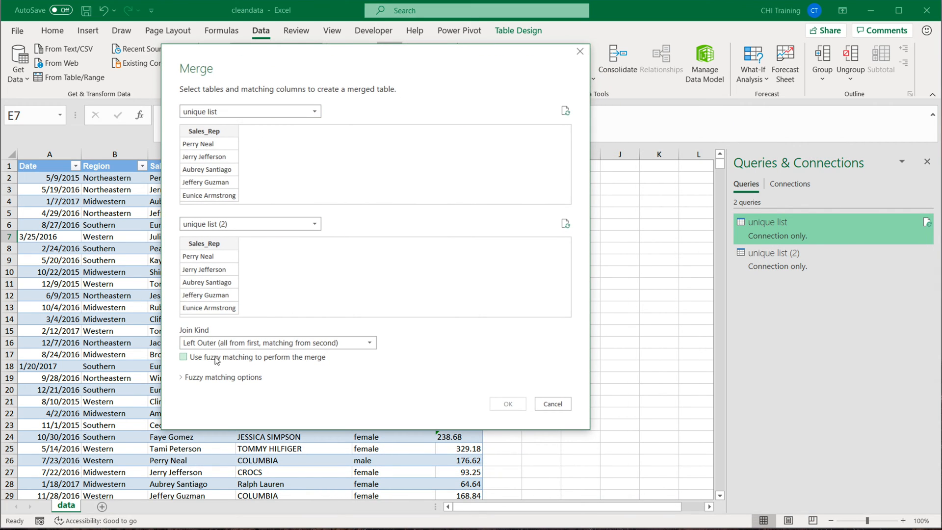
{"action": "left_click", "coordinate": [183, 358]}
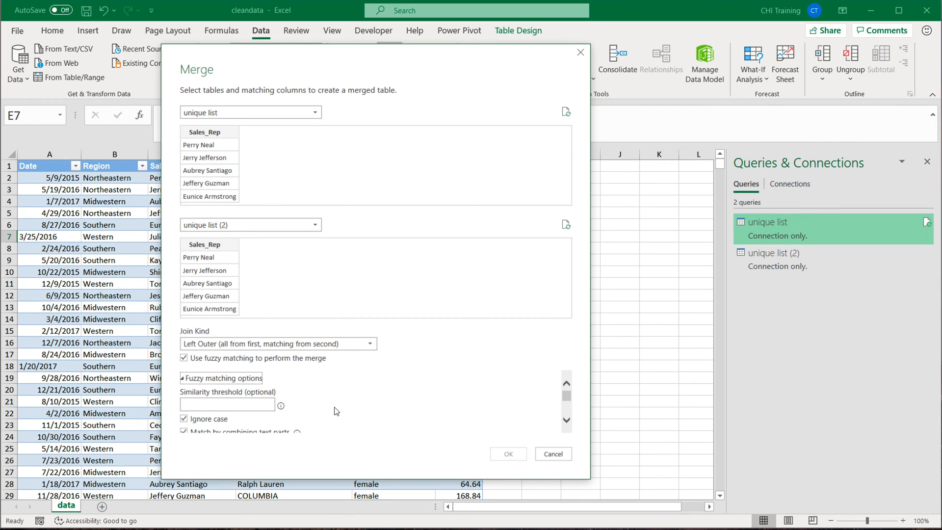
{"action": "scroll", "scroll_direction": "down", "scroll_amount": 3}
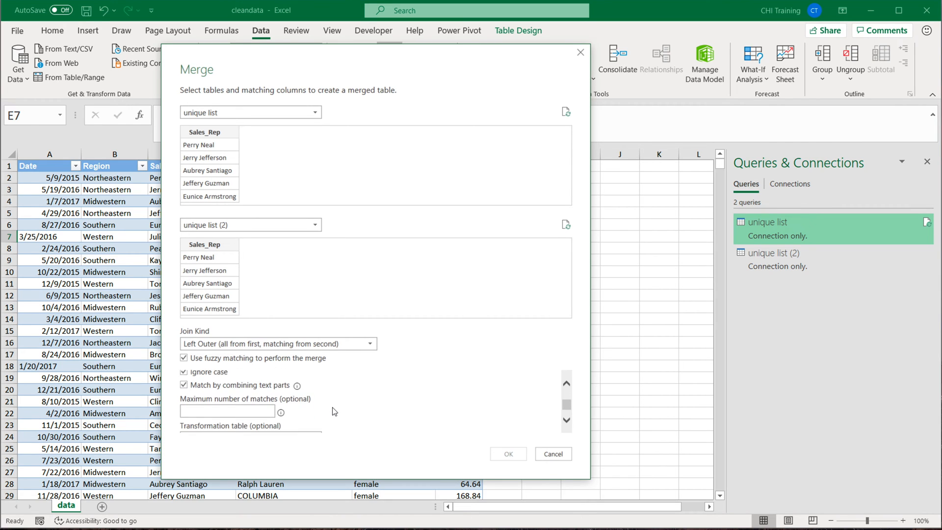
{"action": "left_click", "coordinate": [186, 378]}
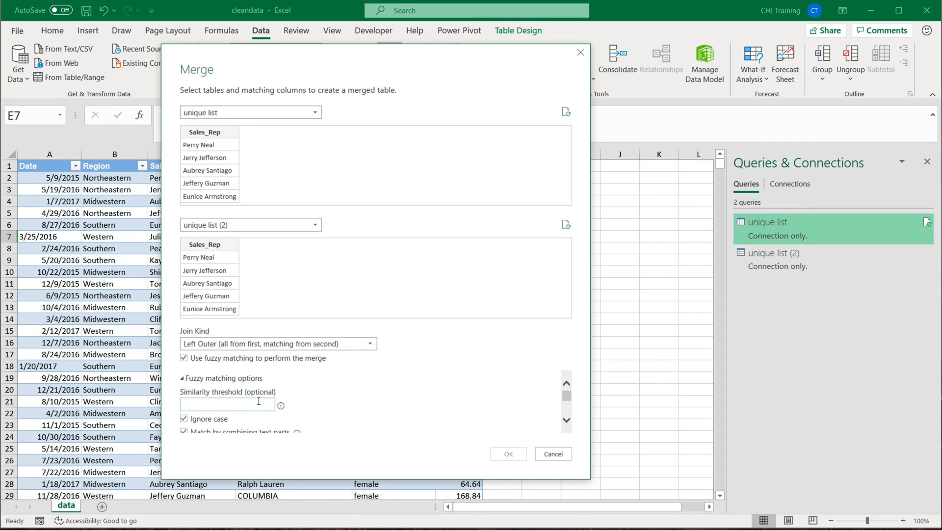
Set the similarity threshold to 0.7 and match on Sales_Rep in both tables, 32 of 32 rows.
{"action": "left_click", "coordinate": [227, 404]}
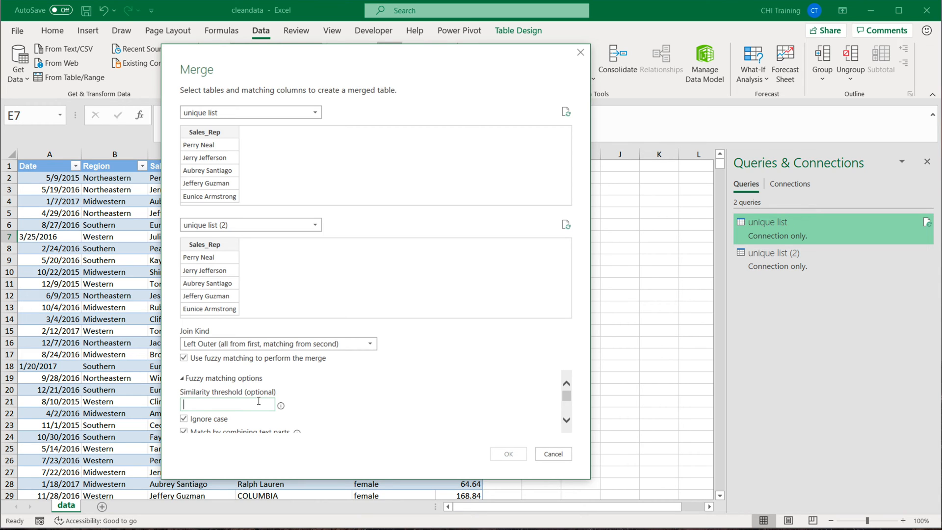
{"action": "type", "text": "0"}
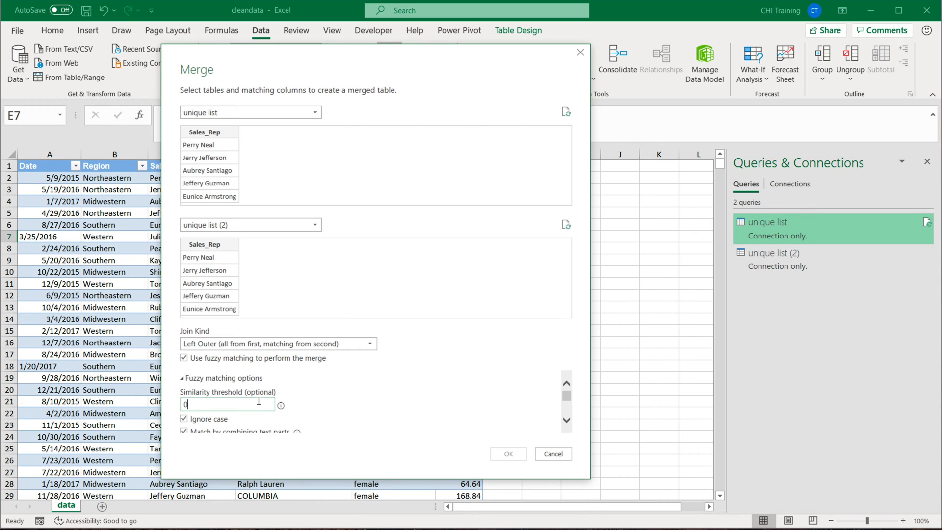
{"action": "type", "text": ".7"}
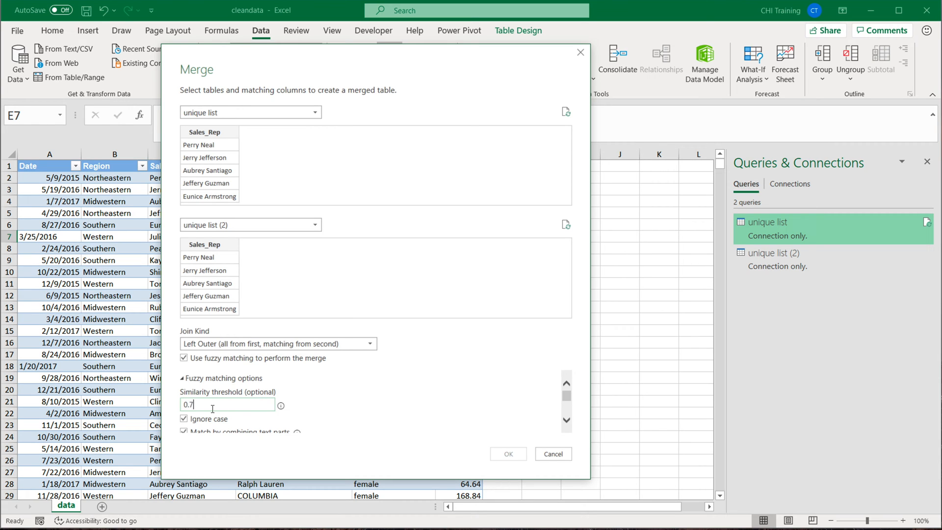
{"action": "scroll", "scroll_direction": "down", "scroll_amount": 3}
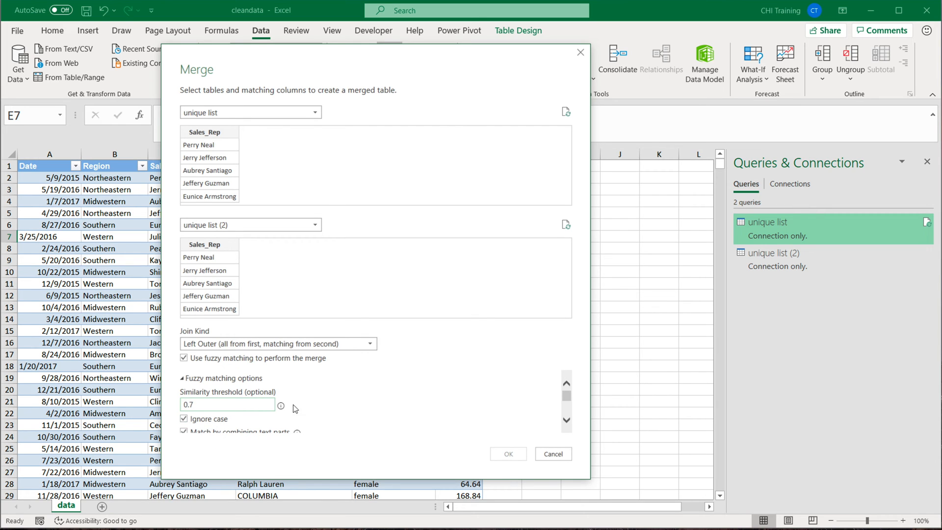
{"action": "left_click", "coordinate": [204, 132]}
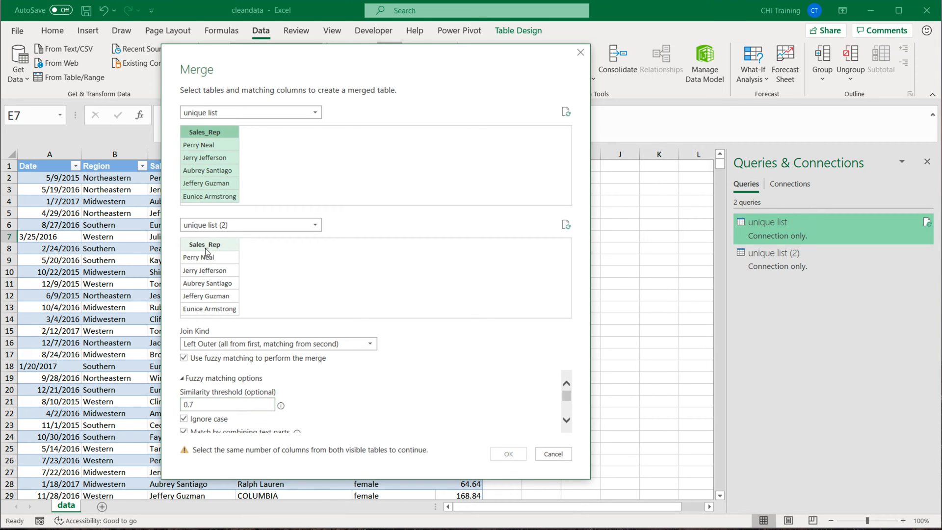
{"action": "left_click", "coordinate": [204, 244]}
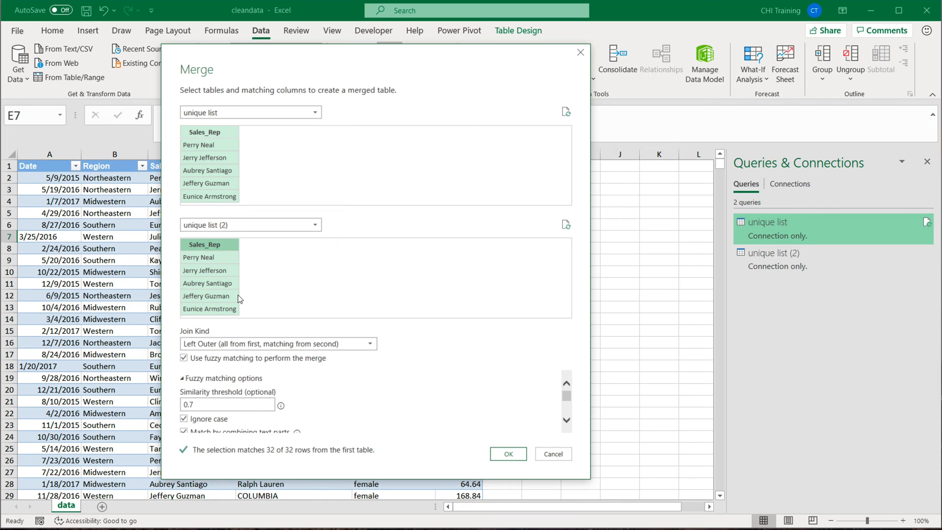
{"action": "mouse_move", "coordinate": [244, 453]}
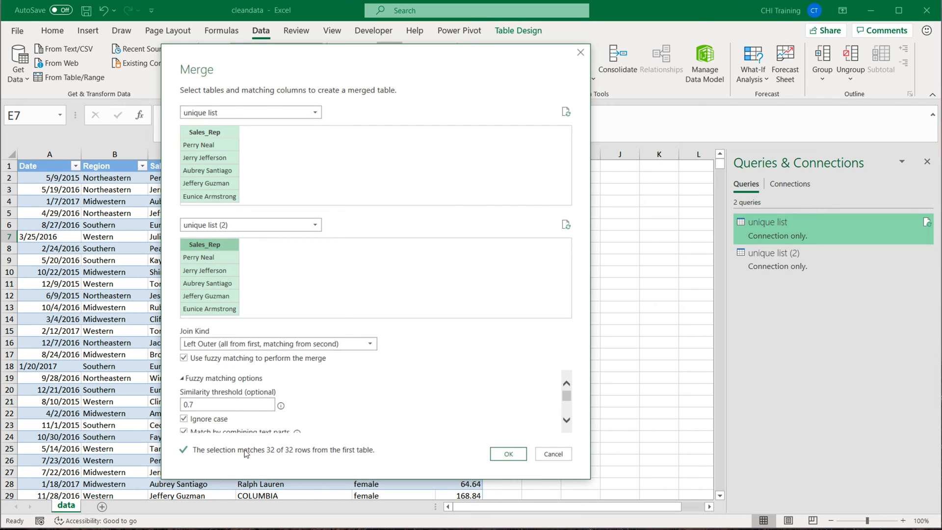
{"action": "scroll", "scroll_direction": "down", "scroll_amount": 3}
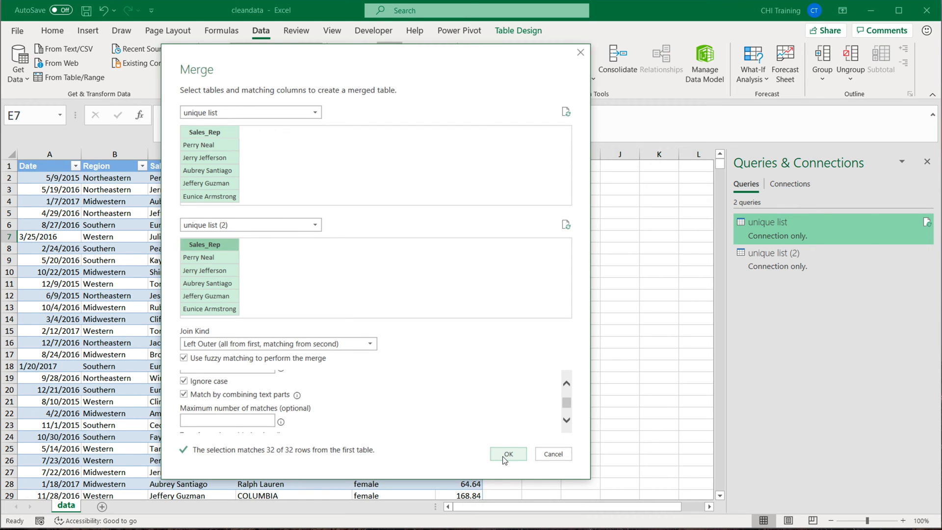
Confirm the merge and expand the matched unique list (2) Sales_Rep names.
{"action": "left_click", "coordinate": [508, 453]}
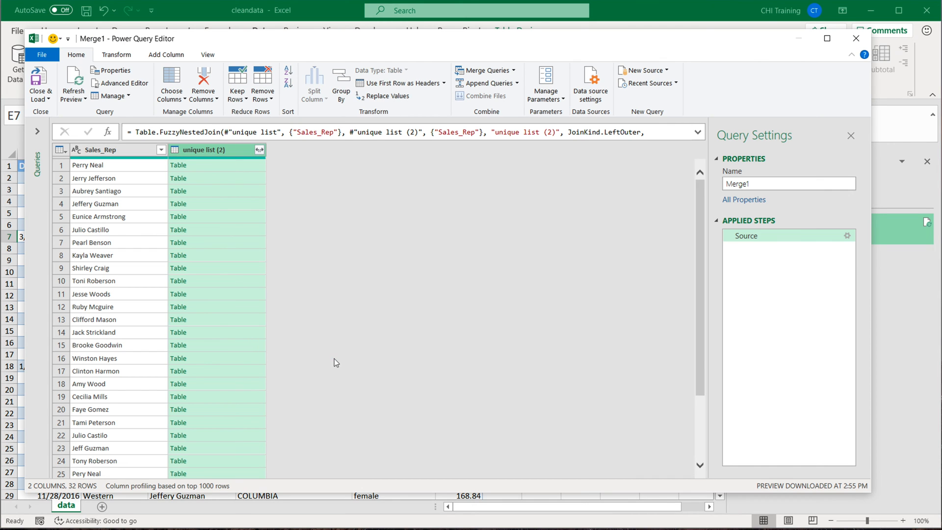
{"action": "mouse_move", "coordinate": [226, 169]}
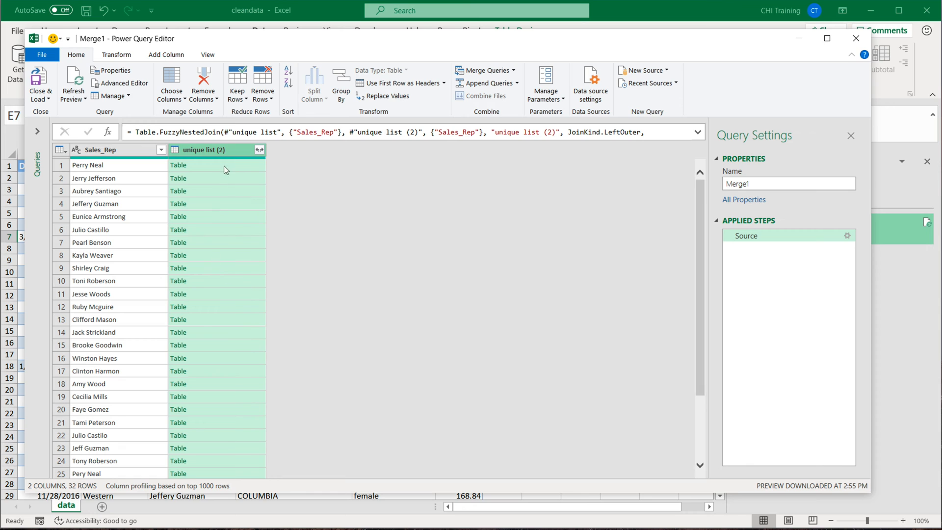
{"action": "left_click", "coordinate": [259, 149]}
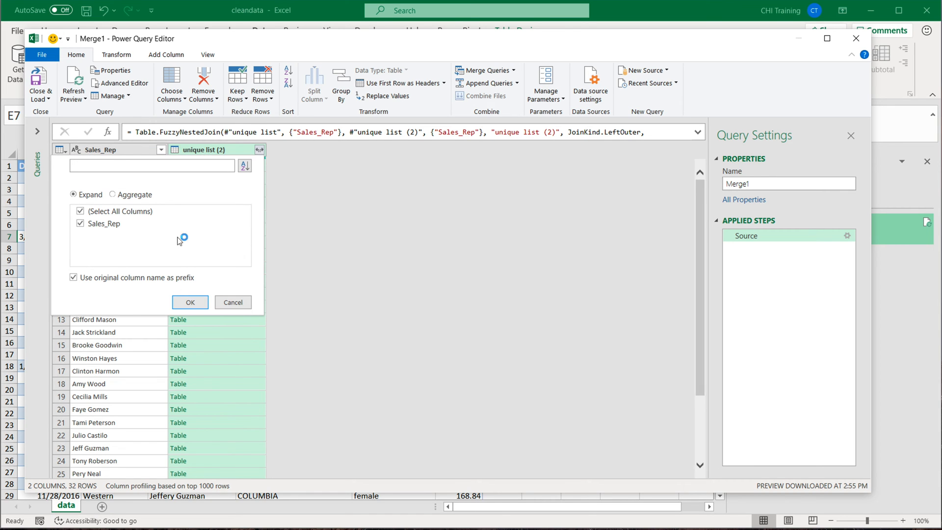
{"action": "left_click", "coordinate": [190, 302]}
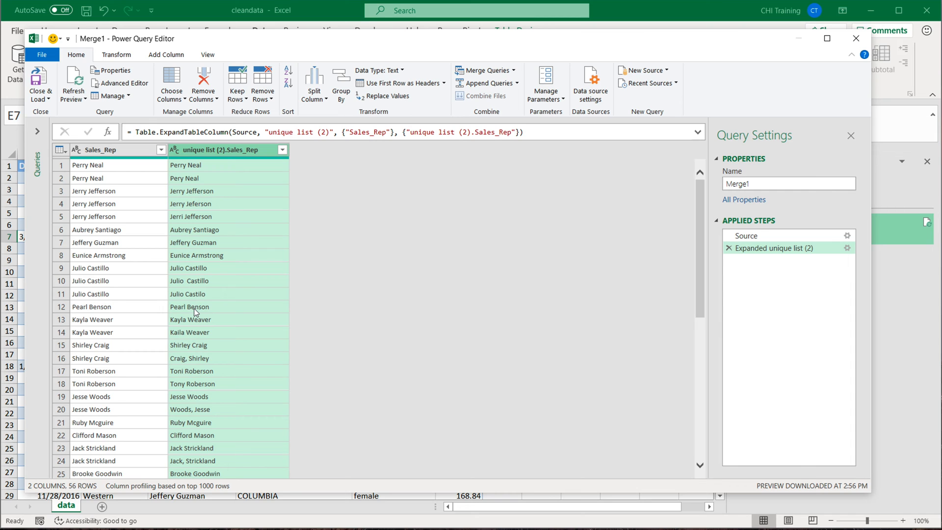
{"action": "mouse_move", "coordinate": [123, 175]}
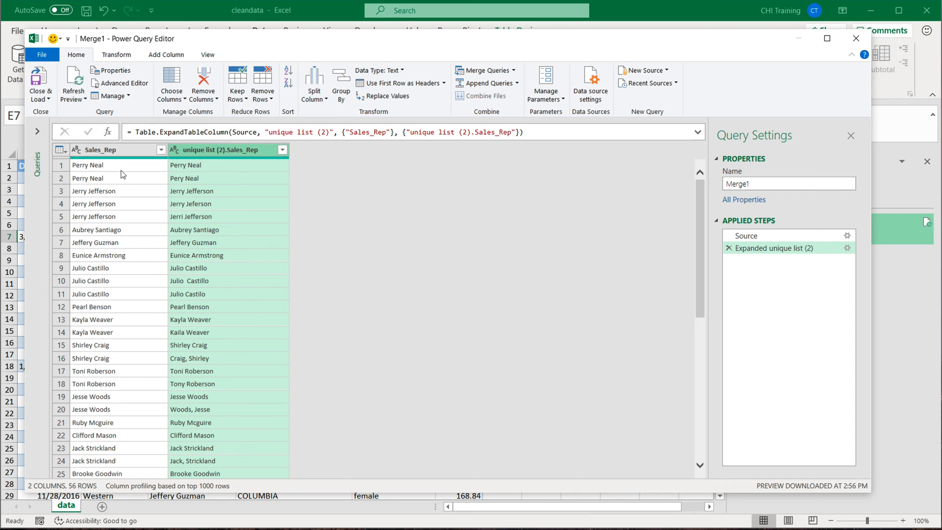
Review the fuzzy-matched name pairs row by row down to the last value.
{"action": "left_click", "coordinate": [209, 165]}
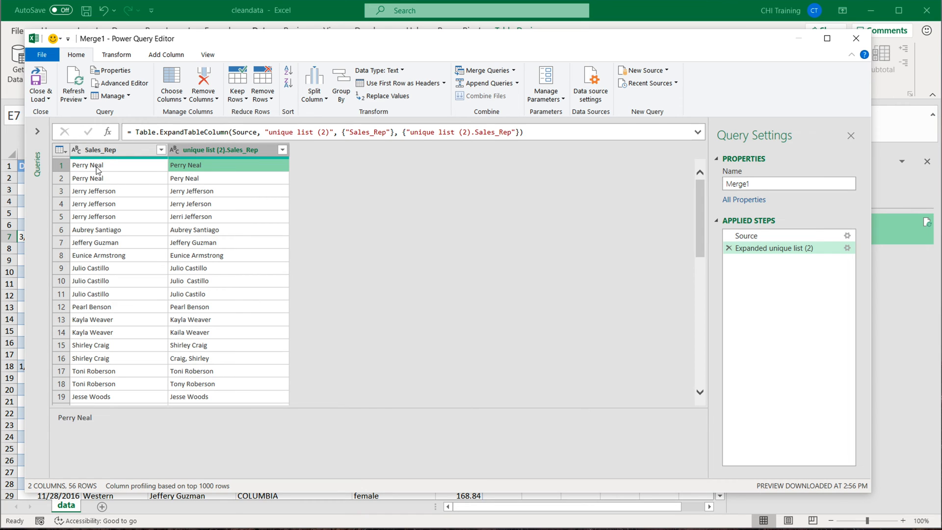
{"action": "mouse_move", "coordinate": [204, 169]}
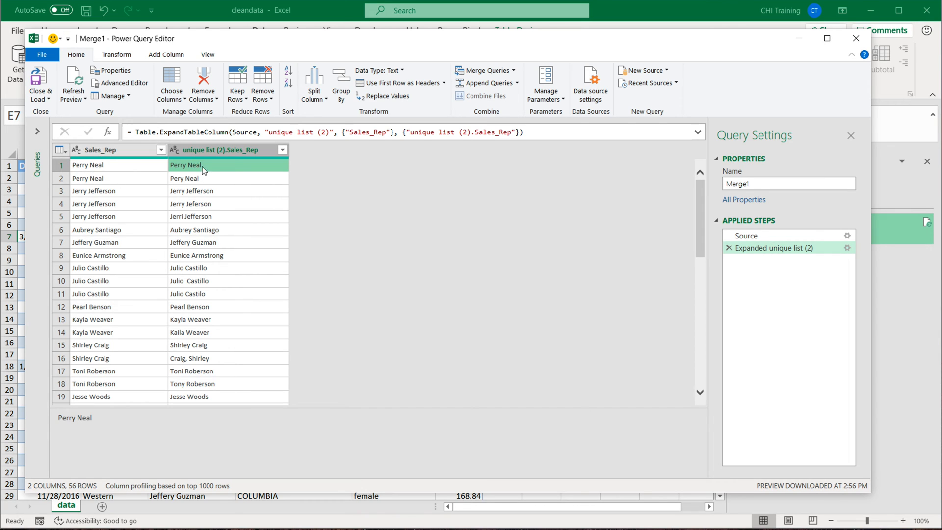
{"action": "left_click", "coordinate": [199, 177]}
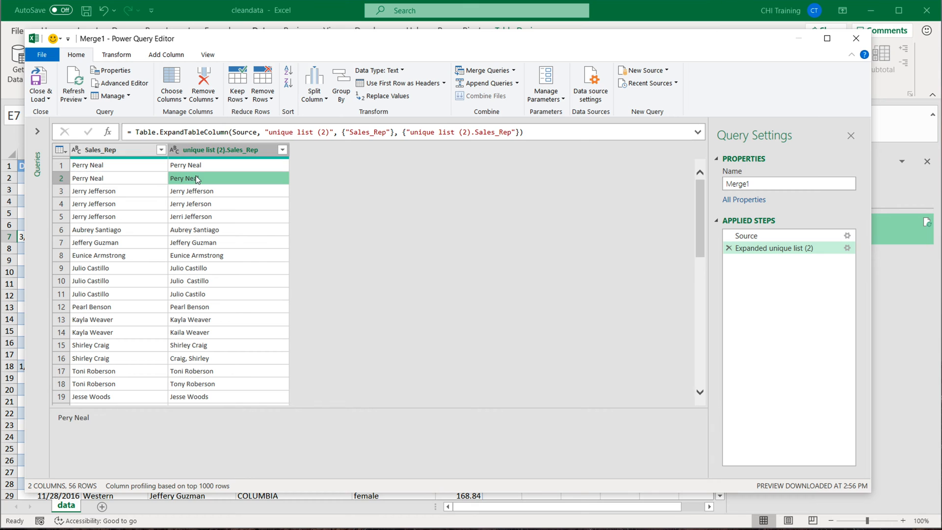
{"action": "left_click", "coordinate": [93, 190]}
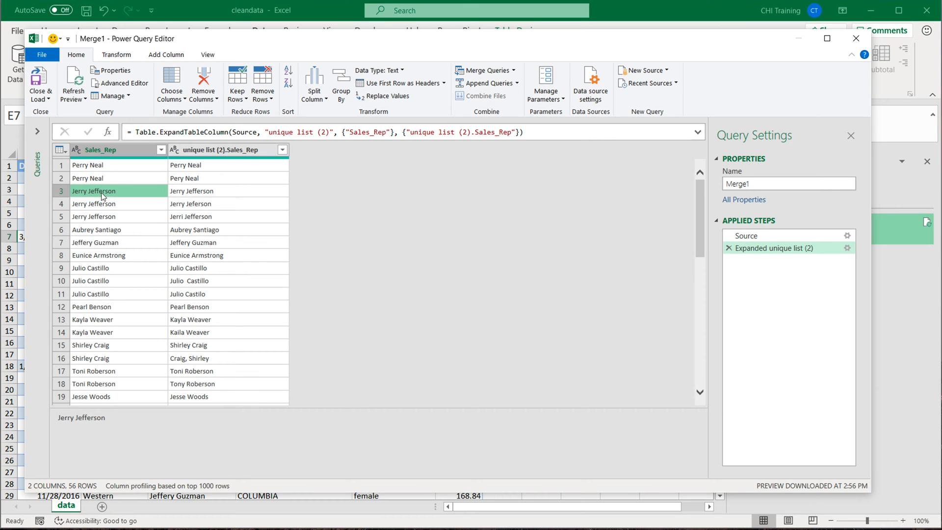
{"action": "scroll", "scroll_direction": "down", "scroll_amount": 3}
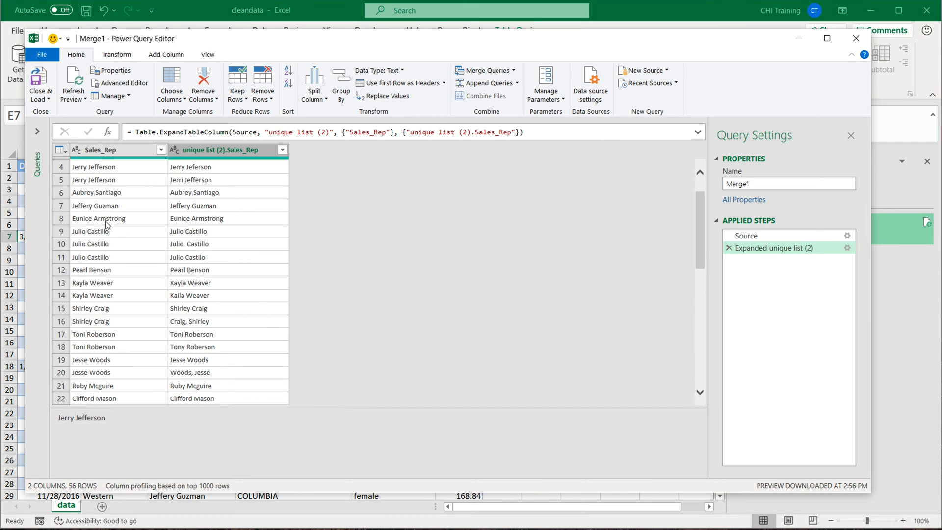
{"action": "scroll", "scroll_direction": "down", "scroll_amount": 3}
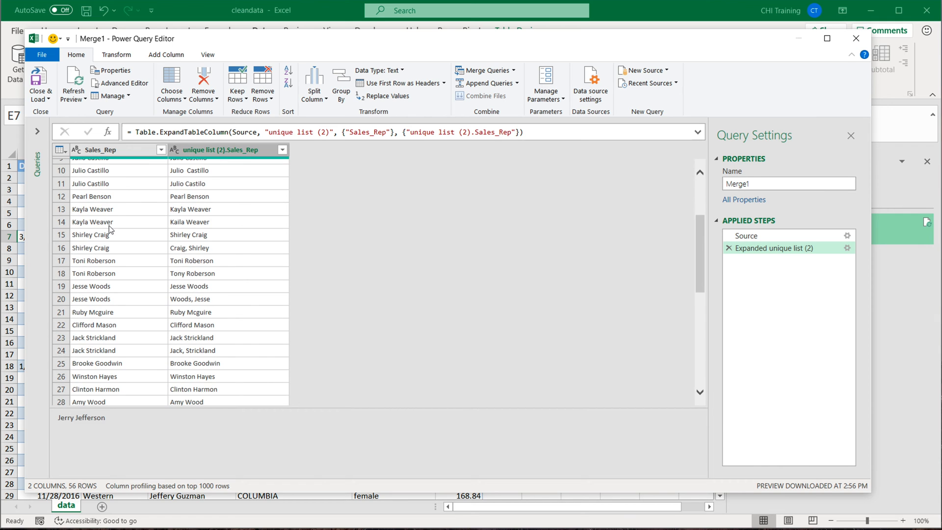
{"action": "scroll", "scroll_direction": "down", "scroll_amount": 3}
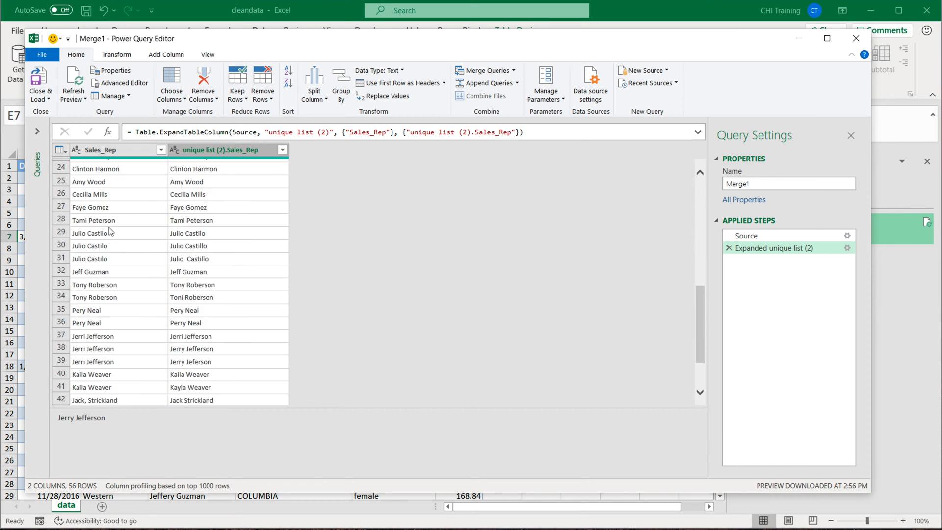
{"action": "scroll", "scroll_direction": "down", "scroll_amount": 3}
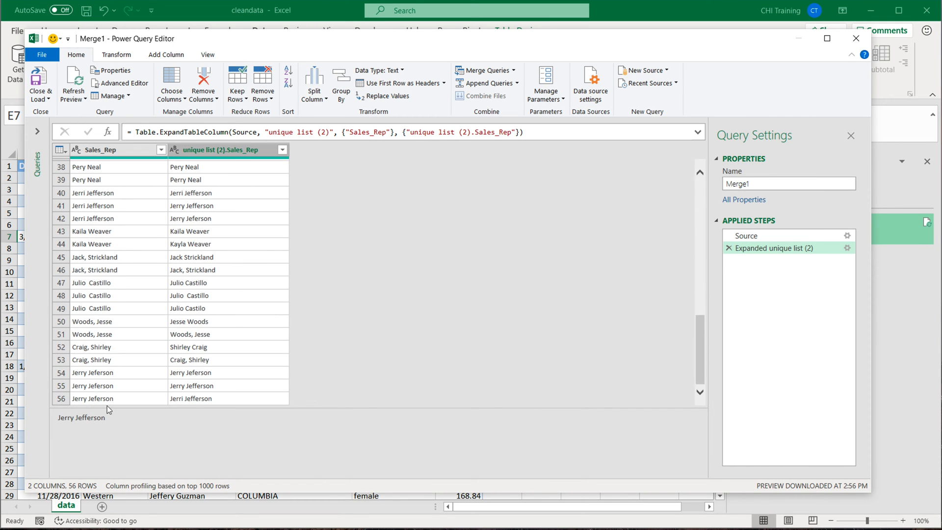
{"action": "left_click", "coordinate": [93, 399]}
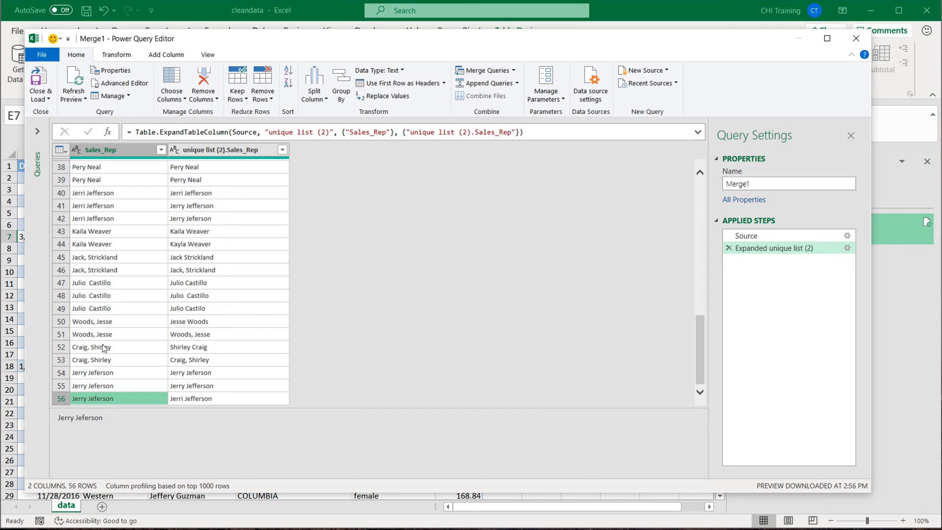
Sort Sales_Rep ascending and rename the Merge1 query to Mapping tab.
{"action": "left_click", "coordinate": [161, 149]}
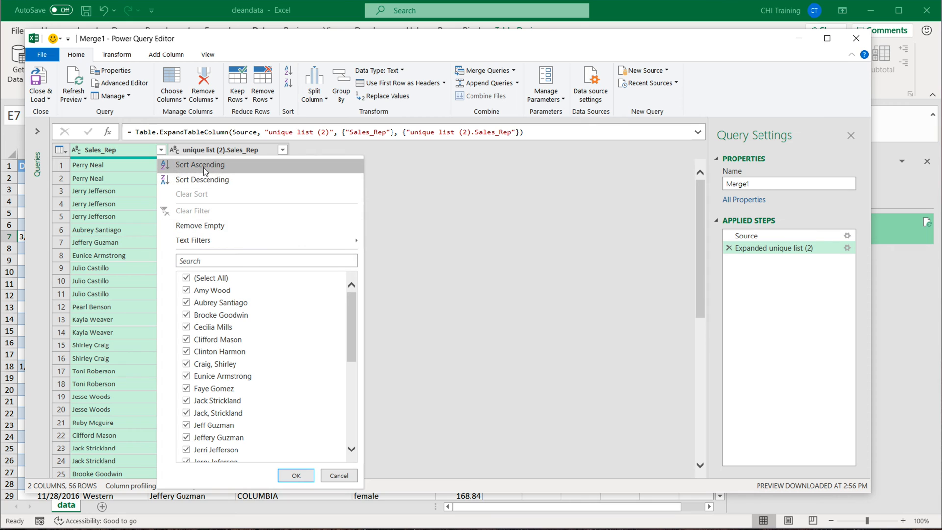
{"action": "left_click", "coordinate": [199, 165]}
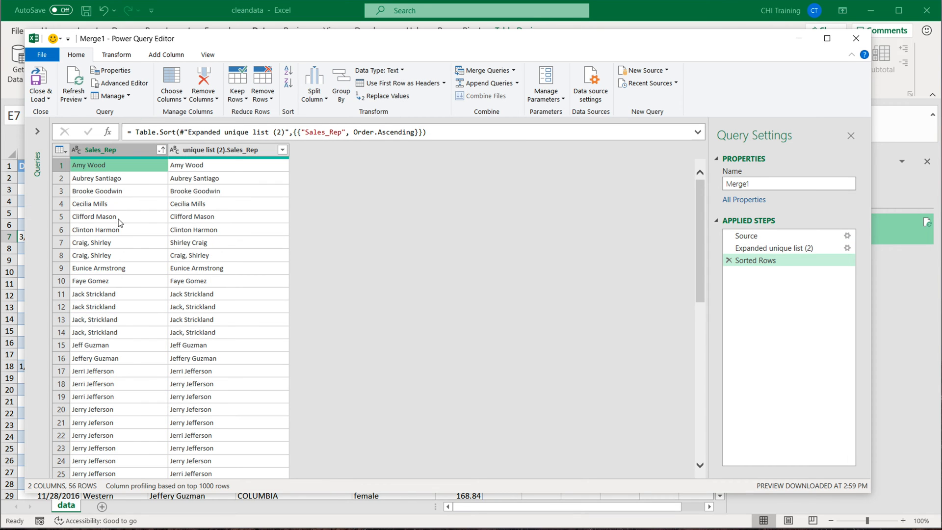
{"action": "left_click", "coordinate": [41, 82]}
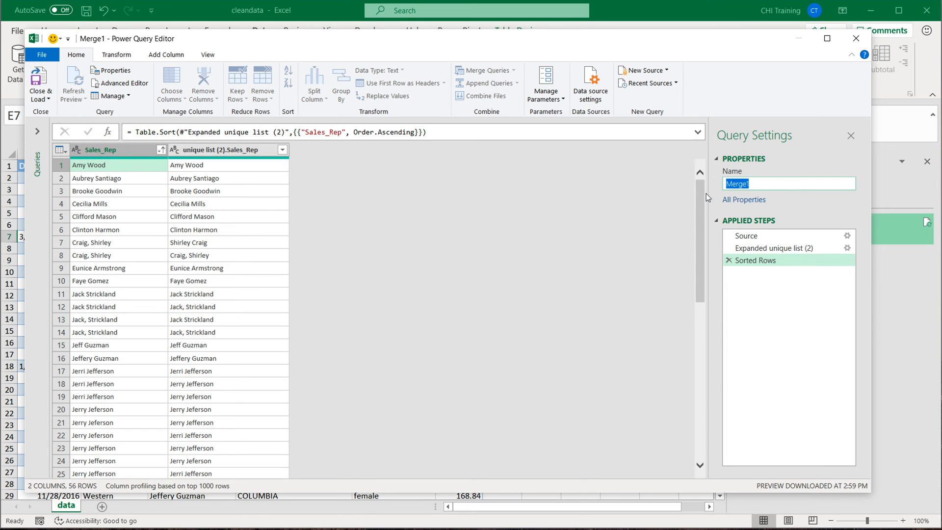
{"action": "type", "text": "Mapping tab"}
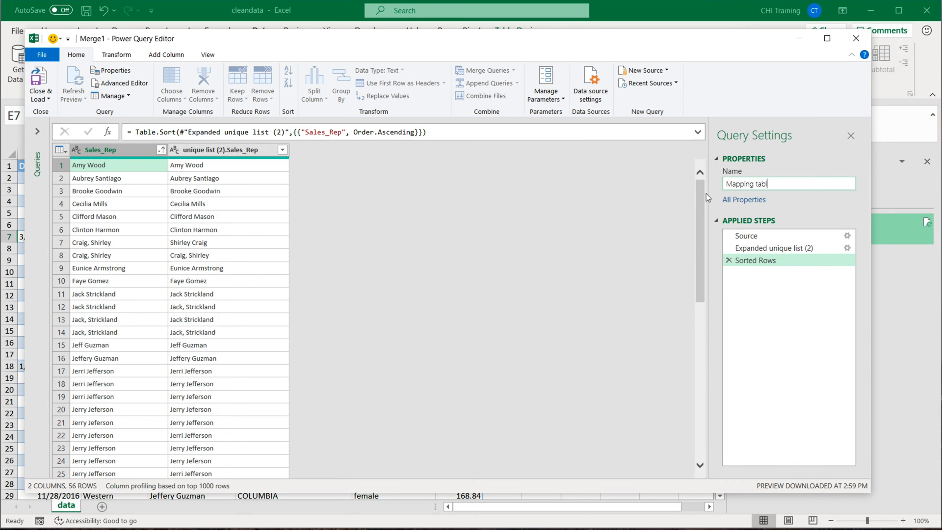
Close & Load the Mapping table query as a 56-row table on Sheet2 and unlink it.
{"action": "left_click", "coordinate": [40, 84]}
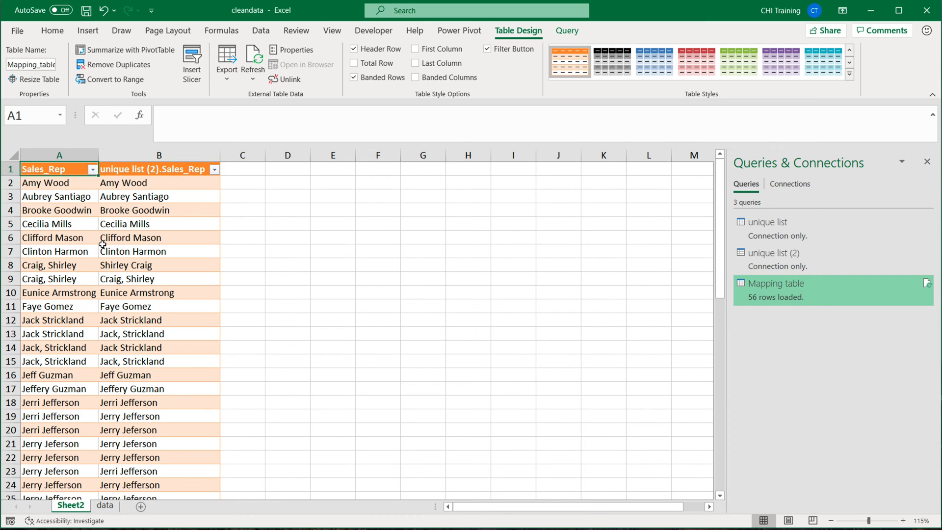
{"action": "mouse_move", "coordinate": [285, 78]}
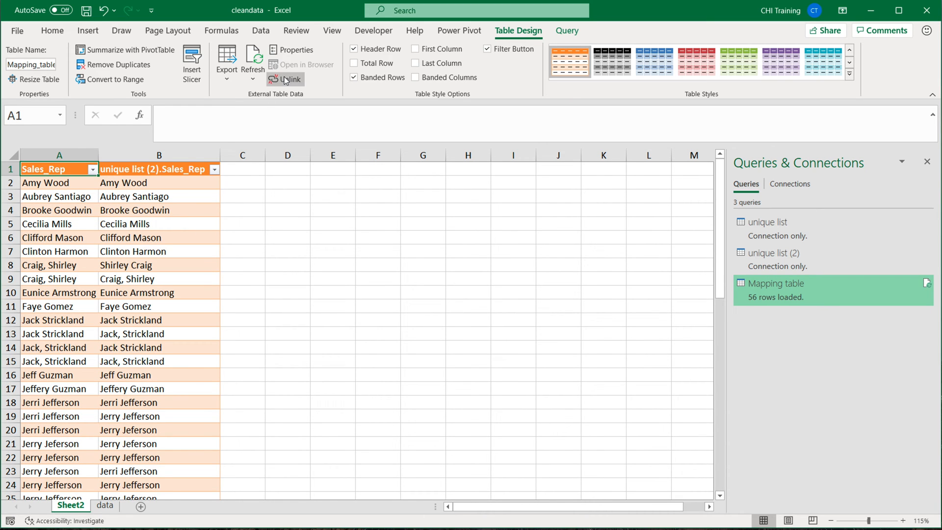
{"action": "mouse_move", "coordinate": [286, 79]}
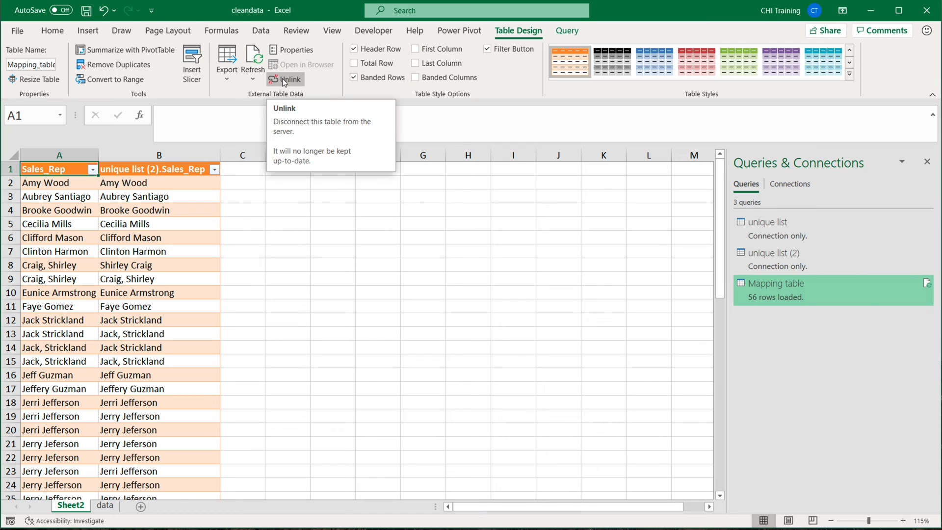
{"action": "left_click", "coordinate": [289, 79]}
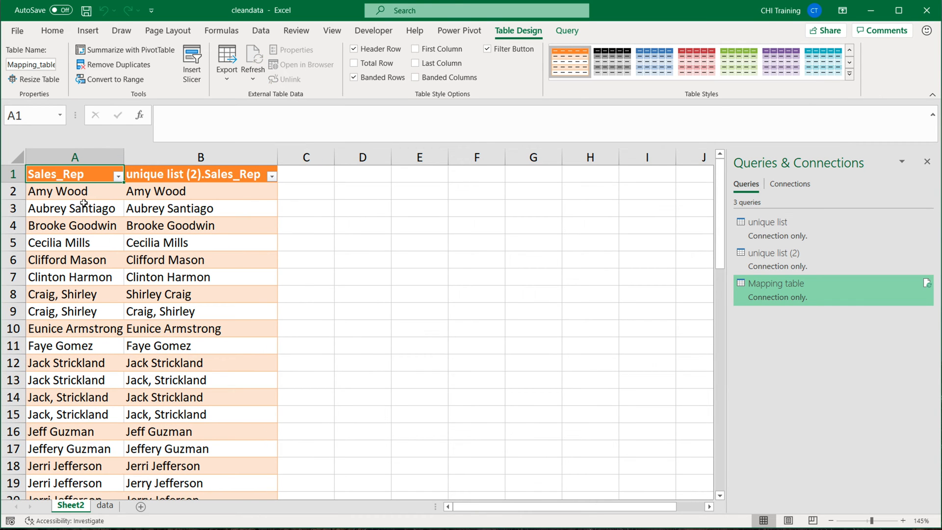
{"action": "mouse_move", "coordinate": [102, 299]}
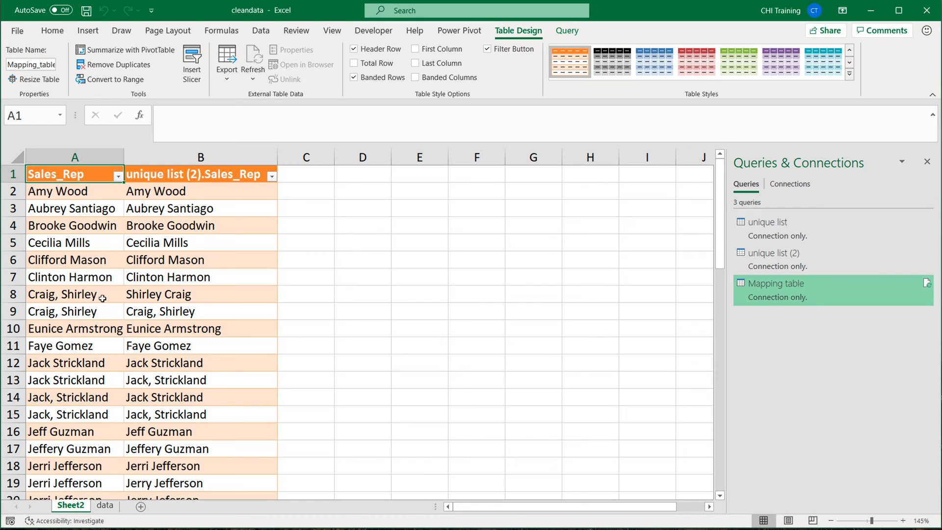
{"action": "left_click", "coordinate": [75, 294]}
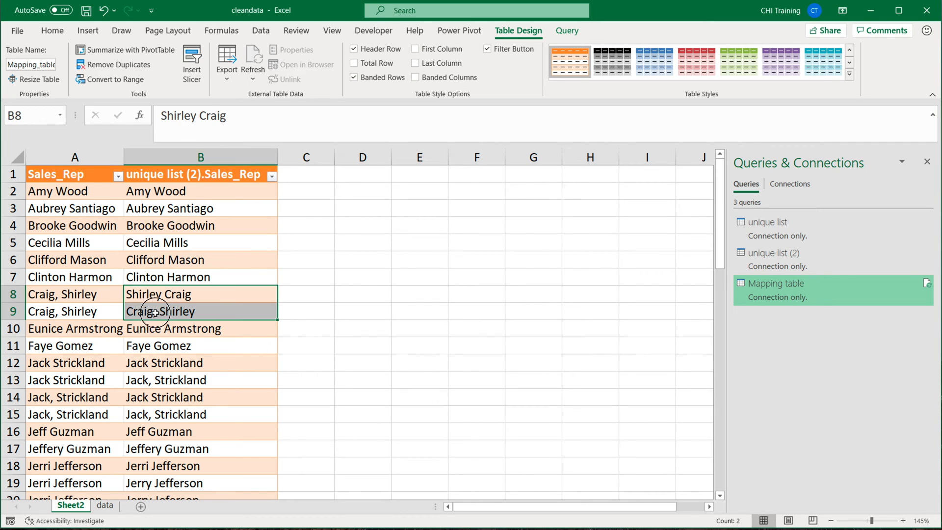
{"action": "left_click", "coordinate": [73, 293]}
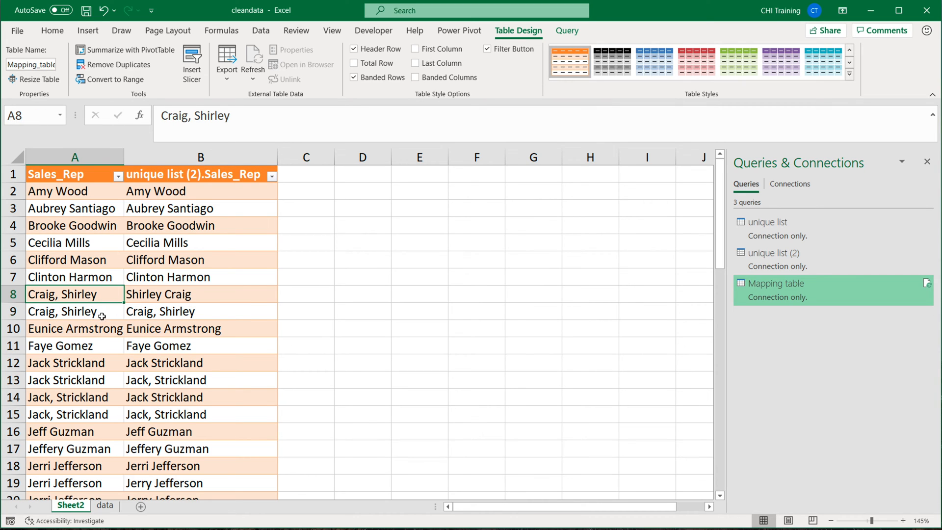
{"action": "mouse_move", "coordinate": [125, 303]}
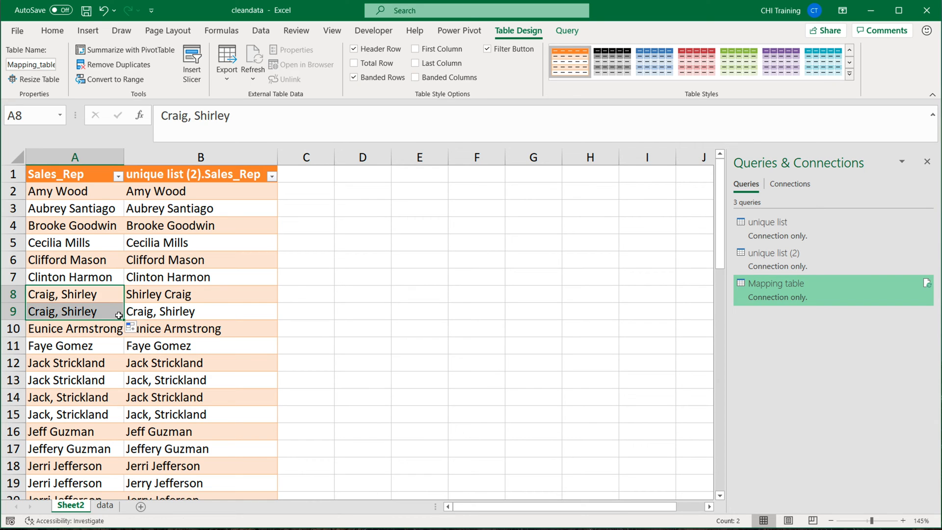
{"action": "mouse_move", "coordinate": [85, 311]}
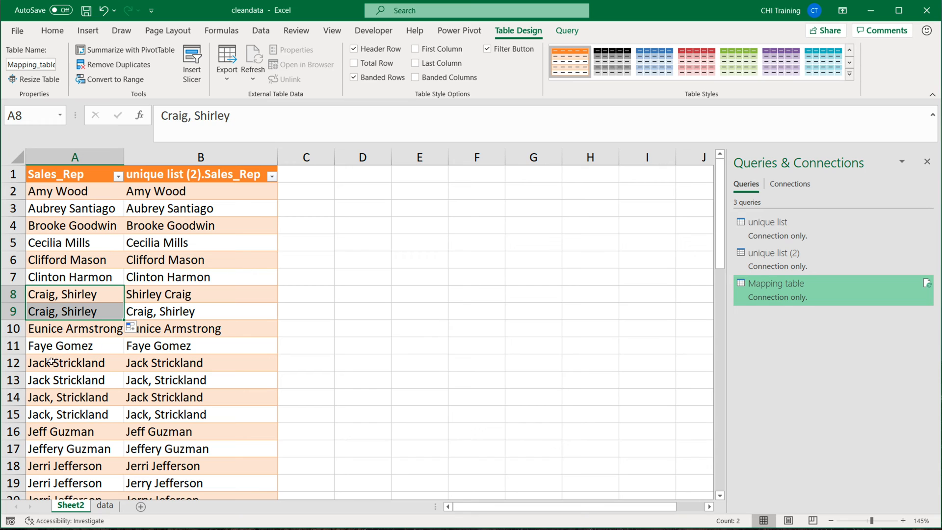
{"action": "left_click", "coordinate": [67, 362]}
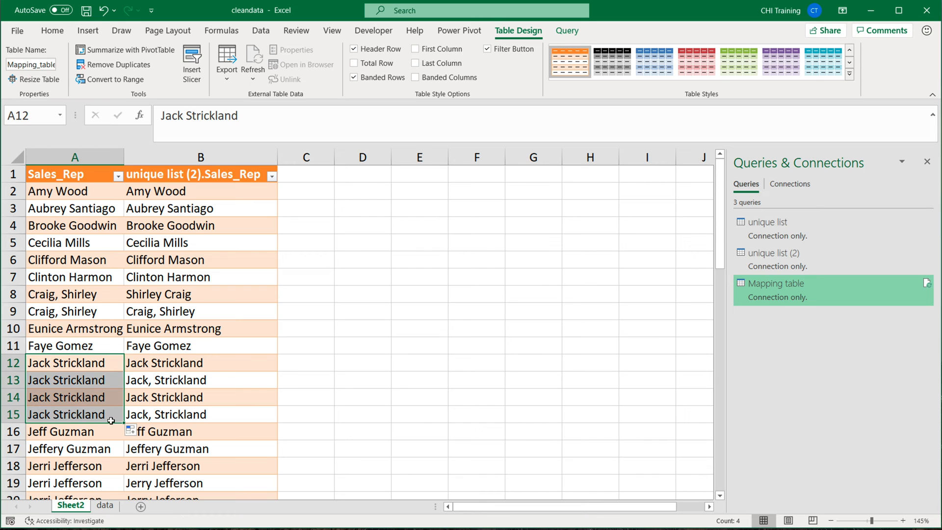
{"action": "scroll", "scroll_direction": "down", "scroll_amount": 3}
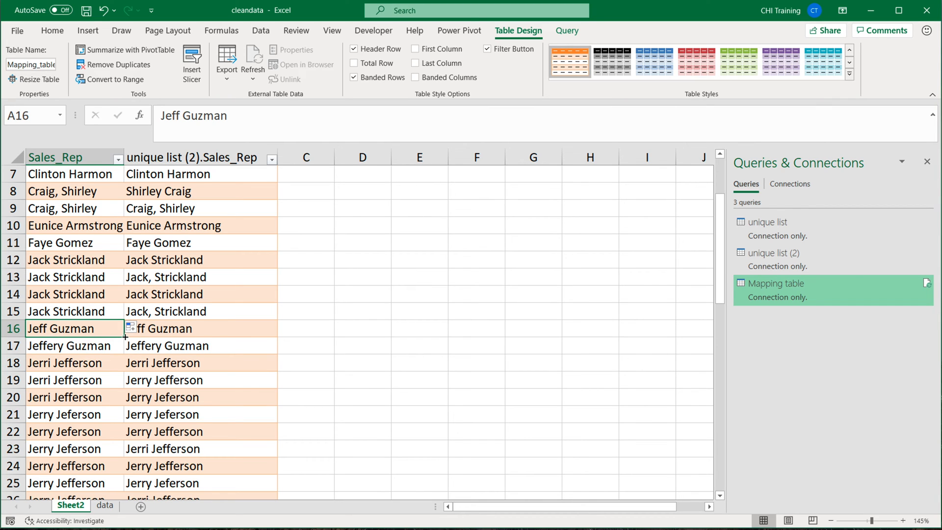
{"action": "mouse_move", "coordinate": [96, 347]}
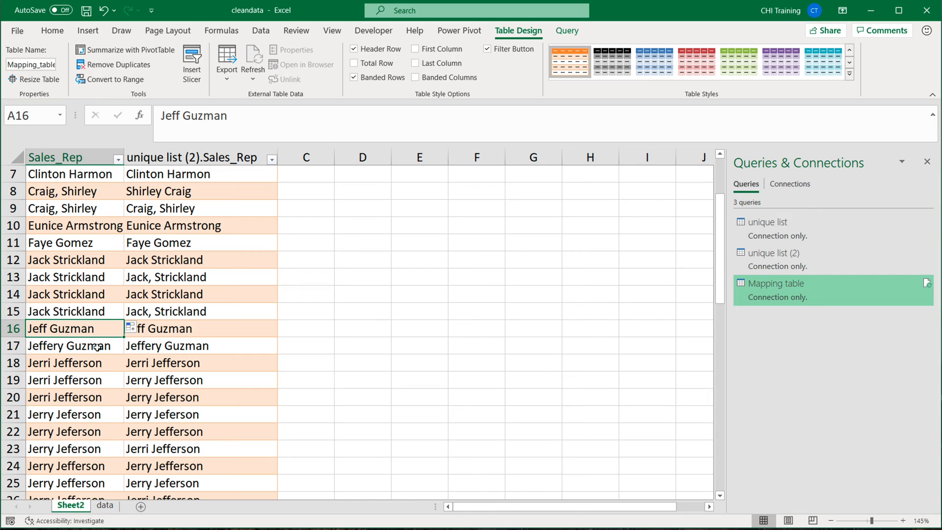
{"action": "mouse_move", "coordinate": [116, 343]}
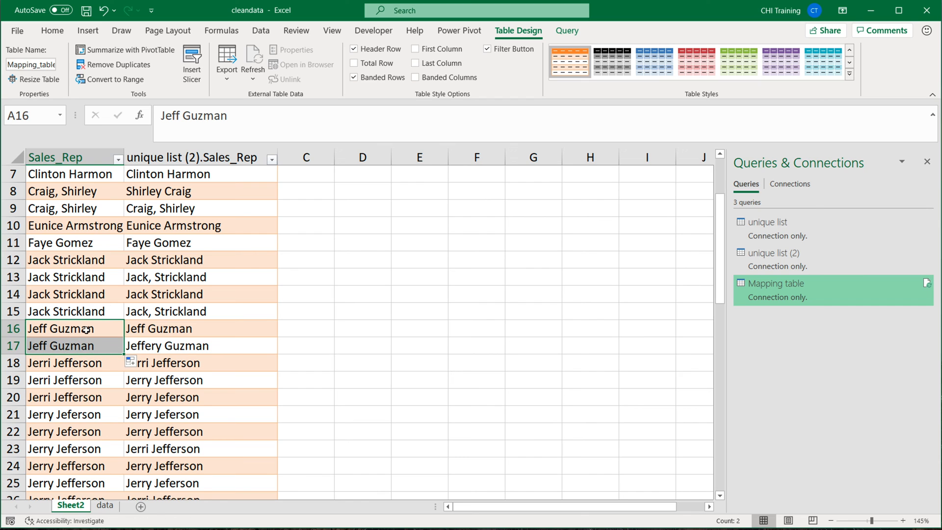
{"action": "scroll", "scroll_direction": "down", "scroll_amount": 3}
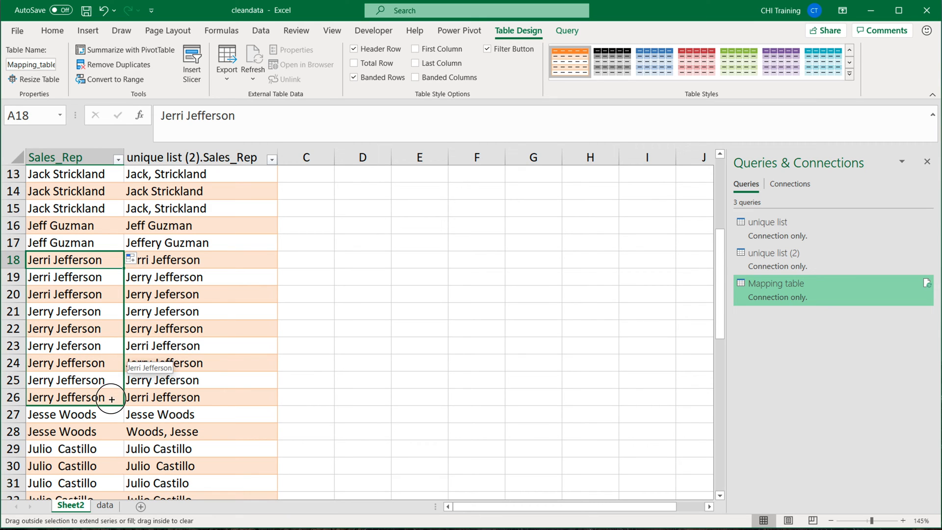
{"action": "scroll", "scroll_direction": "down", "scroll_amount": 3}
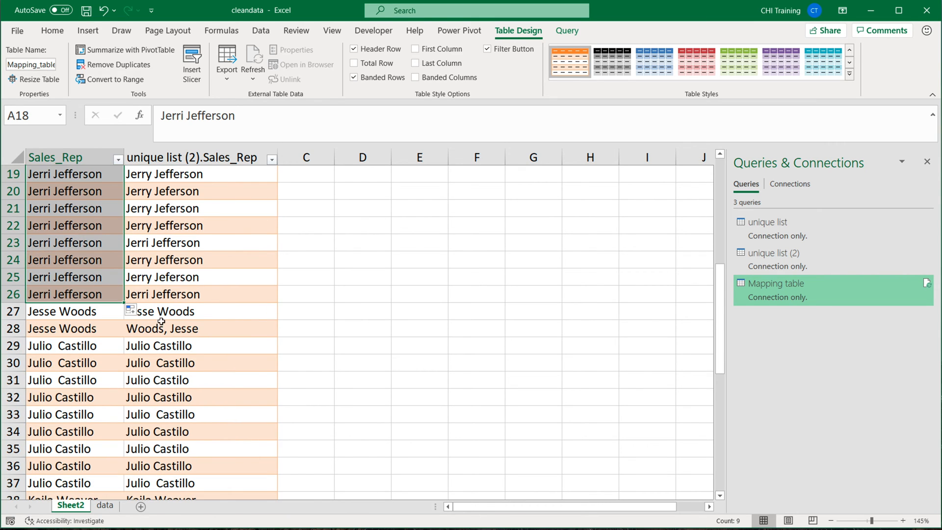
{"action": "left_click", "coordinate": [73, 311]}
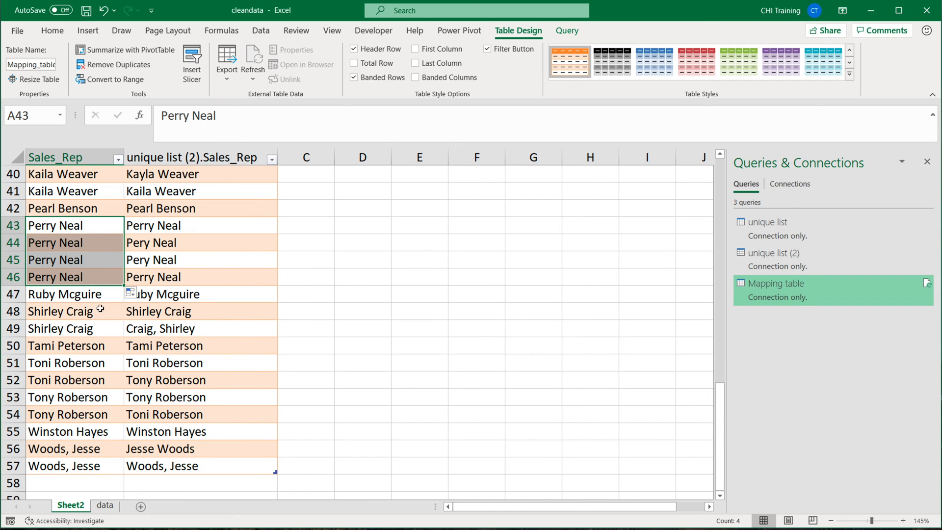
{"action": "left_click", "coordinate": [75, 311]}
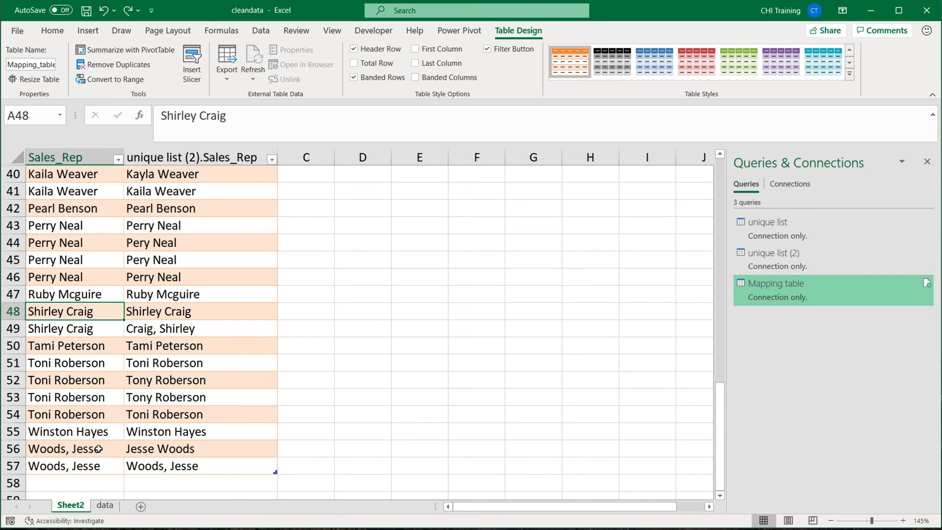
{"action": "left_click", "coordinate": [75, 449]}
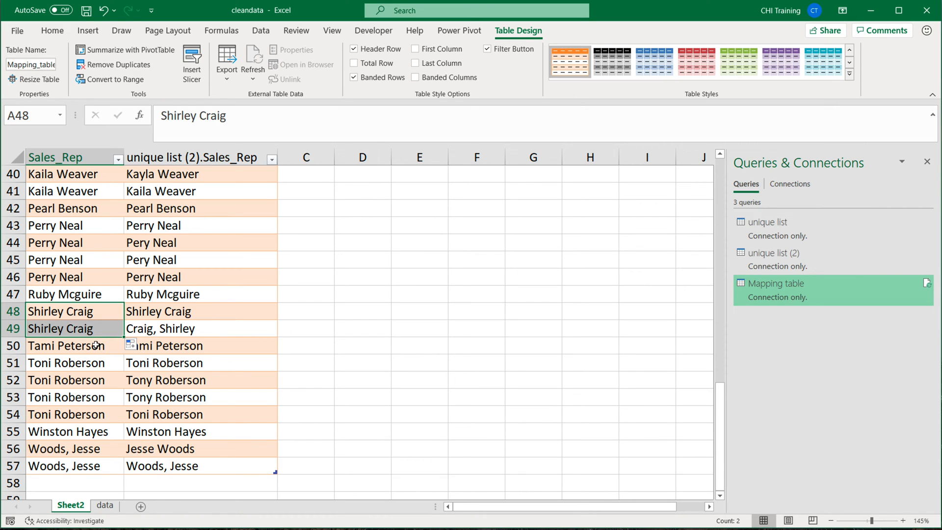
{"action": "left_click", "coordinate": [66, 345]}
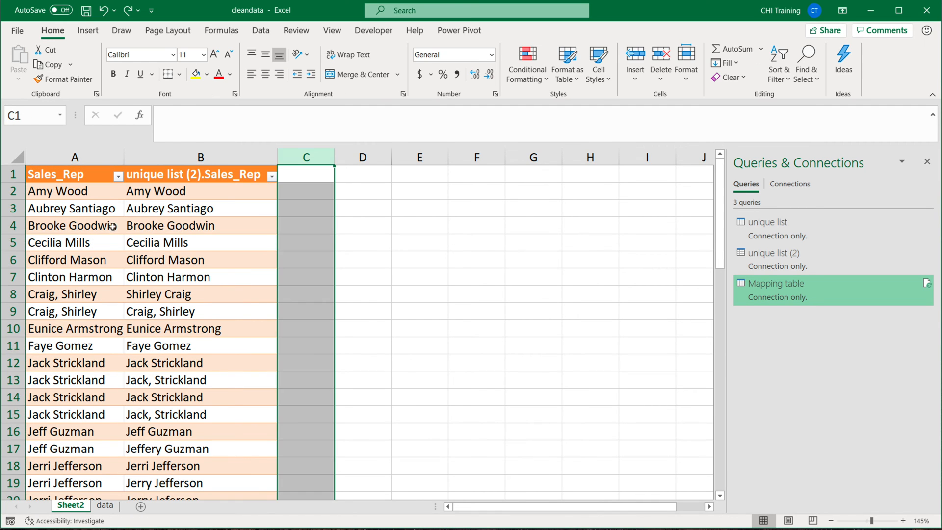
Rename the second column header in B1 to Lookup.
{"action": "left_click", "coordinate": [74, 208]}
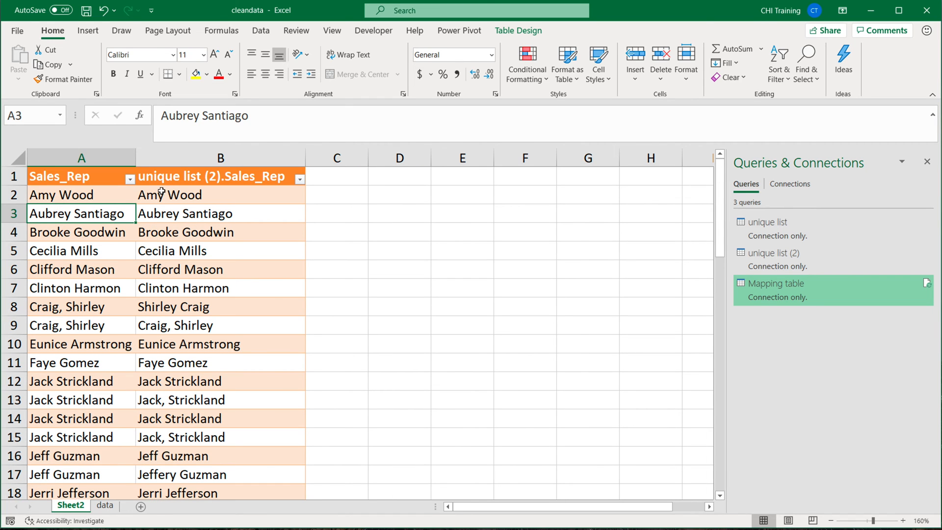
{"action": "left_click", "coordinate": [212, 176]}
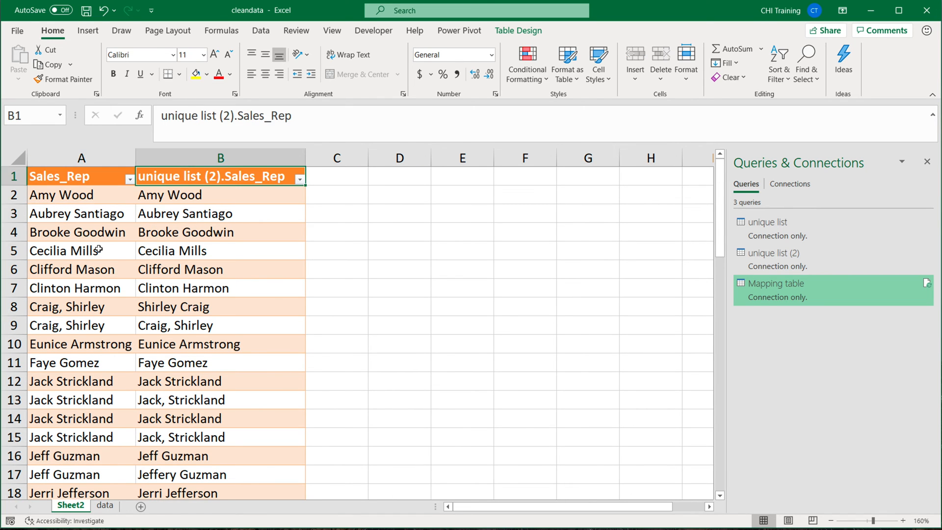
{"action": "type", "text": "Lo"}
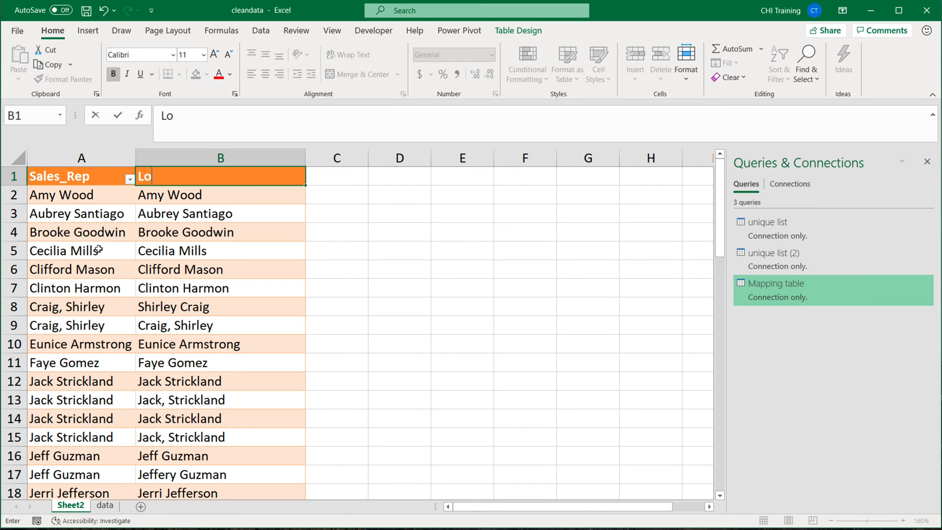
{"action": "key", "text": "Return"}
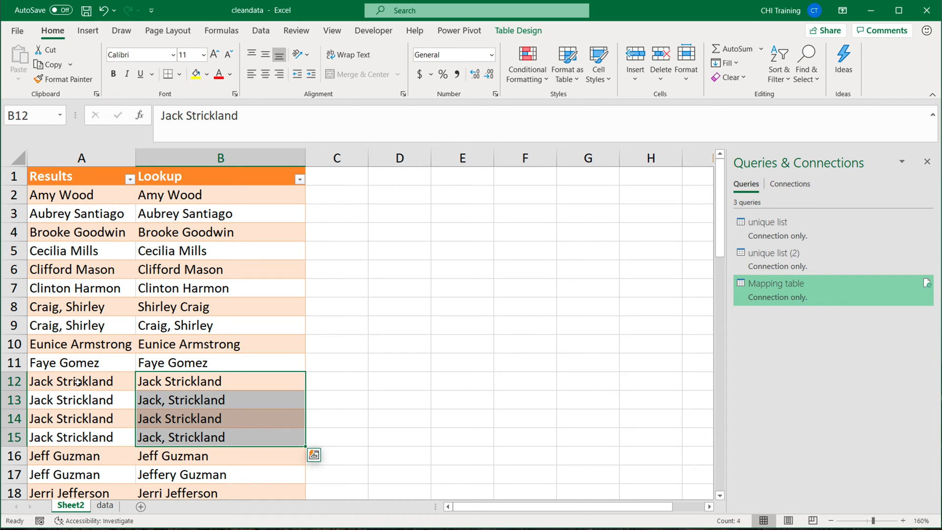
Rename the A1 header to Results and return to the Data commands.
{"action": "left_click", "coordinate": [72, 381]}
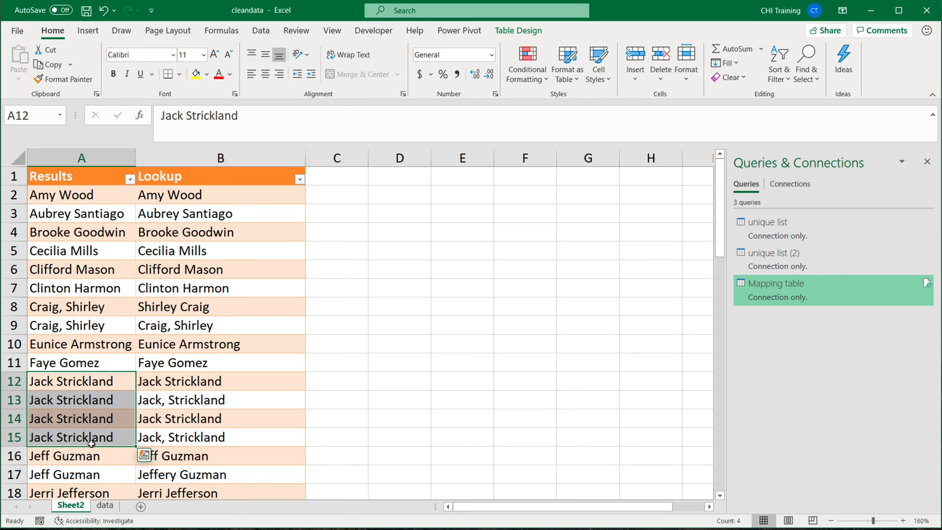
{"action": "left_click", "coordinate": [82, 175]}
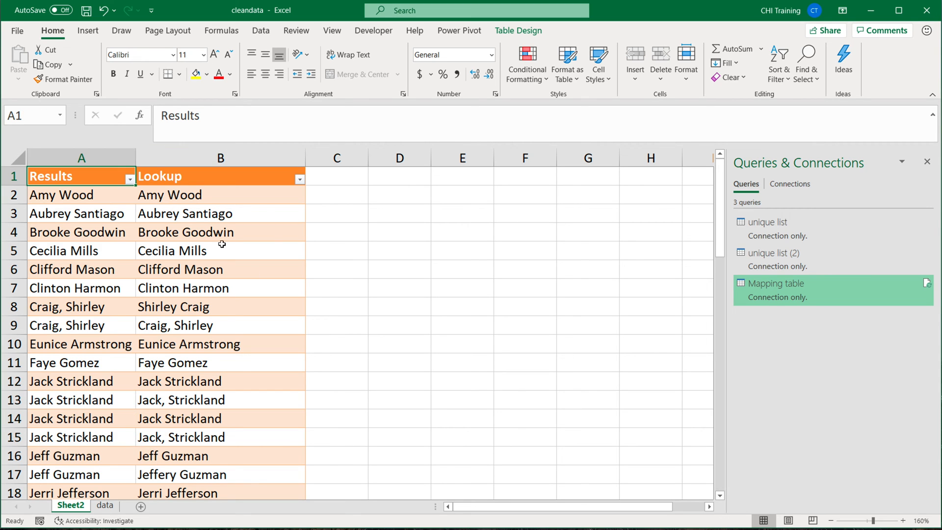
{"action": "left_click", "coordinate": [260, 30]}
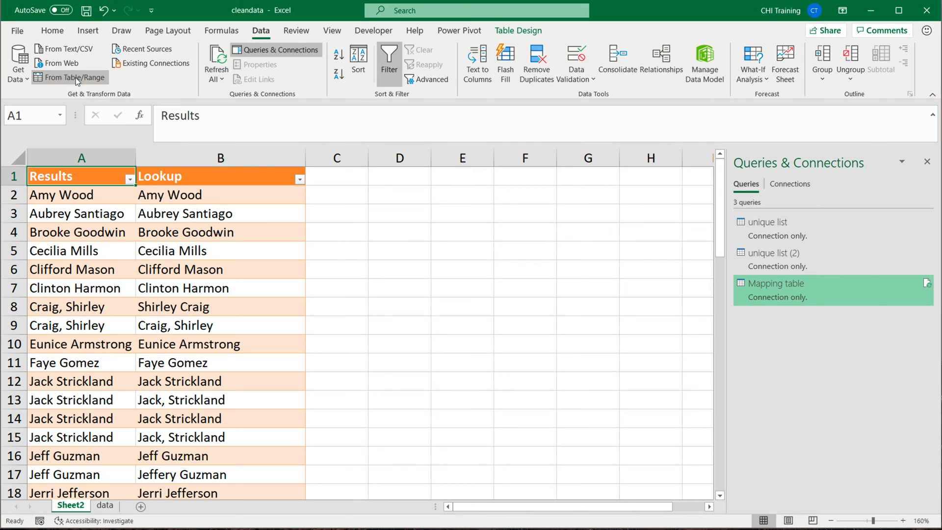
Load the Results/Lookup table as a connection-only query, Mapping_table, via Close & Load To.
{"action": "double_click", "coordinate": [777, 283]}
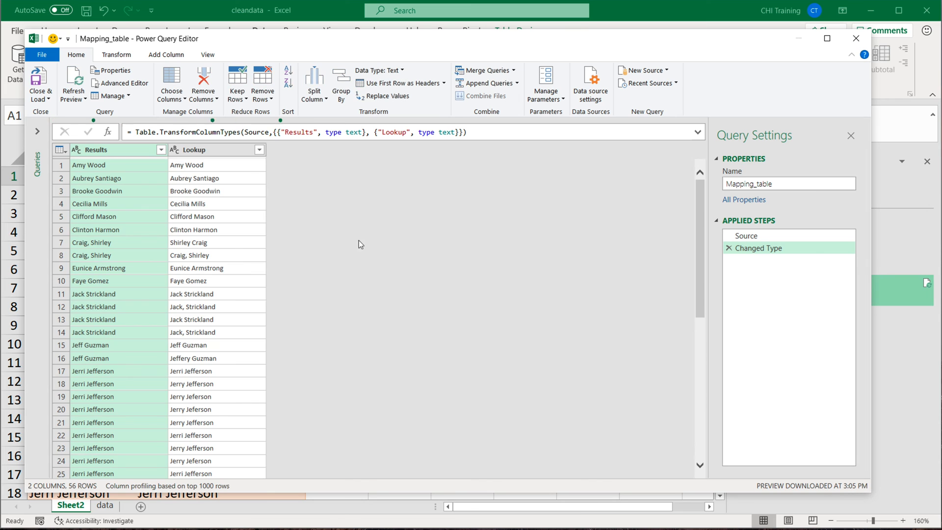
{"action": "left_click", "coordinate": [789, 184]}
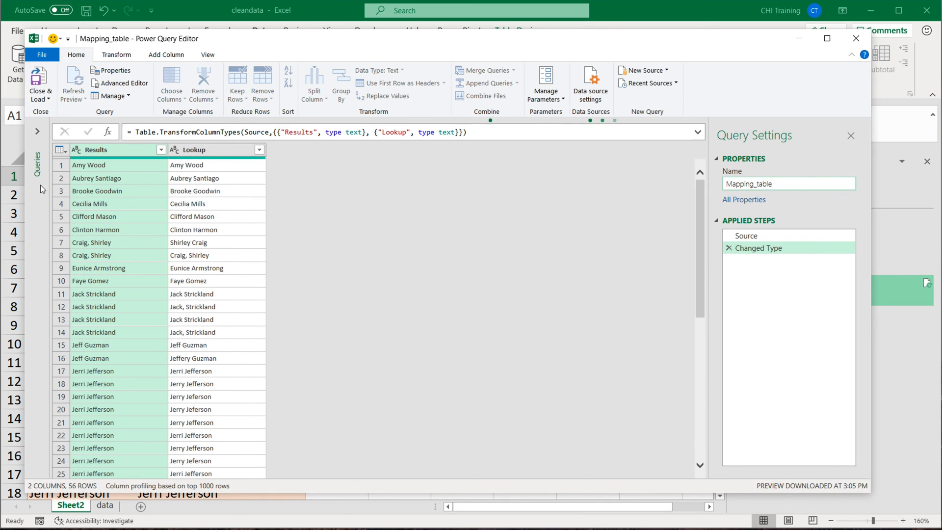
{"action": "left_click", "coordinate": [40, 82]}
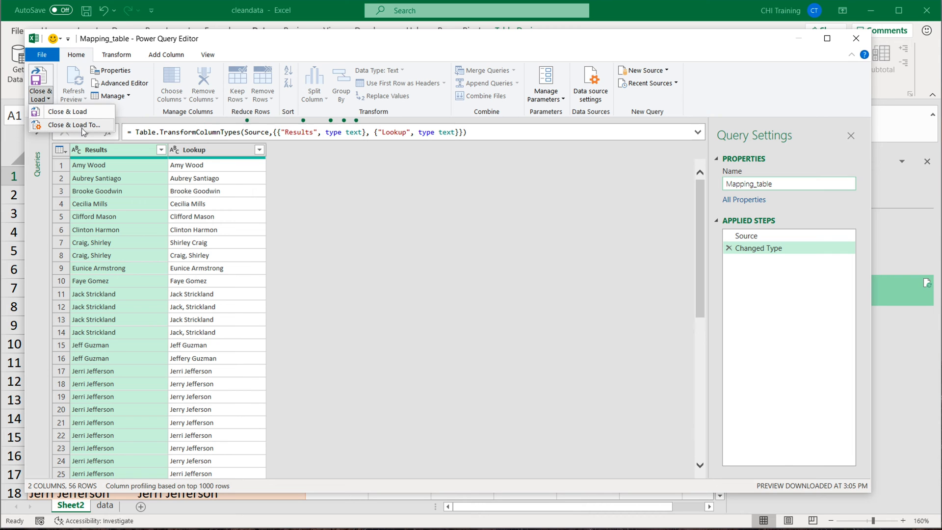
{"action": "left_click", "coordinate": [71, 124]}
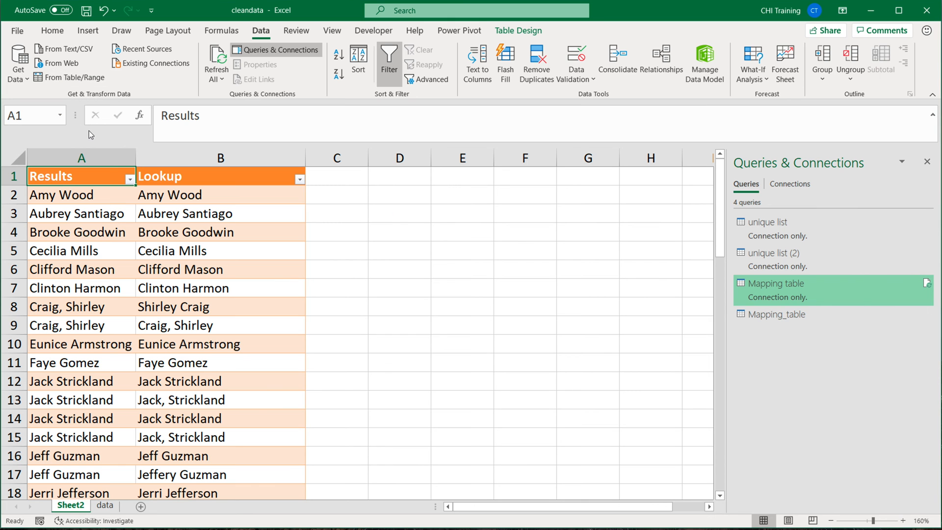
{"action": "mouse_move", "coordinate": [173, 289]}
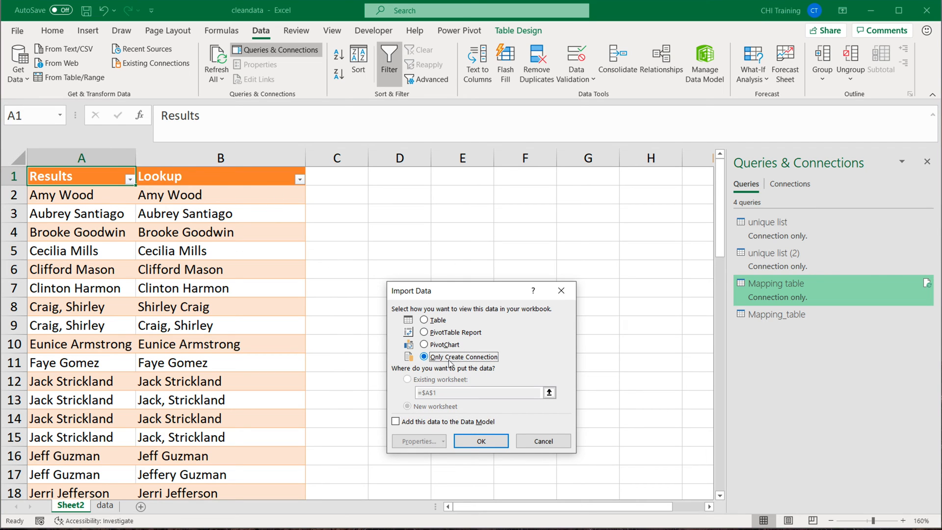
{"action": "left_click", "coordinate": [480, 441]}
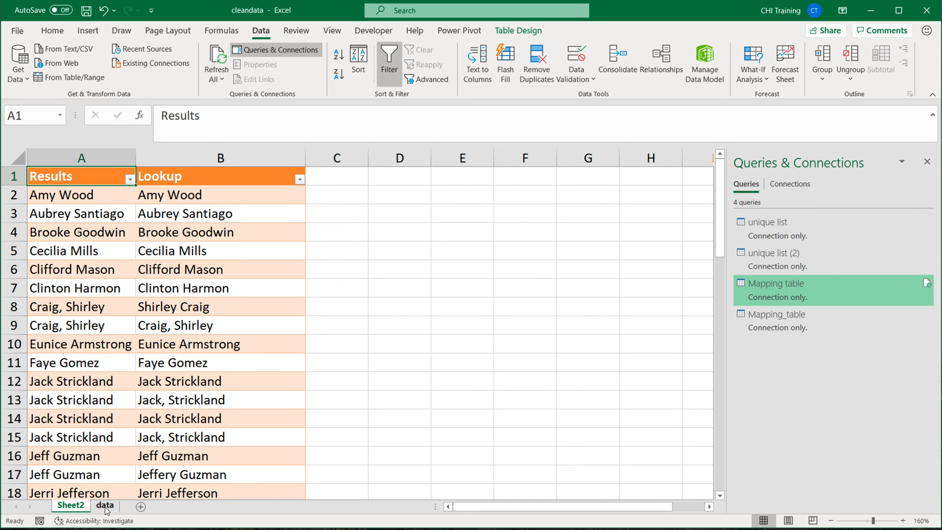
Bring the sales table on the data sheet into Power Query as Table1 and reach the combine options.
{"action": "left_click", "coordinate": [105, 506]}
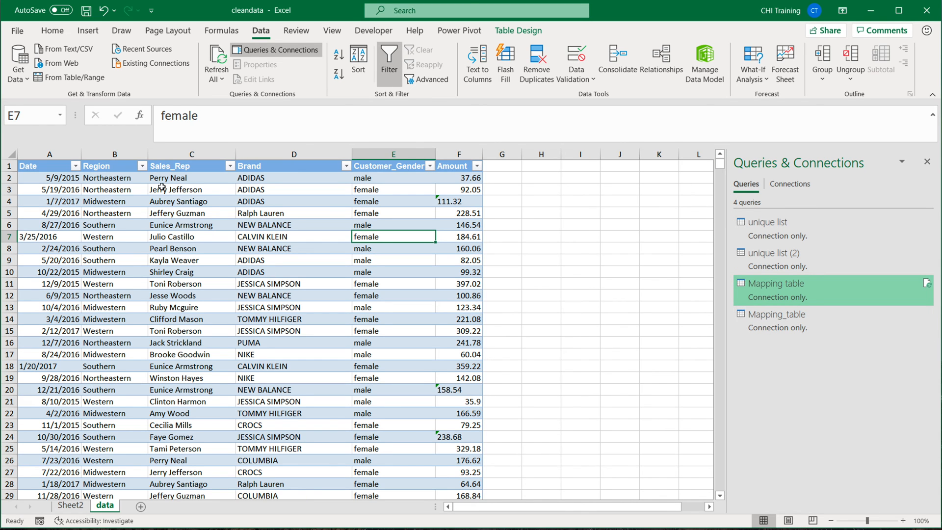
{"action": "mouse_move", "coordinate": [286, 223]}
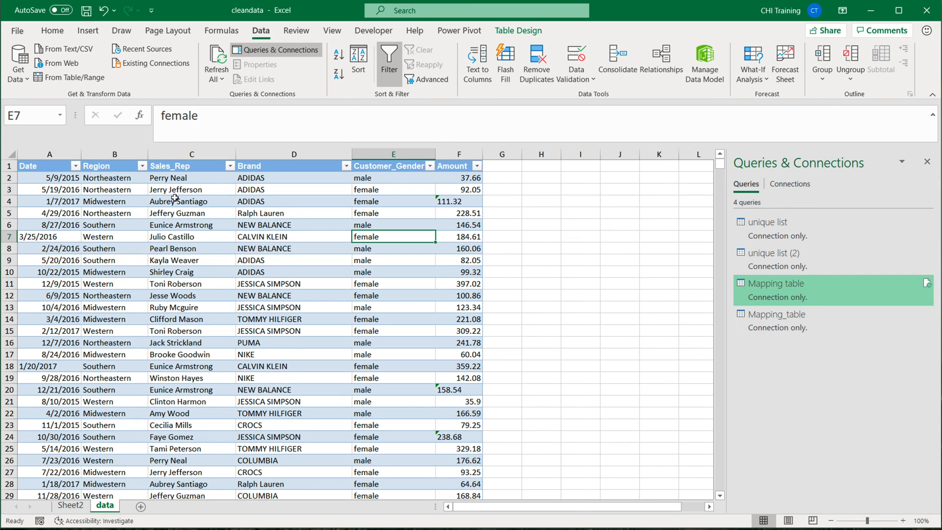
{"action": "mouse_move", "coordinate": [175, 192]}
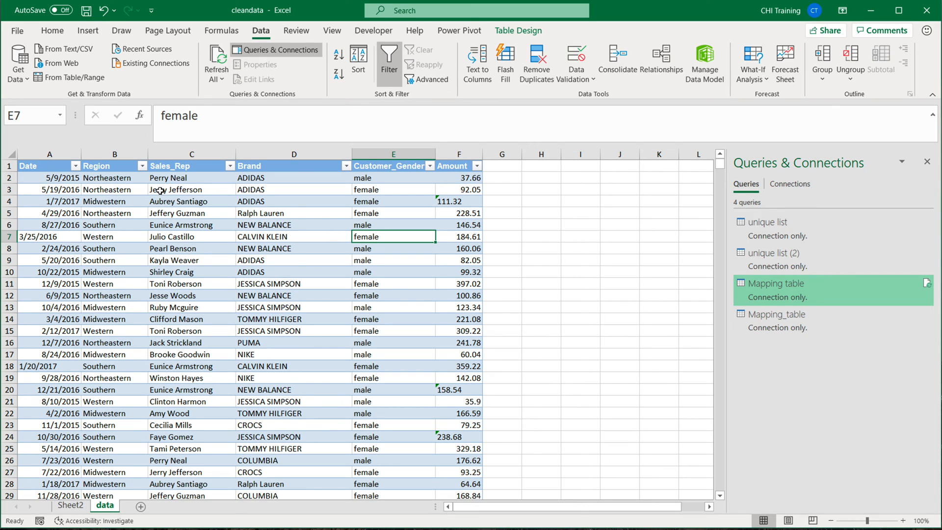
{"action": "left_click", "coordinate": [191, 190]}
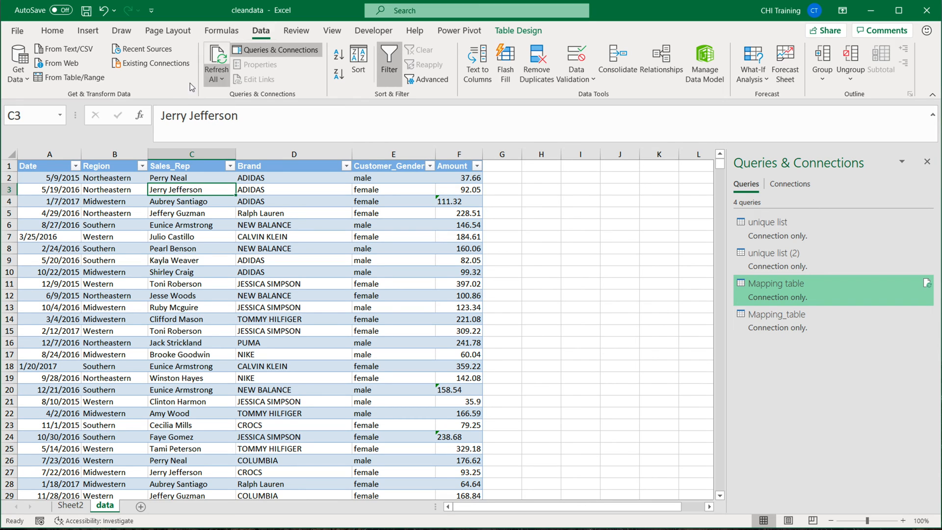
{"action": "mouse_move", "coordinate": [362, 278]}
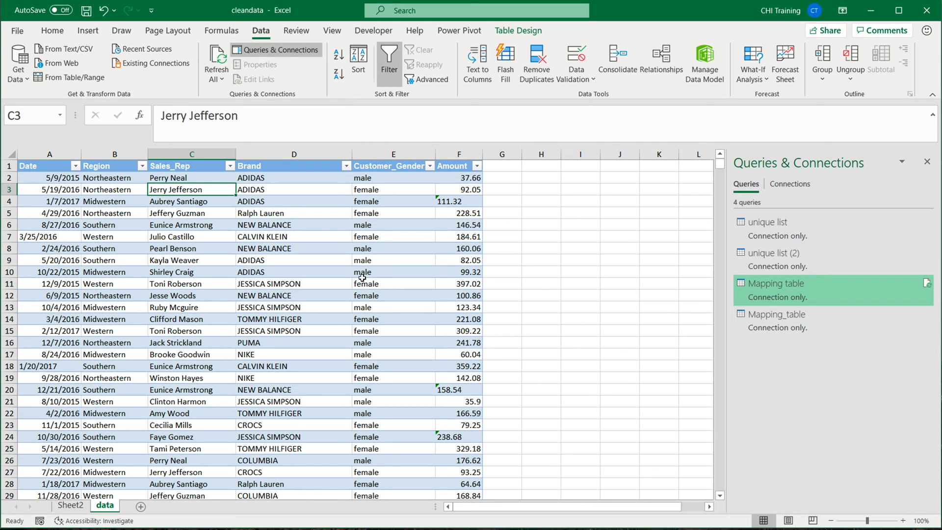
{"action": "double_click", "coordinate": [779, 283]}
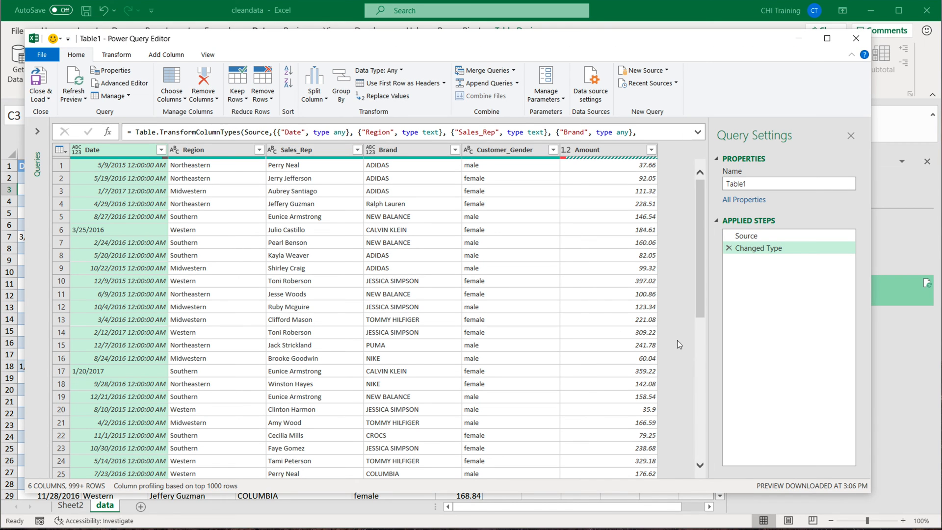
{"action": "mouse_move", "coordinate": [486, 70]}
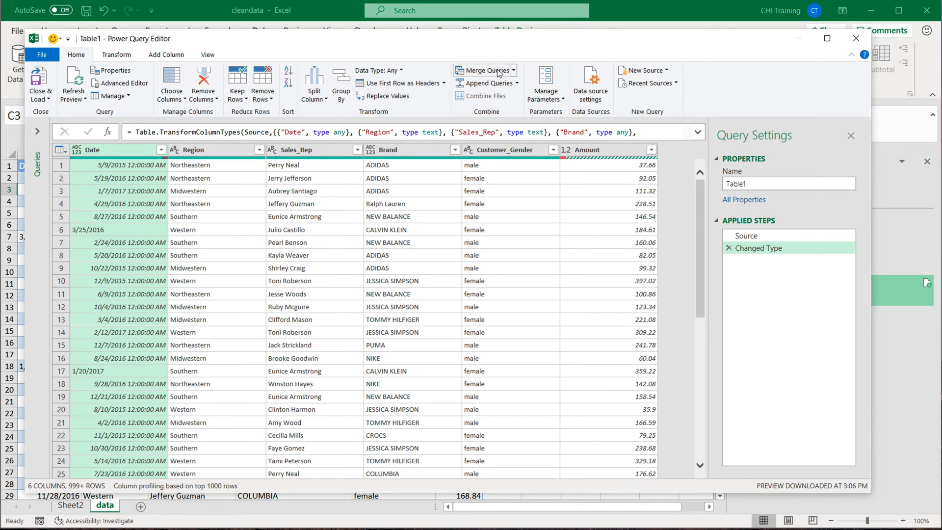
{"action": "left_click", "coordinate": [511, 71]}
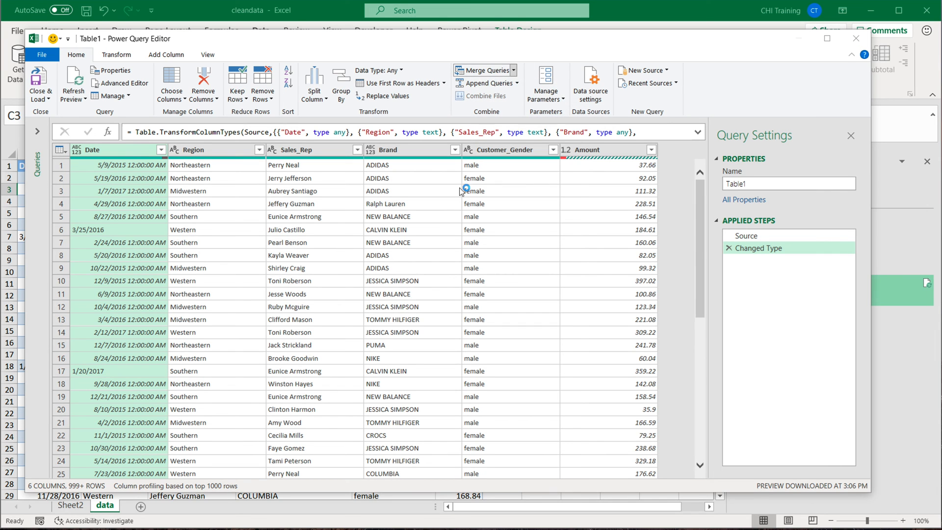
Merge Table1 with Mapping_table on Sales_Rep and Lookup, Left Outer, matching all 20000 rows.
{"action": "left_click", "coordinate": [484, 70]}
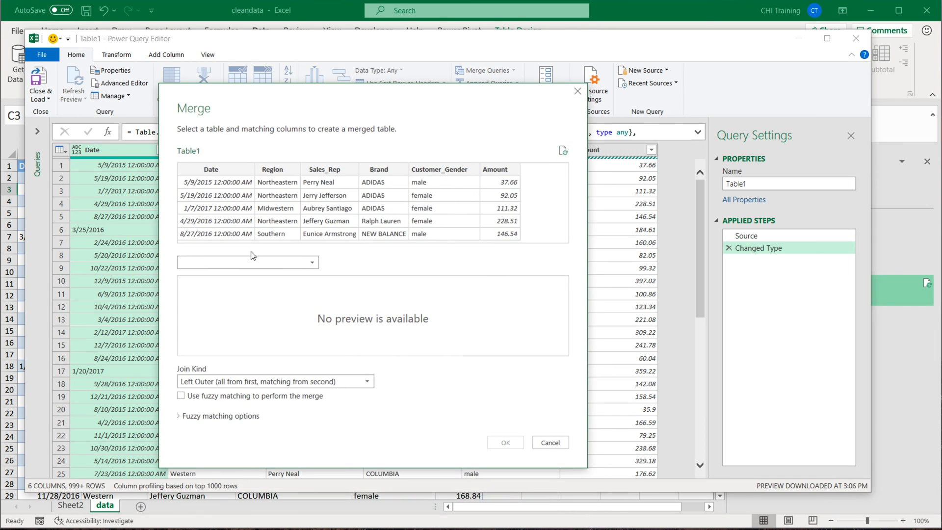
{"action": "left_click", "coordinate": [247, 262]}
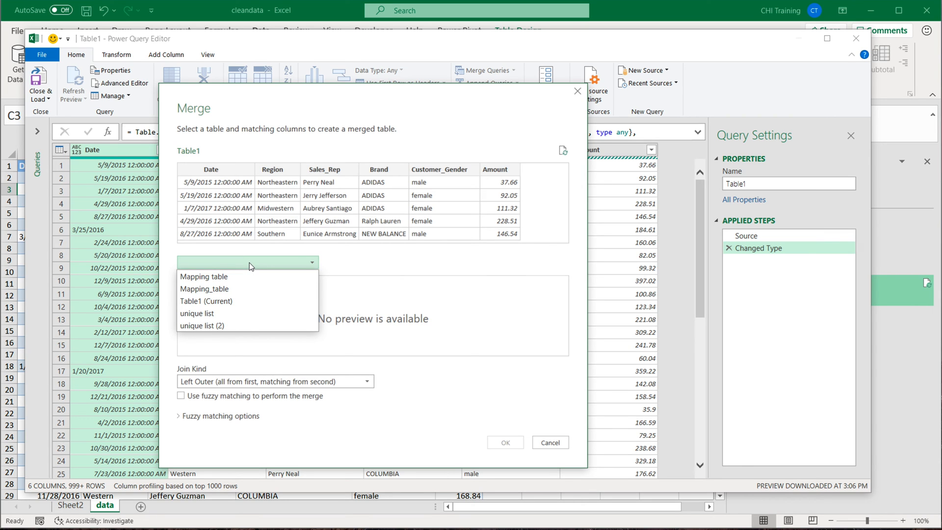
{"action": "mouse_move", "coordinate": [227, 289]}
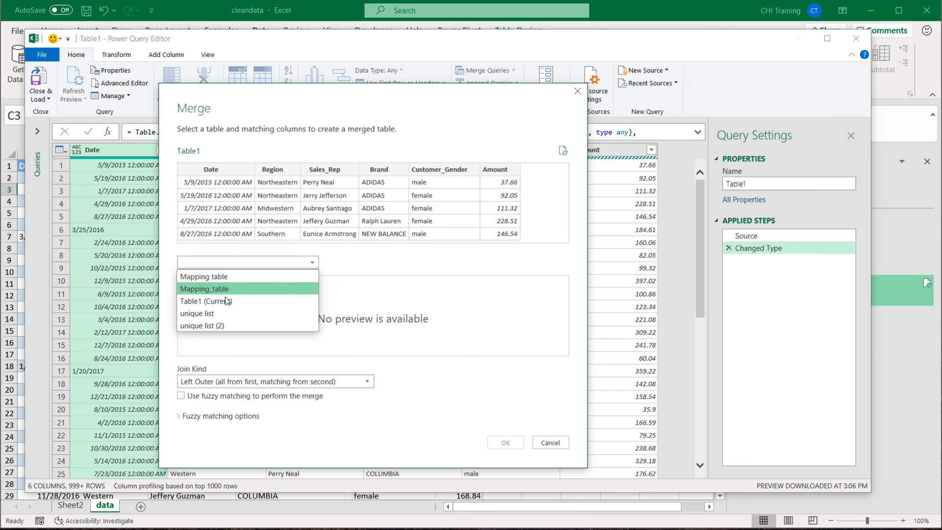
{"action": "left_click", "coordinate": [549, 442]}
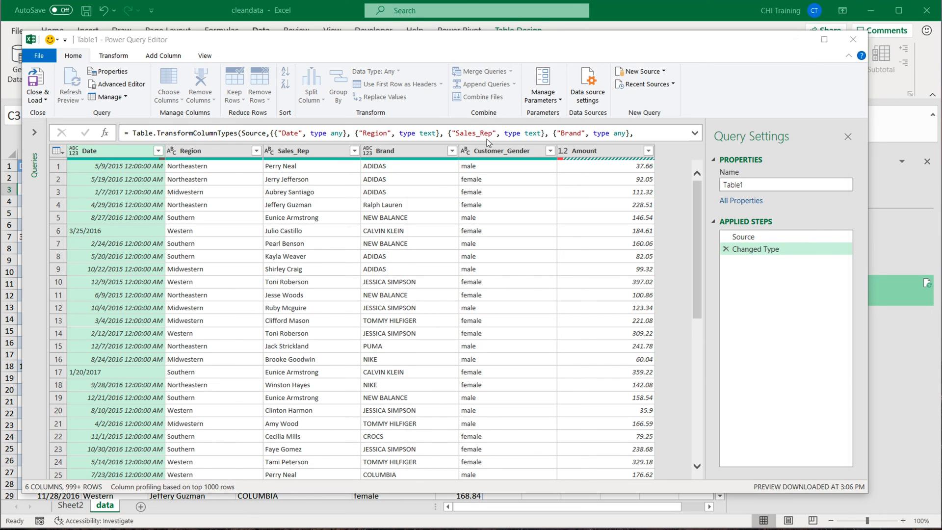
{"action": "left_click", "coordinate": [501, 314]}
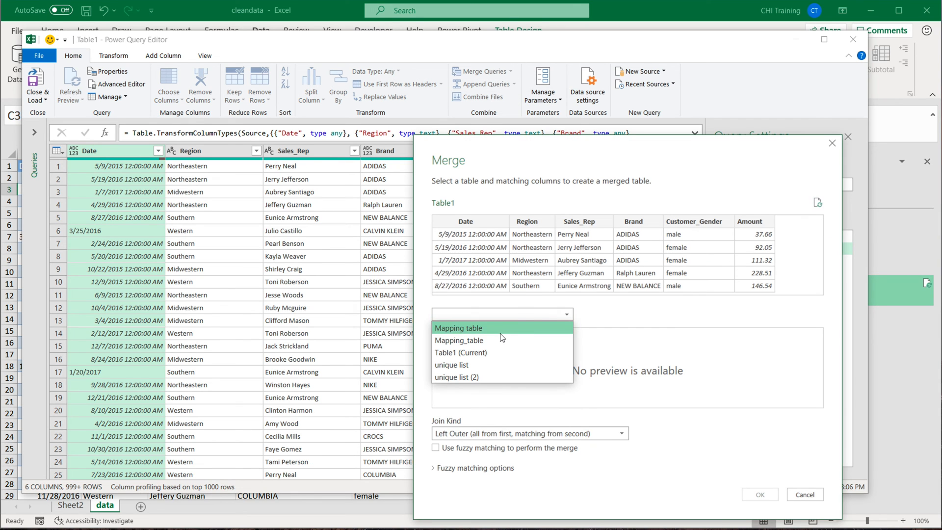
{"action": "left_click", "coordinate": [458, 340]}
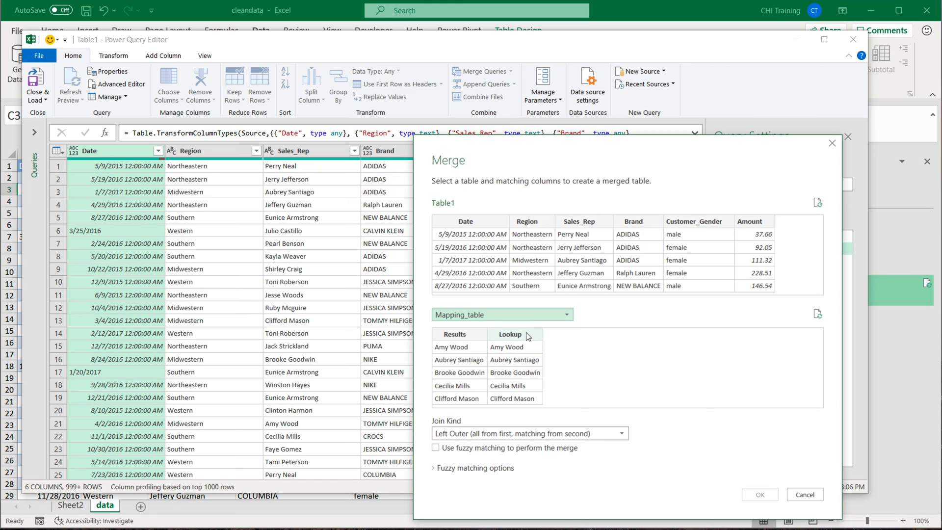
{"action": "left_click", "coordinate": [509, 334]}
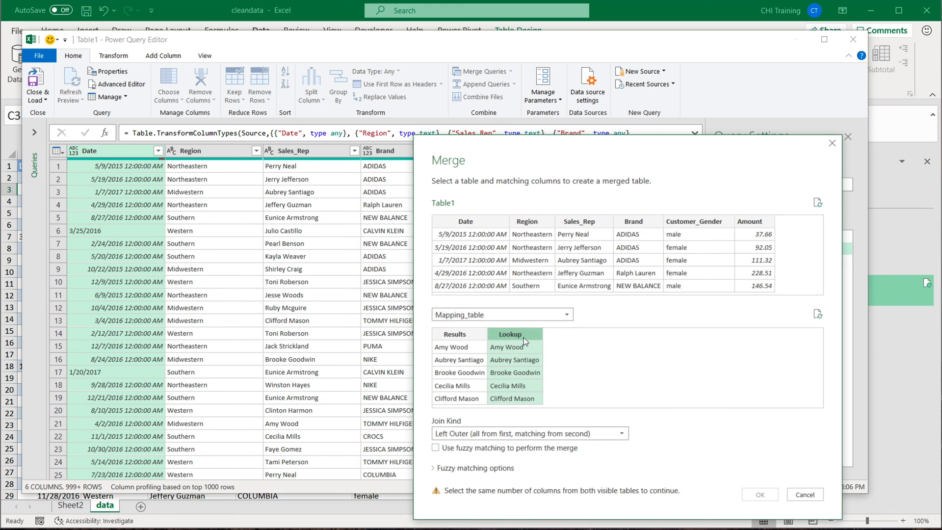
{"action": "mouse_move", "coordinate": [525, 373]}
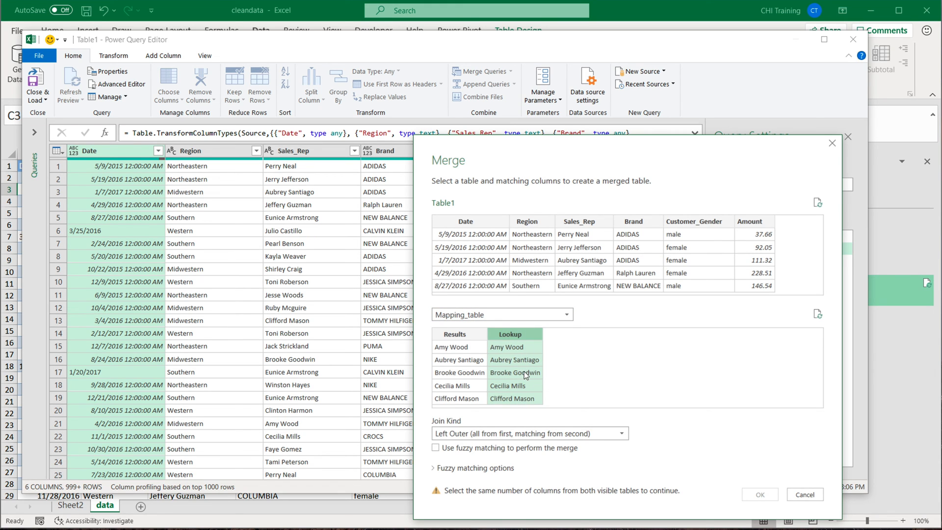
{"action": "mouse_move", "coordinate": [583, 221]}
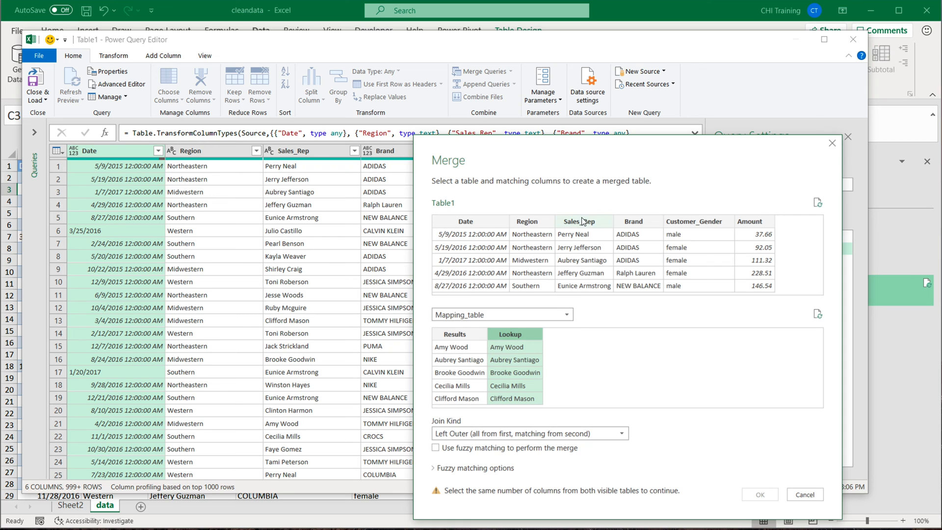
{"action": "left_click", "coordinate": [579, 220]}
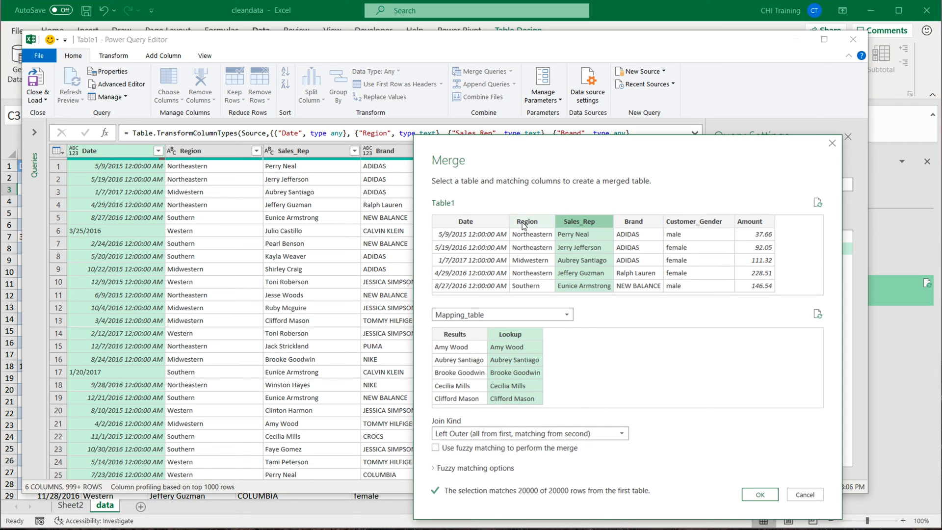
{"action": "mouse_move", "coordinate": [673, 378]}
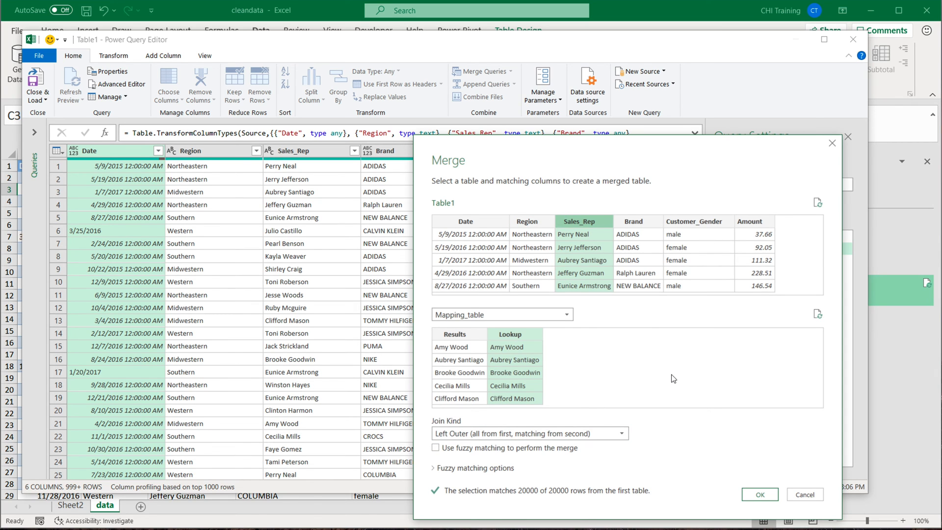
{"action": "mouse_move", "coordinate": [654, 440]}
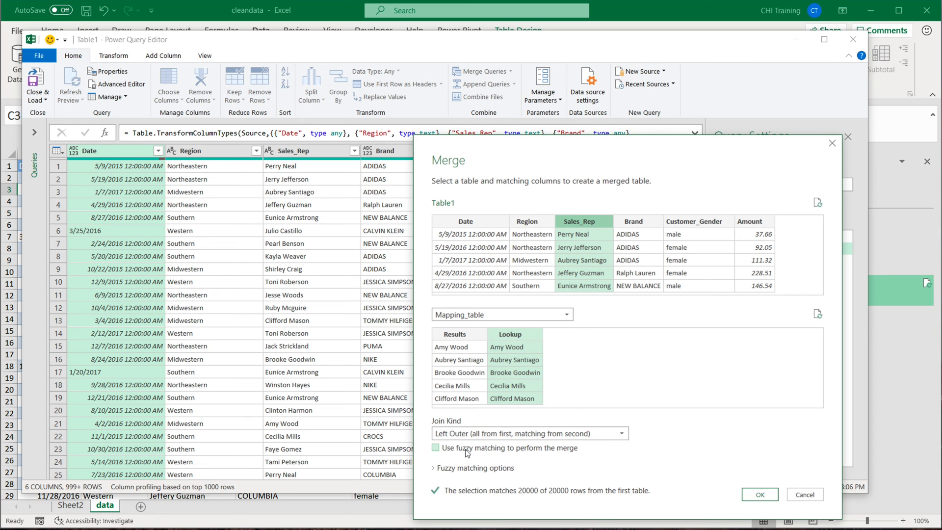
Enable fuzzy matching with maximum matches 1 and similarity threshold 1.
{"action": "left_click", "coordinate": [436, 448]}
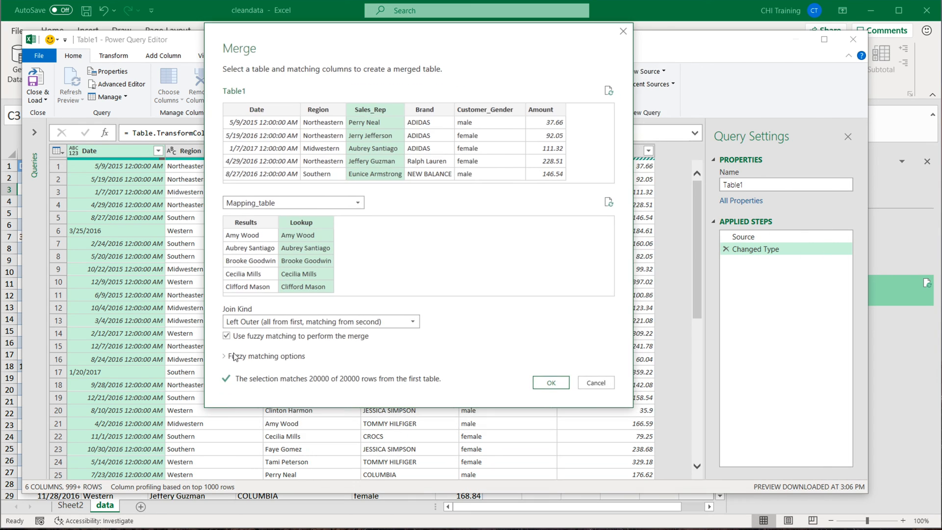
{"action": "left_click", "coordinate": [230, 355]}
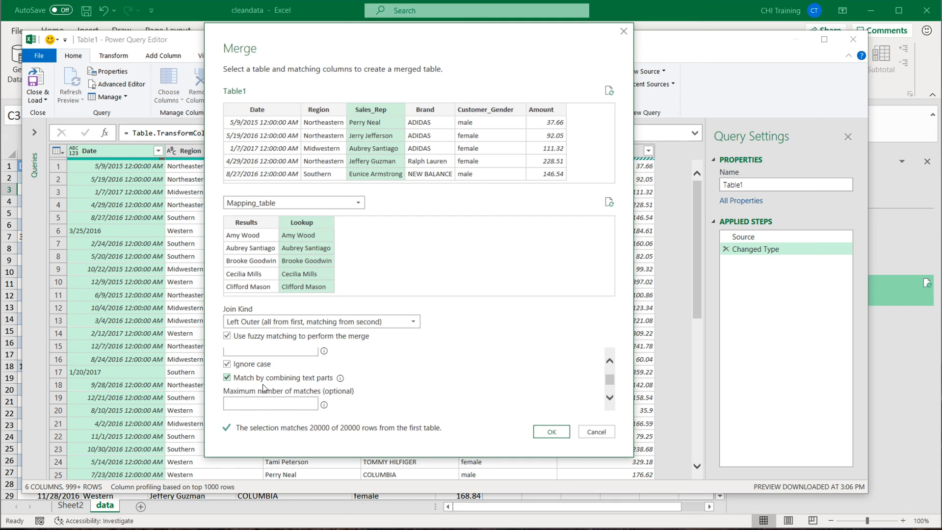
{"action": "left_click", "coordinate": [270, 404]}
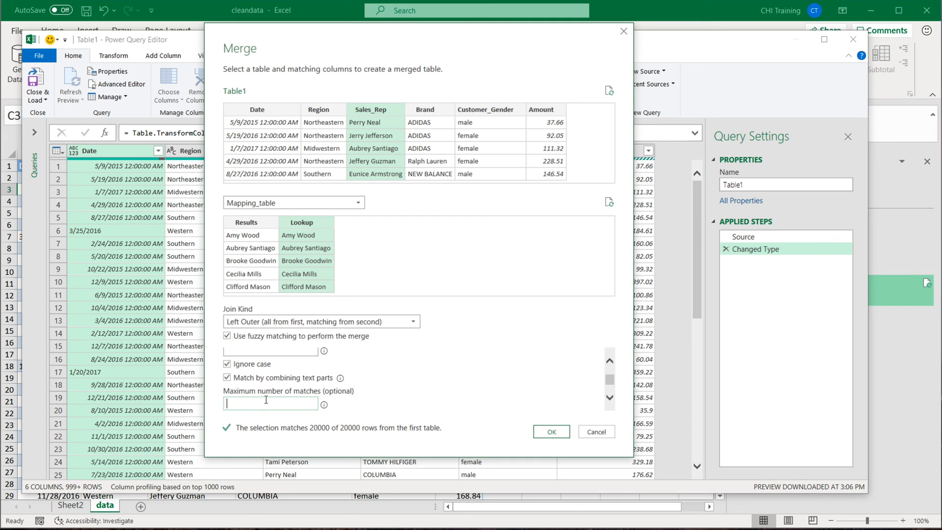
{"action": "type", "text": "1"}
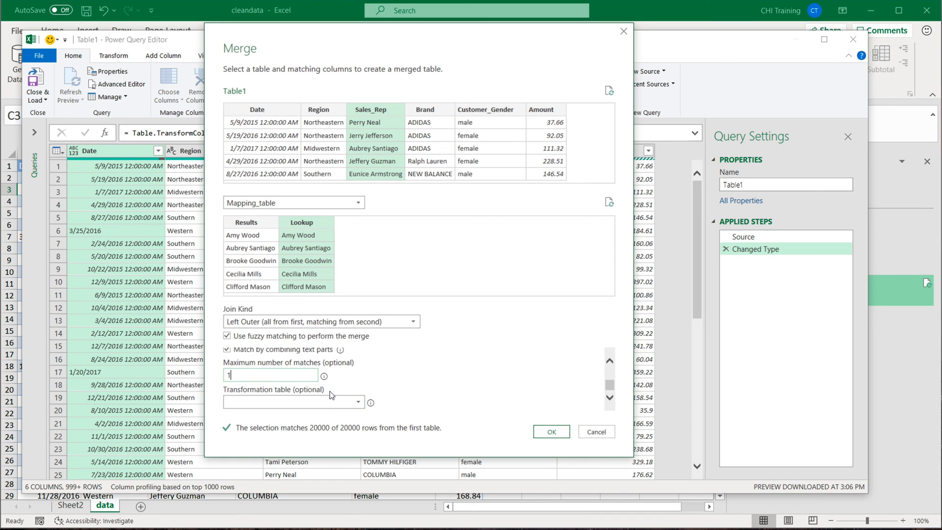
{"action": "scroll", "scroll_direction": "up", "scroll_amount": 3}
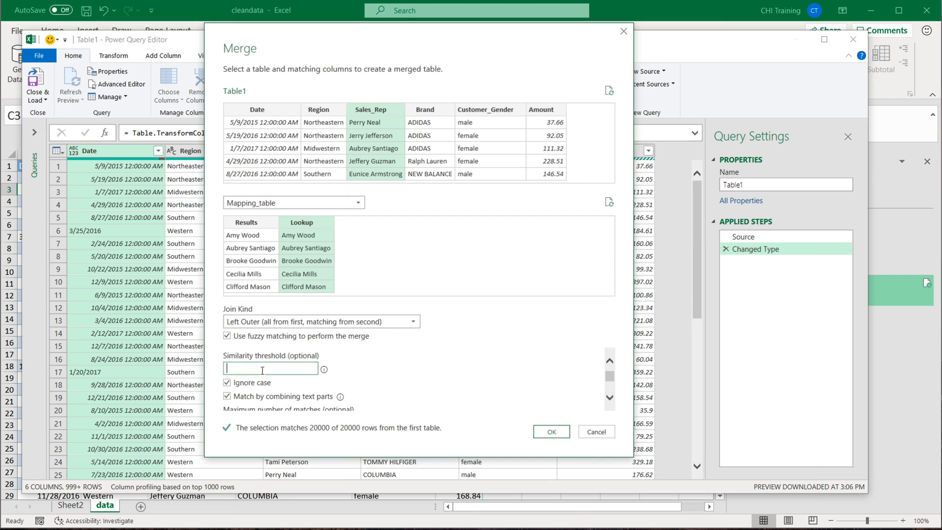
{"action": "type", "text": "1"}
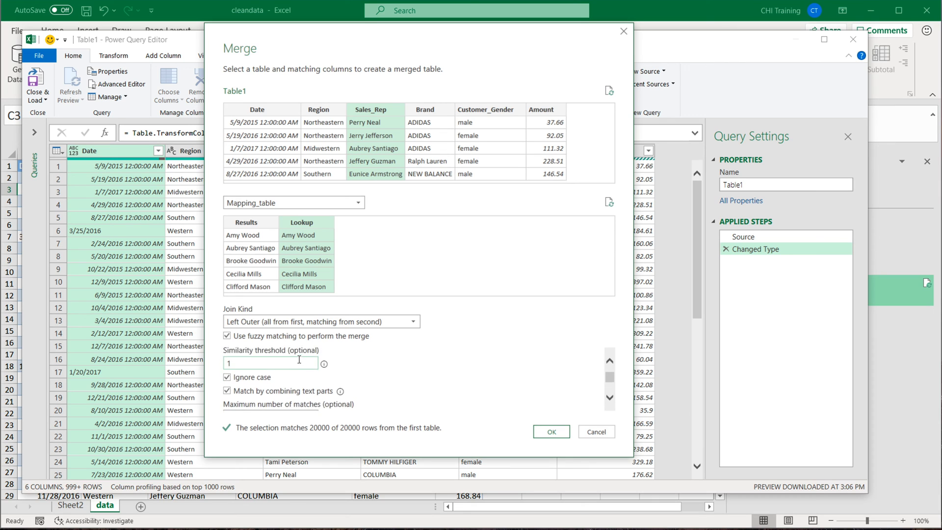
{"action": "scroll", "scroll_direction": "down", "scroll_amount": 3}
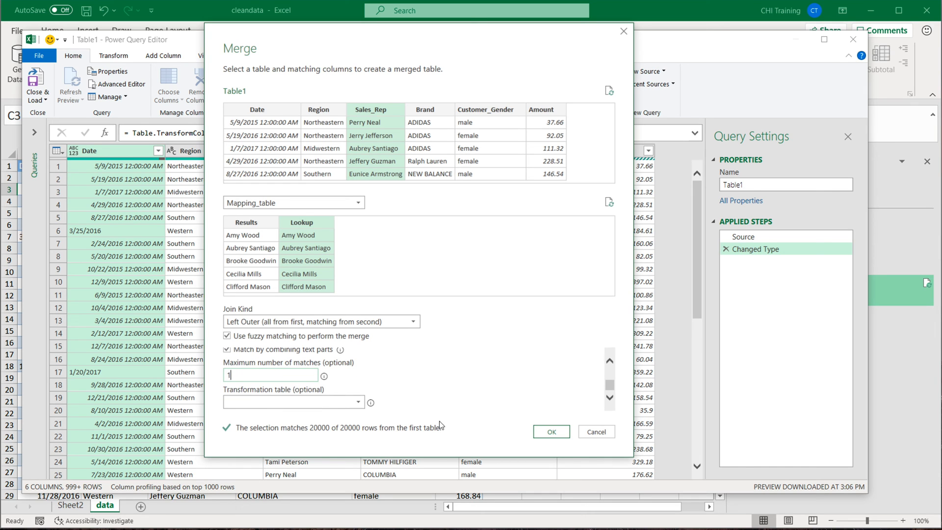
{"action": "mouse_move", "coordinate": [547, 436]}
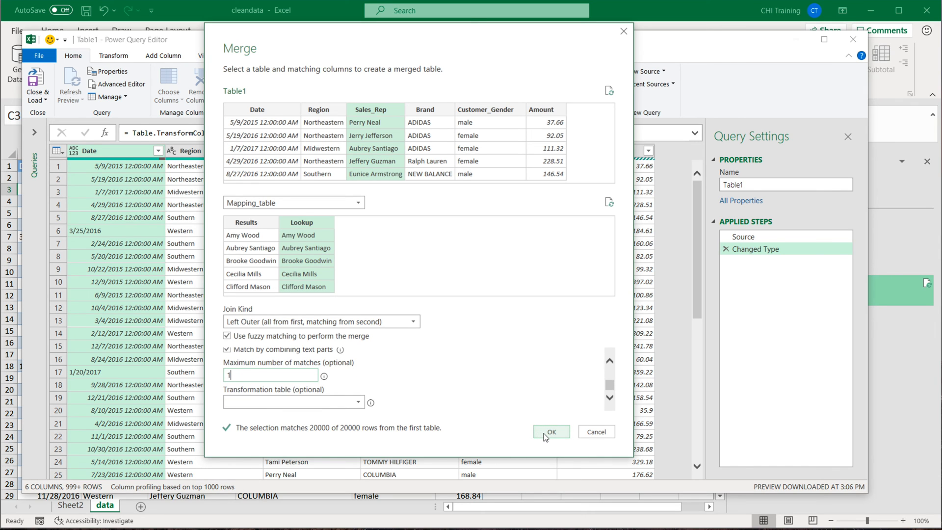
Confirm the merge and expand only the Results column as Mapping_table.Results beside Sales_Rep.
{"action": "left_click", "coordinate": [549, 432]}
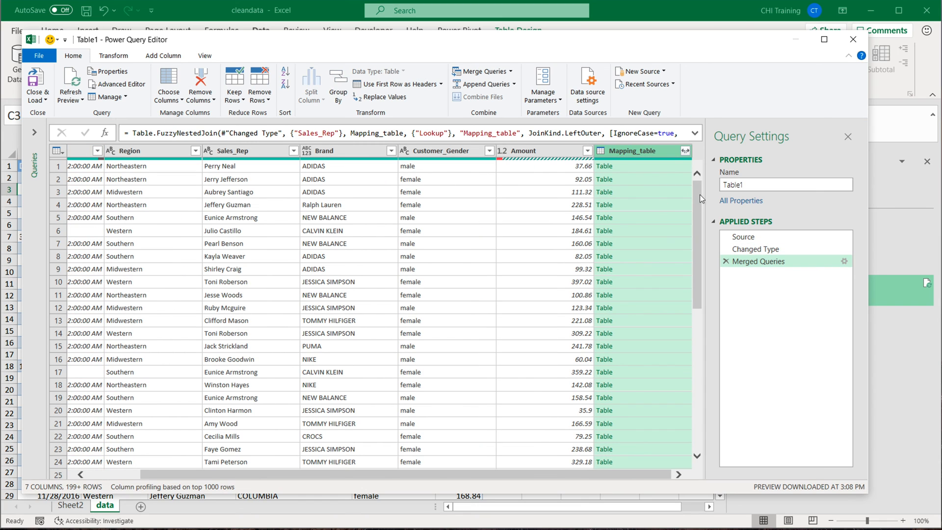
{"action": "left_click", "coordinate": [685, 151]}
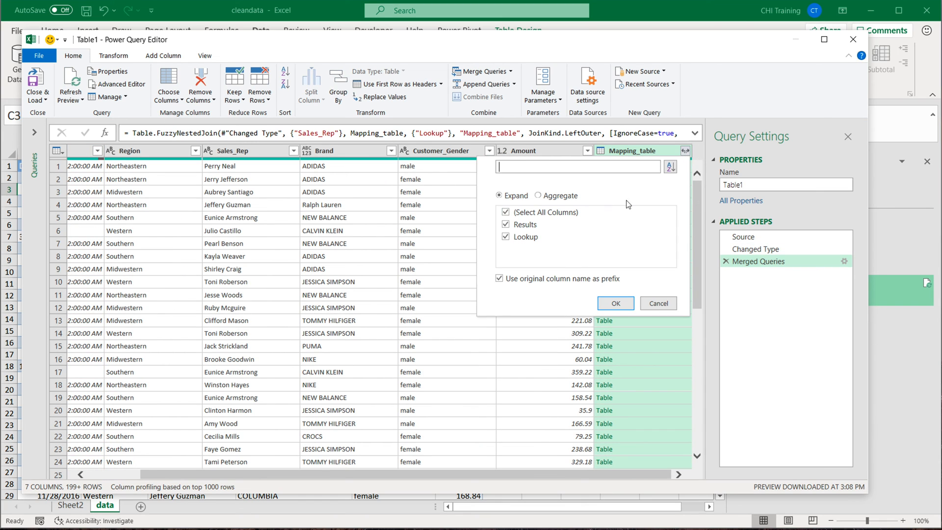
{"action": "left_click", "coordinate": [507, 212]}
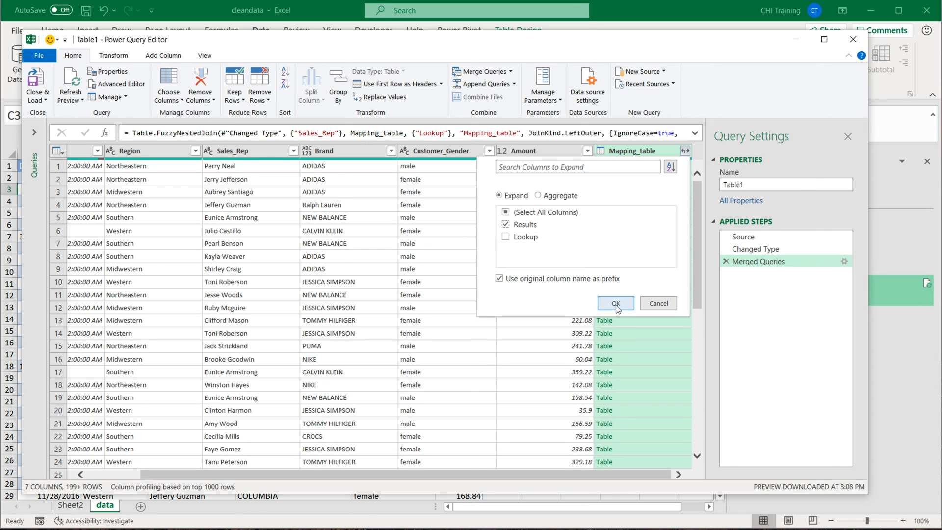
{"action": "left_click", "coordinate": [615, 303]}
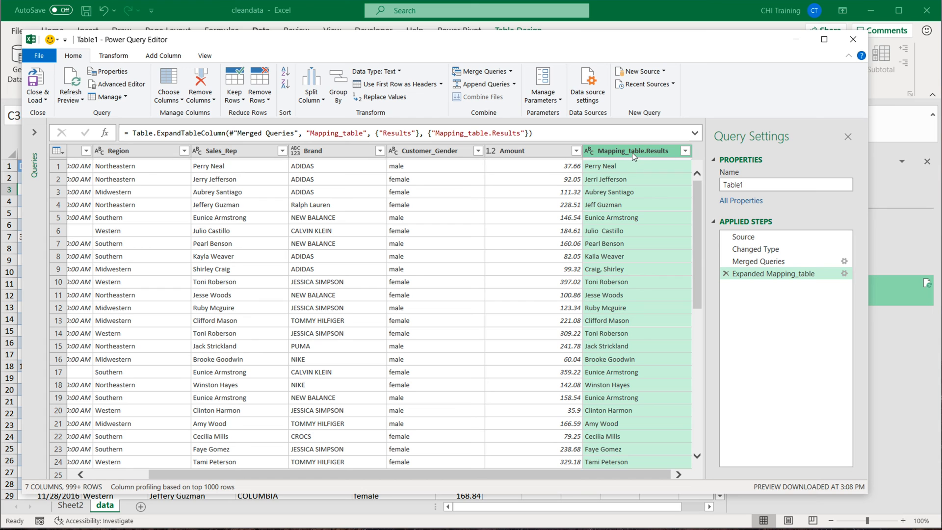
{"action": "scroll", "scroll_direction": "left", "scroll_amount": 3}
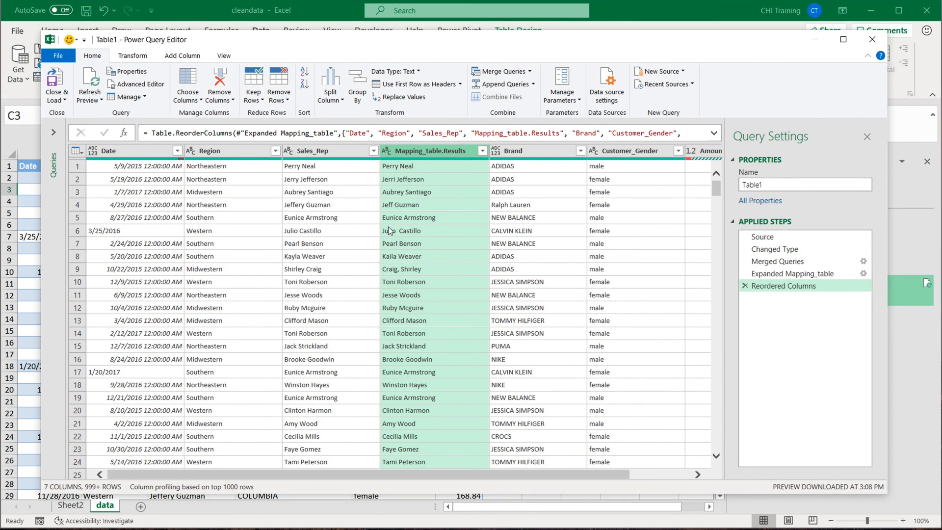
{"action": "mouse_move", "coordinate": [352, 263]}
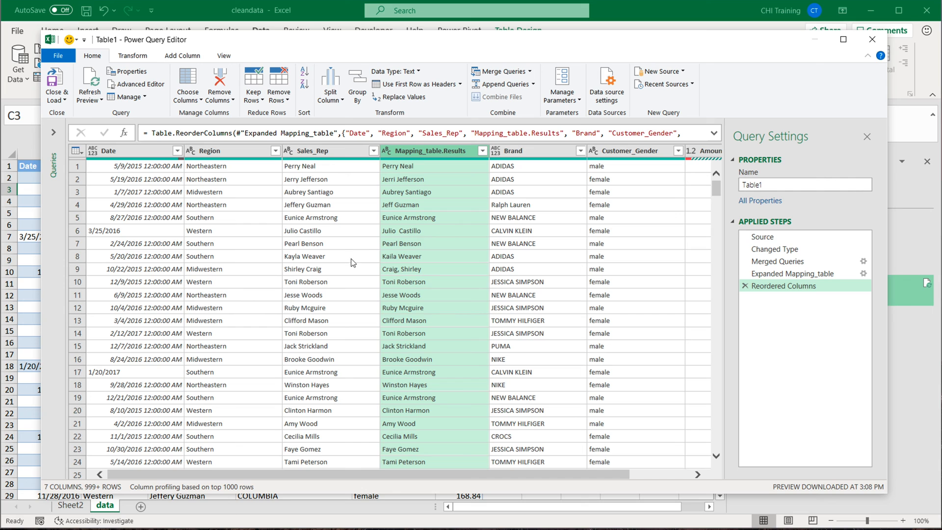
{"action": "mouse_move", "coordinate": [43, 186]}
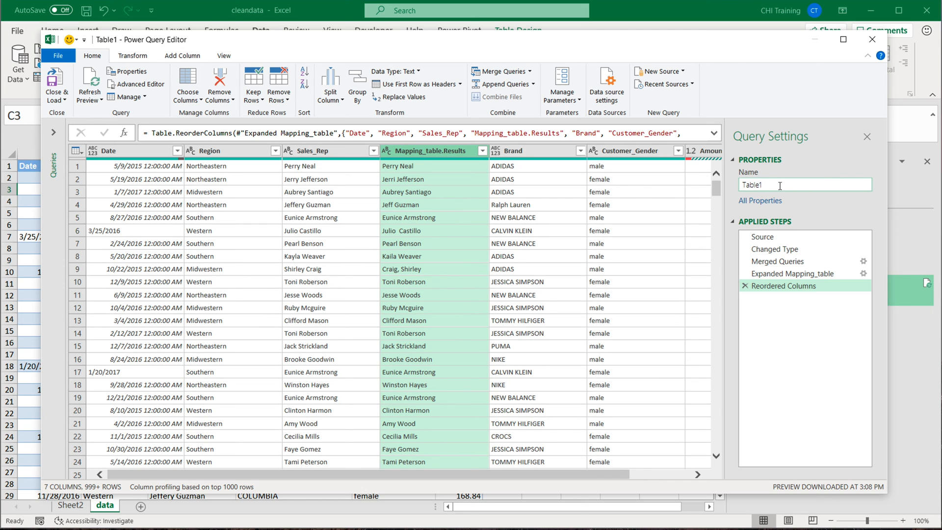
Name the query New Table and Close & Load it into the workbook.
{"action": "type", "text": "New Ta"}
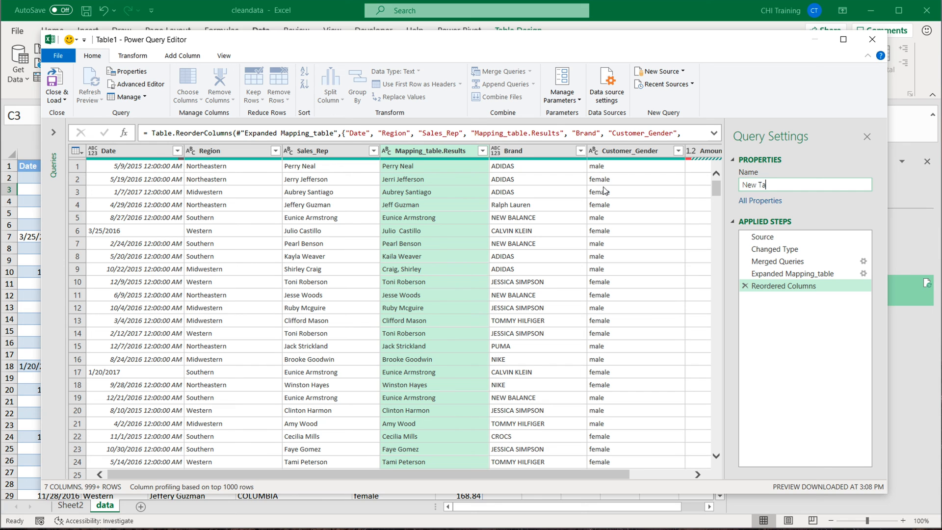
{"action": "type", "text": "ble"}
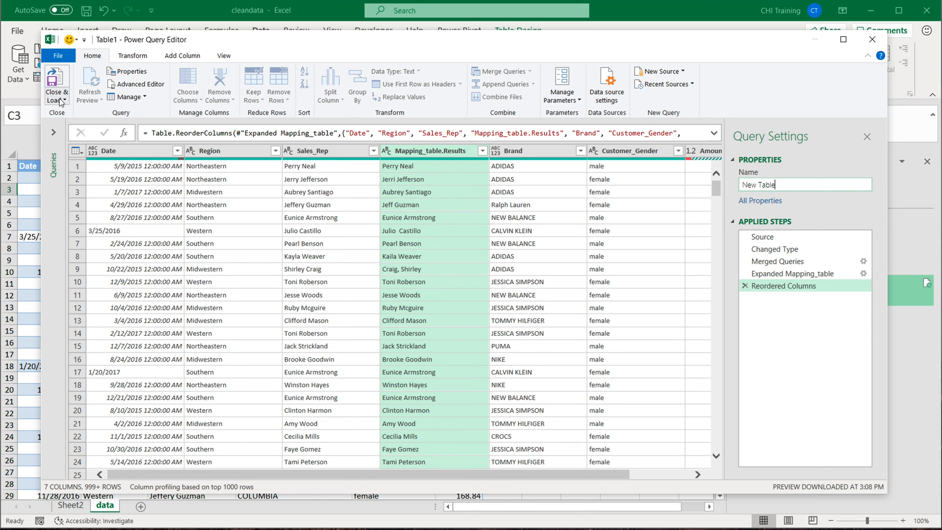
{"action": "left_click", "coordinate": [57, 84]}
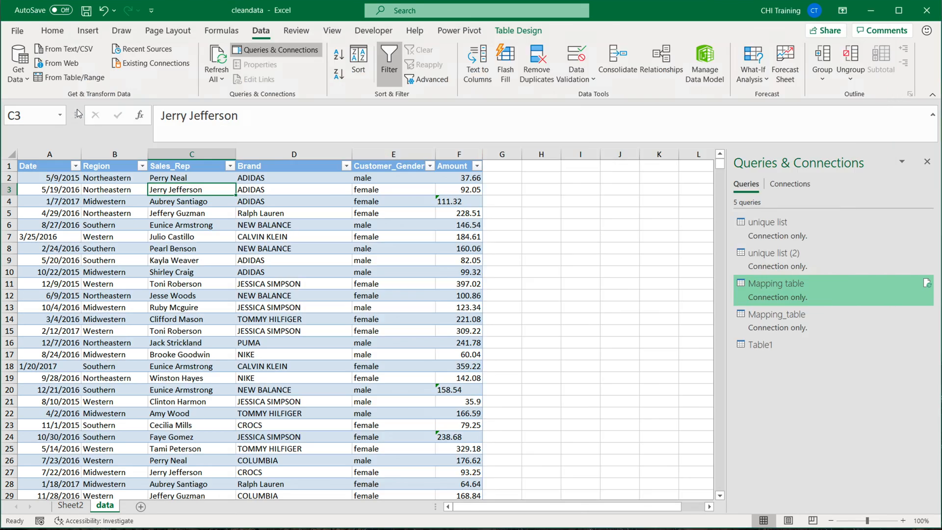
{"action": "mouse_move", "coordinate": [422, 298]}
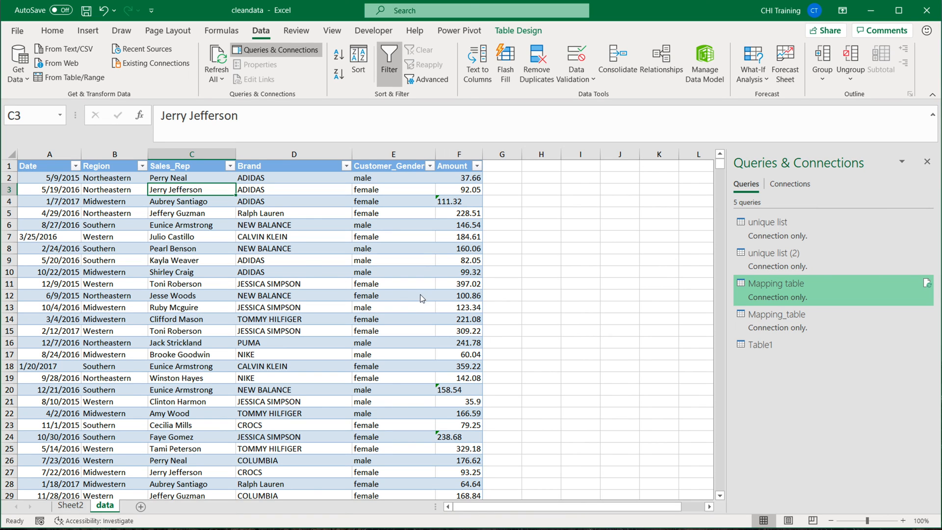
{"action": "mouse_move", "coordinate": [427, 291]}
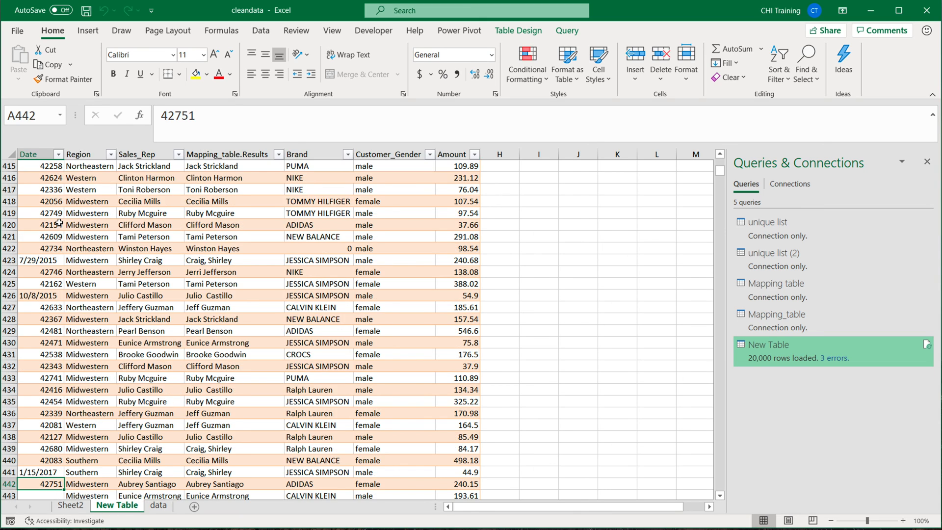
{"action": "left_click", "coordinate": [394, 319]}
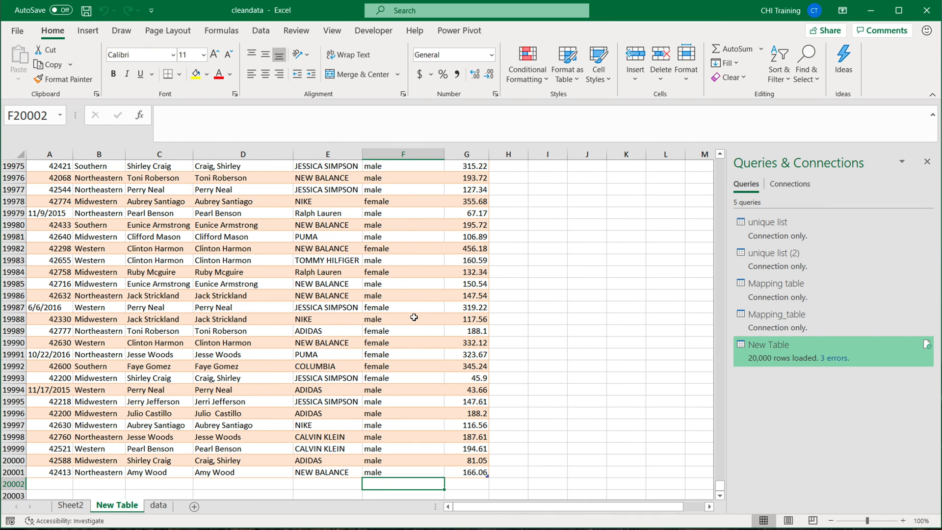
{"action": "left_click", "coordinate": [402, 472]}
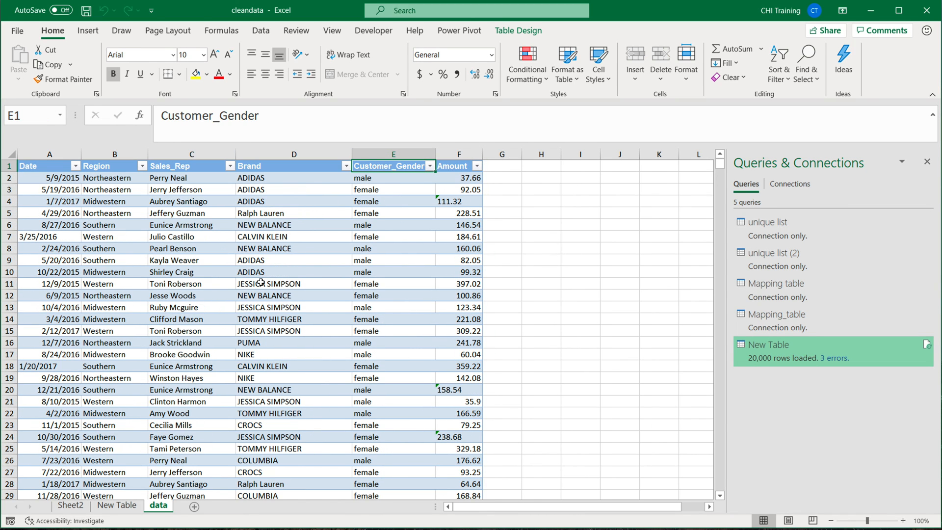
{"action": "left_click", "coordinate": [116, 505]}
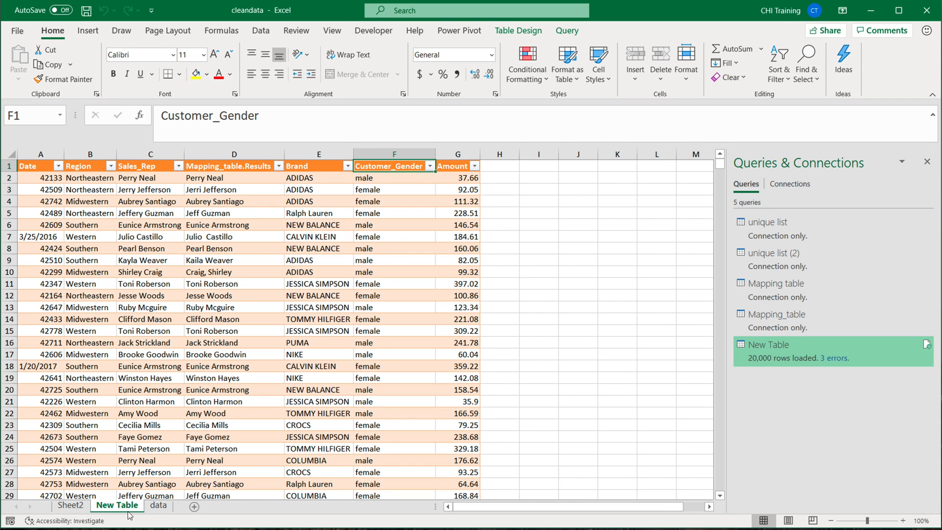
{"action": "mouse_move", "coordinate": [175, 178]}
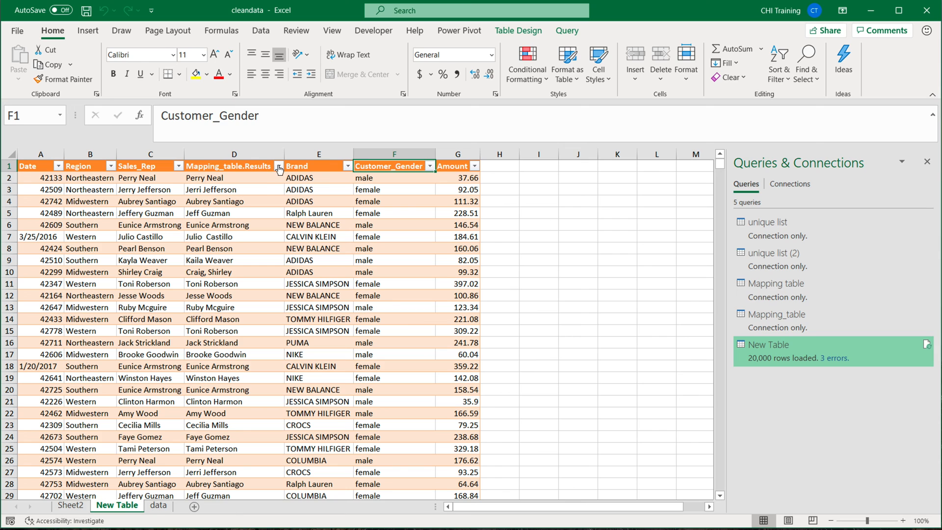
{"action": "mouse_move", "coordinate": [278, 167]}
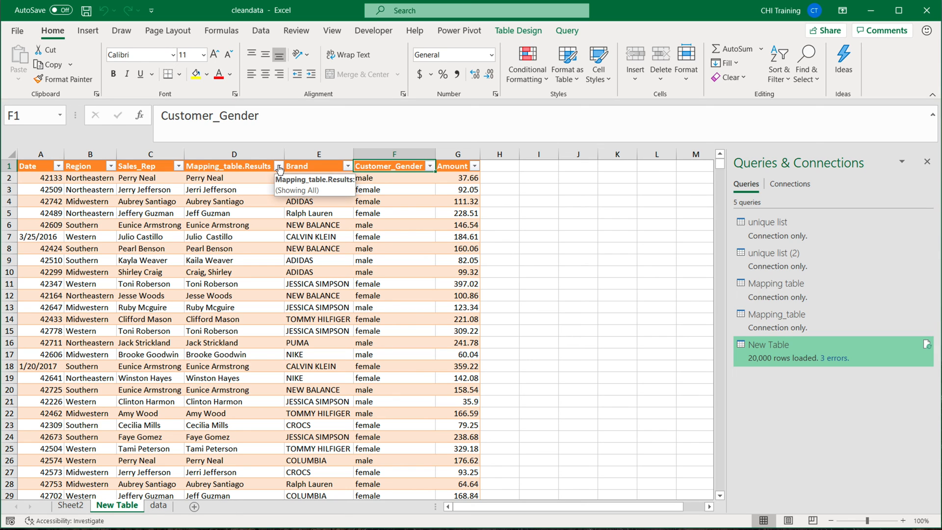
{"action": "left_click", "coordinate": [296, 166]}
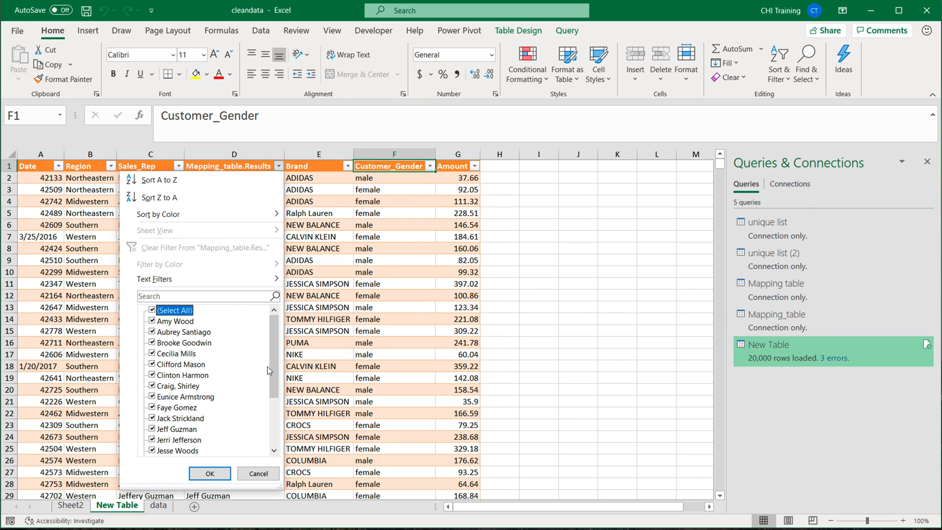
{"action": "scroll", "scroll_direction": "down", "scroll_amount": 3}
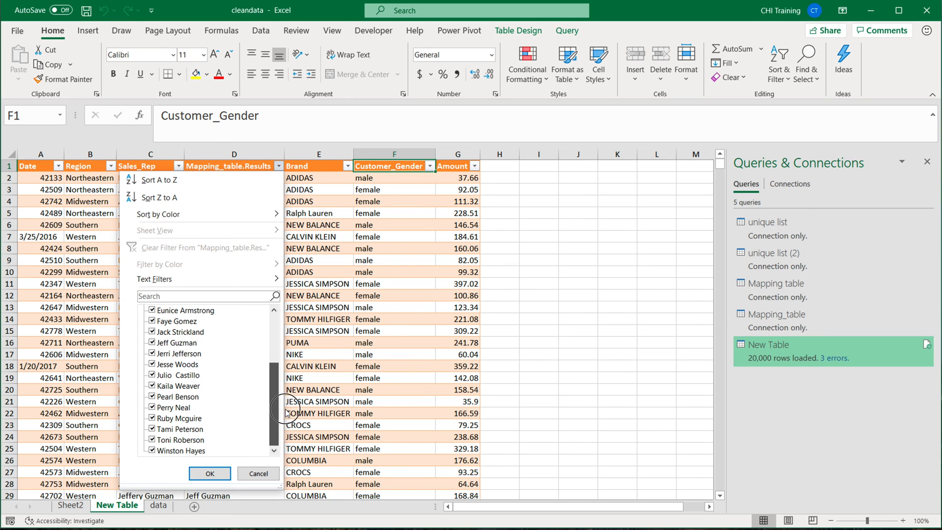
{"action": "scroll", "scroll_direction": "up", "scroll_amount": 3}
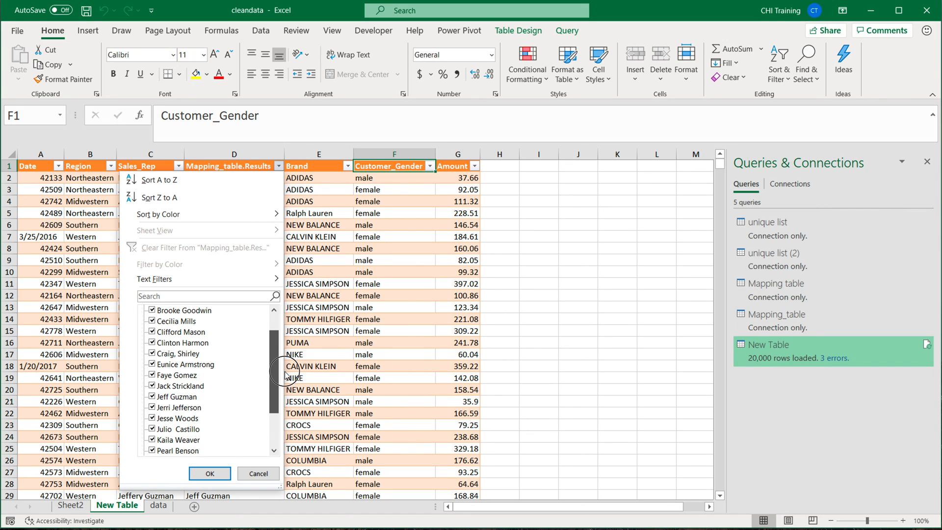
{"action": "scroll", "scroll_direction": "down", "scroll_amount": 3}
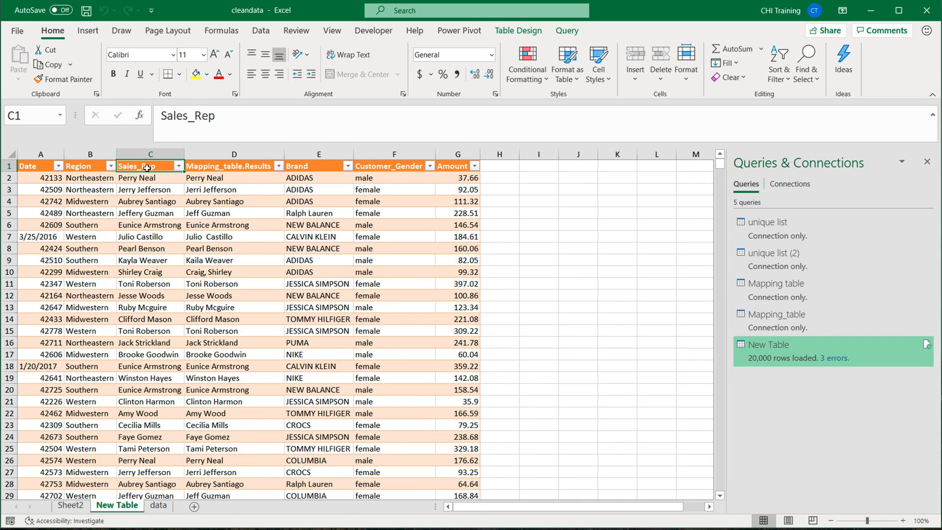
Insert a PivotTable from New Table counting each Mapping_table.Results name, totalling 20000.
{"action": "left_click", "coordinate": [88, 30]}
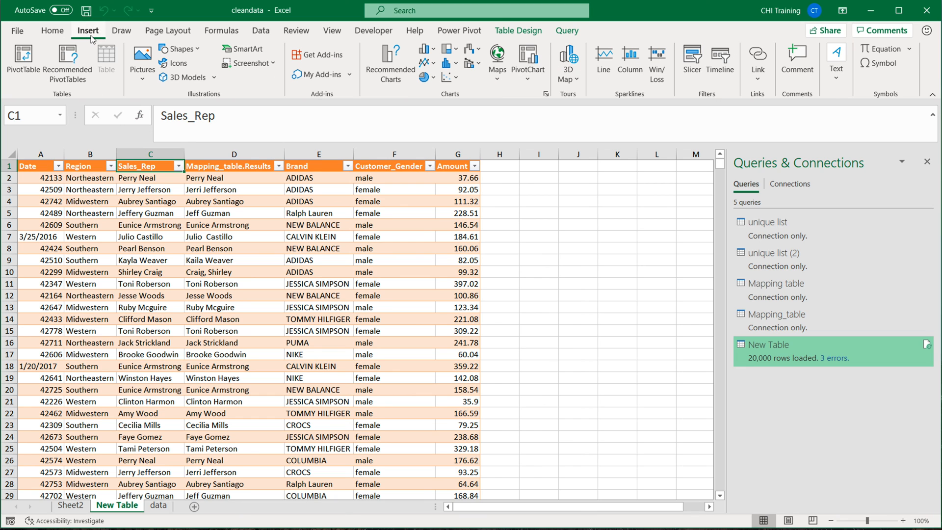
{"action": "left_click", "coordinate": [23, 62]}
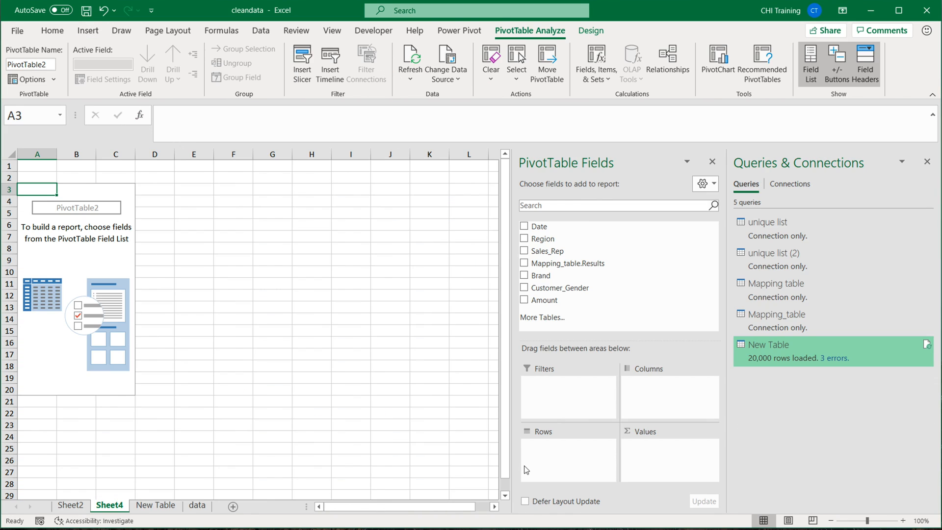
{"action": "mouse_move", "coordinate": [549, 250]}
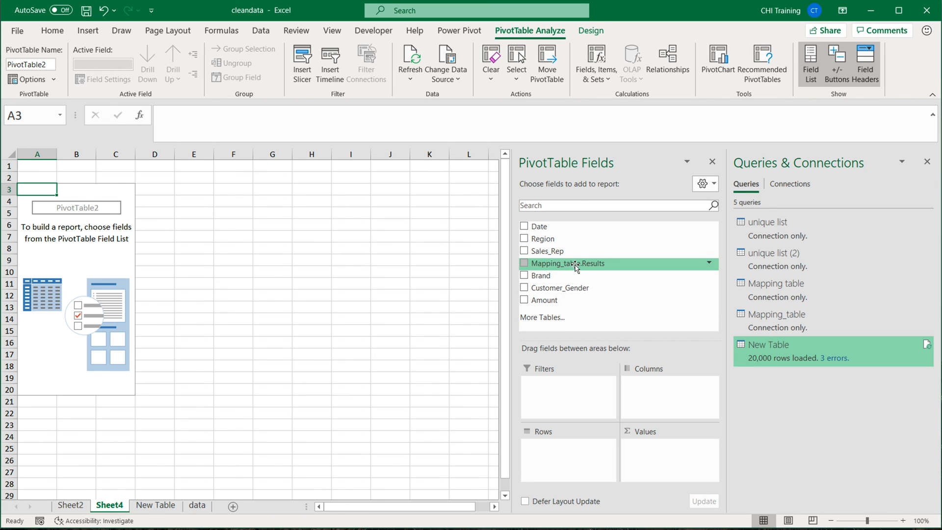
{"action": "left_click", "coordinate": [155, 505]}
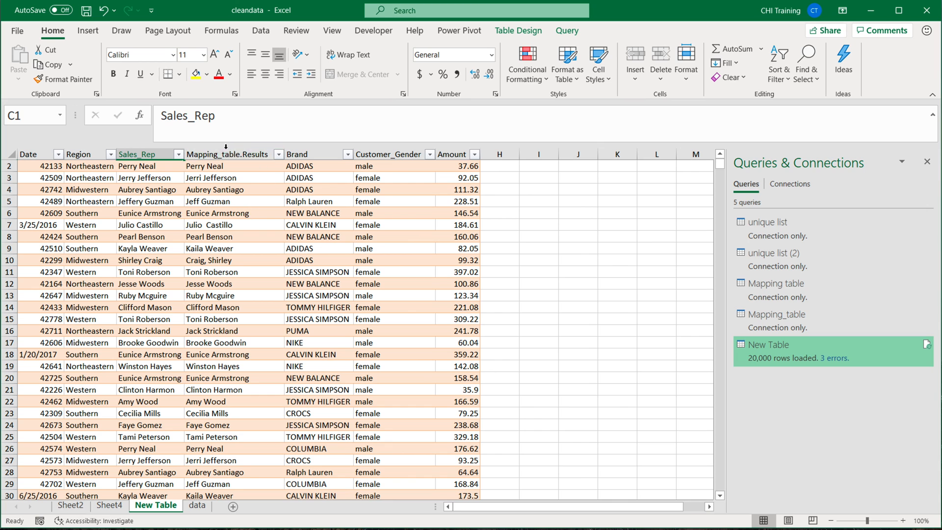
{"action": "left_click", "coordinate": [109, 505]}
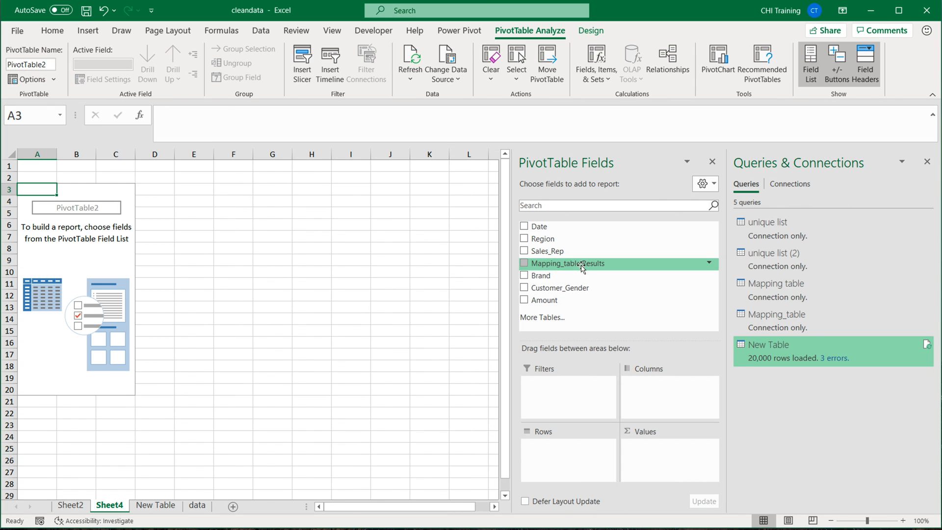
{"action": "left_click", "coordinate": [524, 263]}
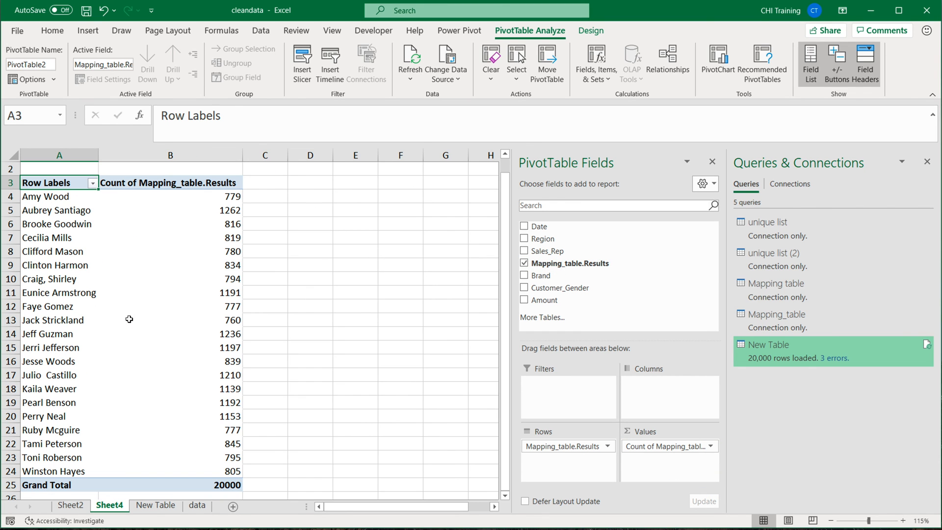
{"action": "mouse_move", "coordinate": [79, 416]}
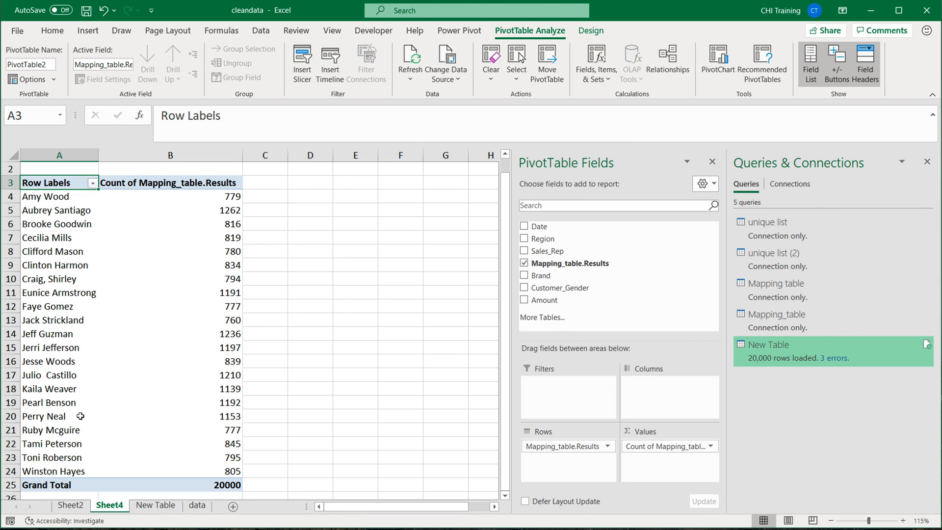
{"action": "mouse_move", "coordinate": [98, 444]}
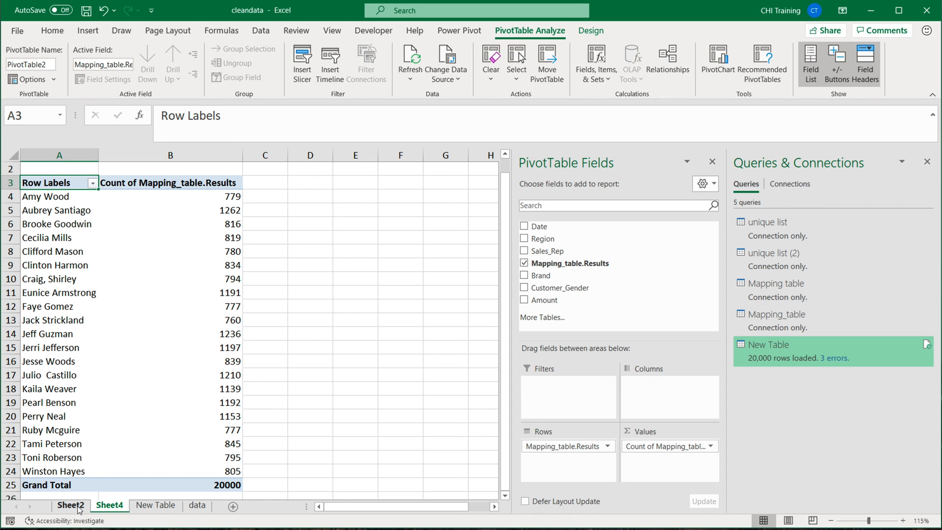
Rename the Results/Lookup sheet to mapping table and return to the New Table sheet.
{"action": "left_click", "coordinate": [71, 505]}
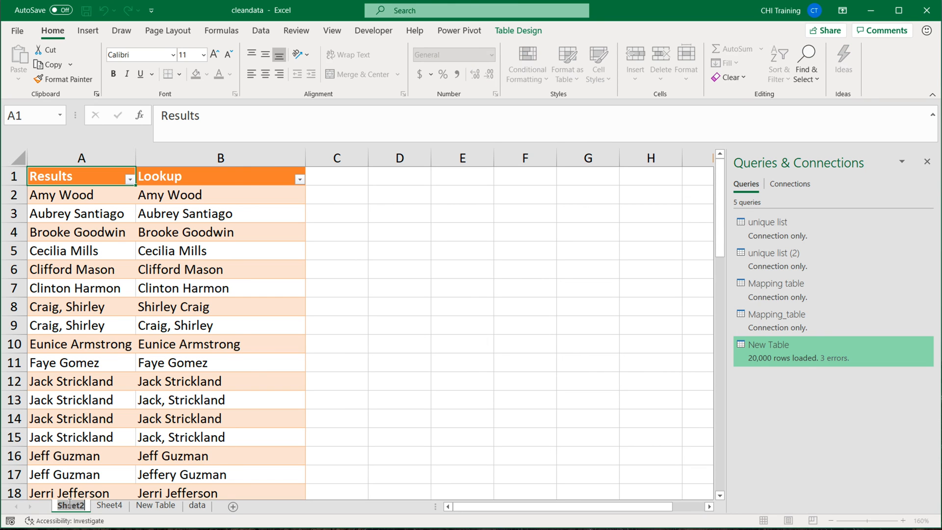
{"action": "double_click", "coordinate": [70, 505]}
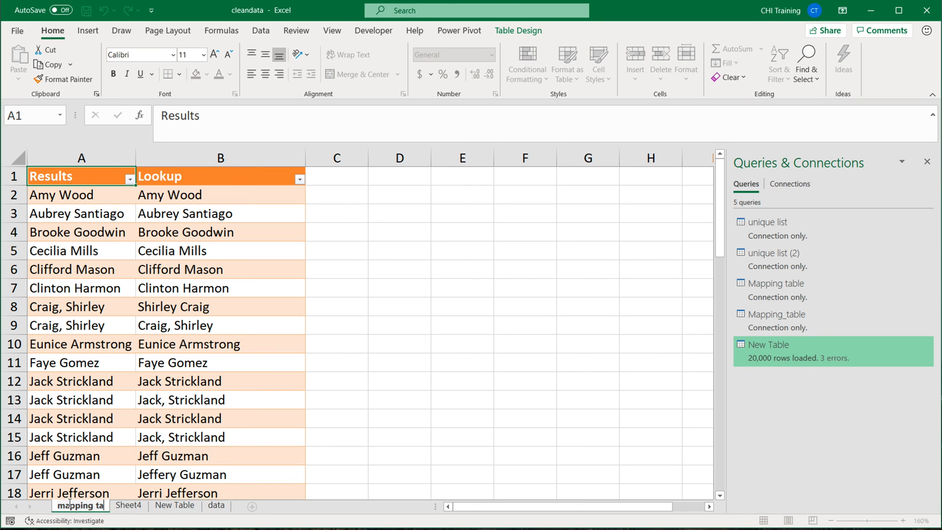
{"action": "scroll", "scroll_direction": "down", "scroll_amount": 3}
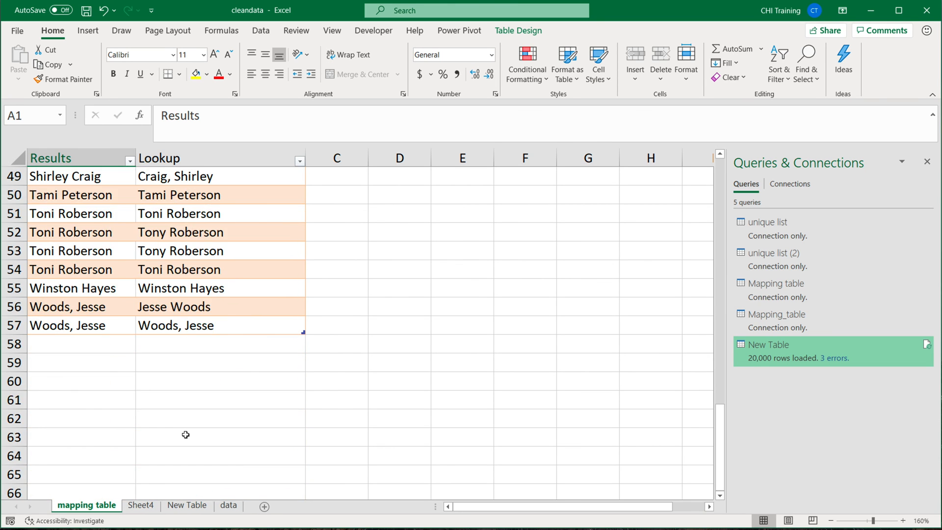
{"action": "scroll", "scroll_direction": "up", "scroll_amount": 3}
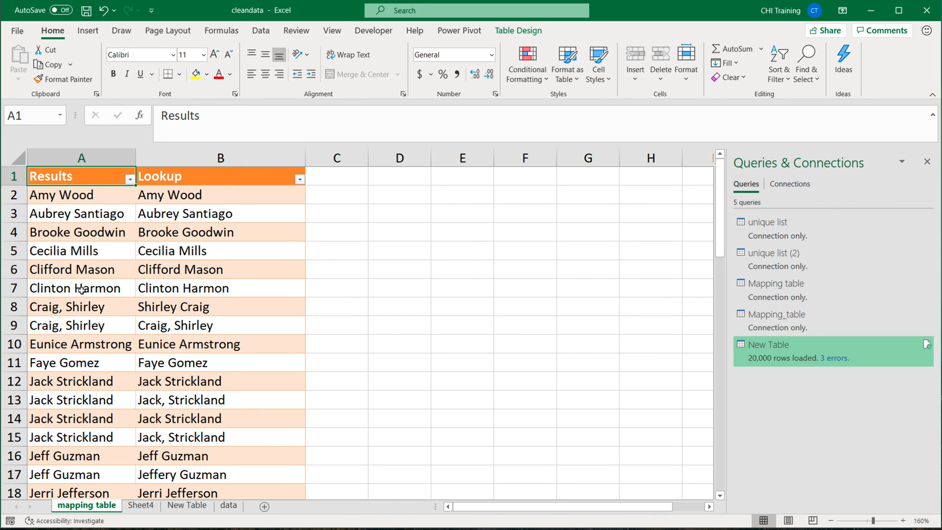
{"action": "scroll", "scroll_direction": "down", "scroll_amount": 3}
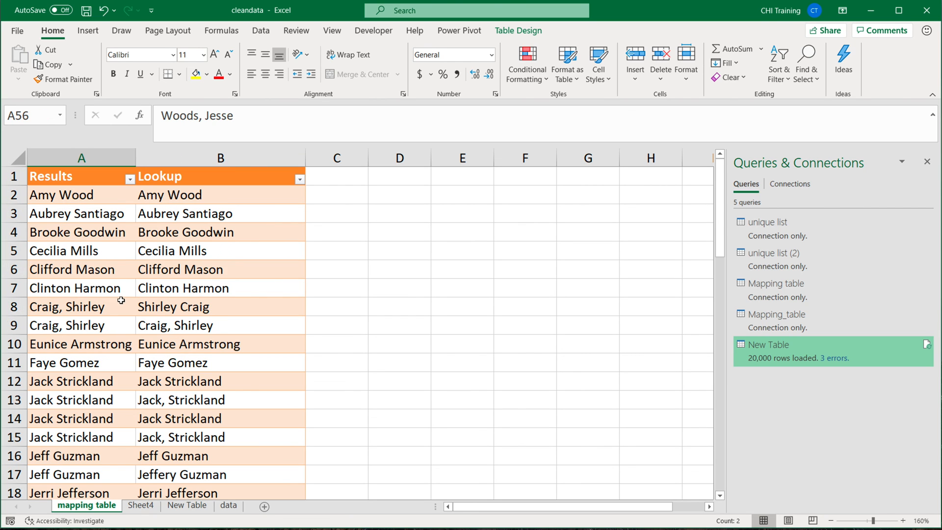
{"action": "mouse_move", "coordinate": [187, 269]}
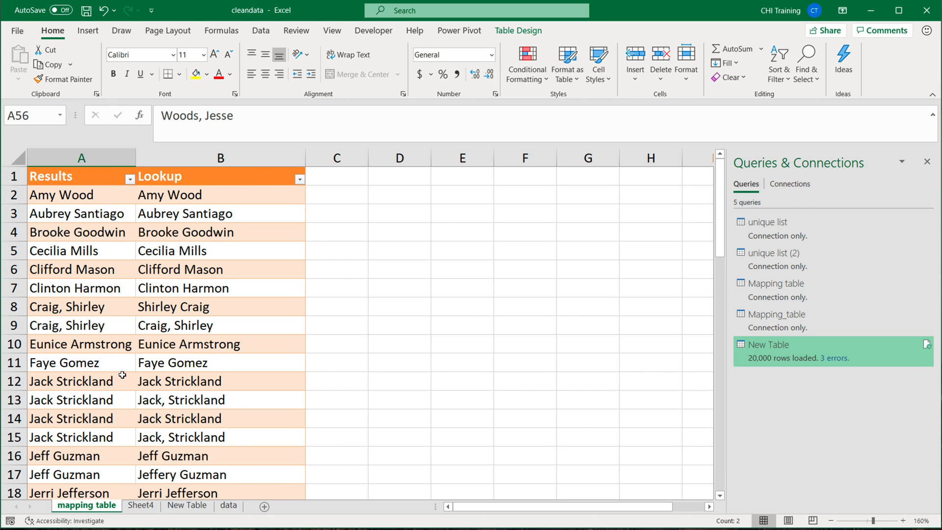
{"action": "mouse_move", "coordinate": [171, 491]}
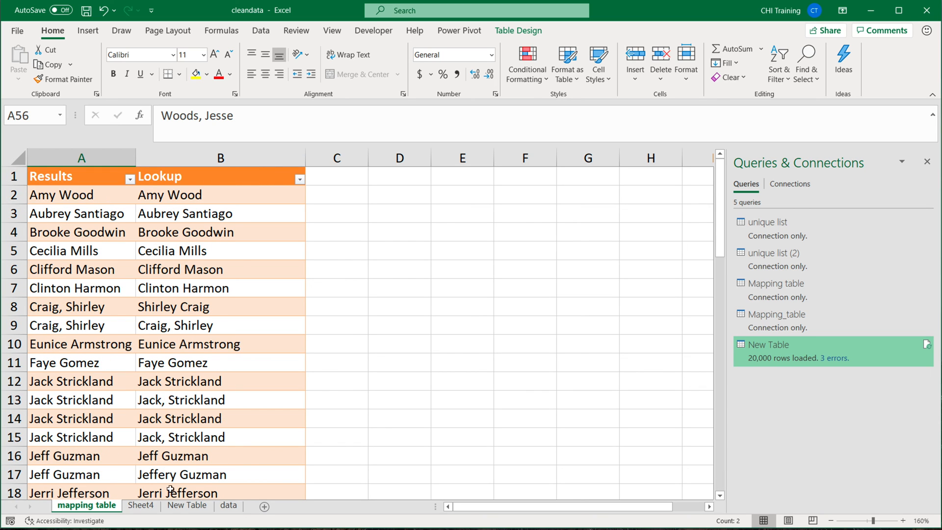
{"action": "left_click", "coordinate": [186, 505]}
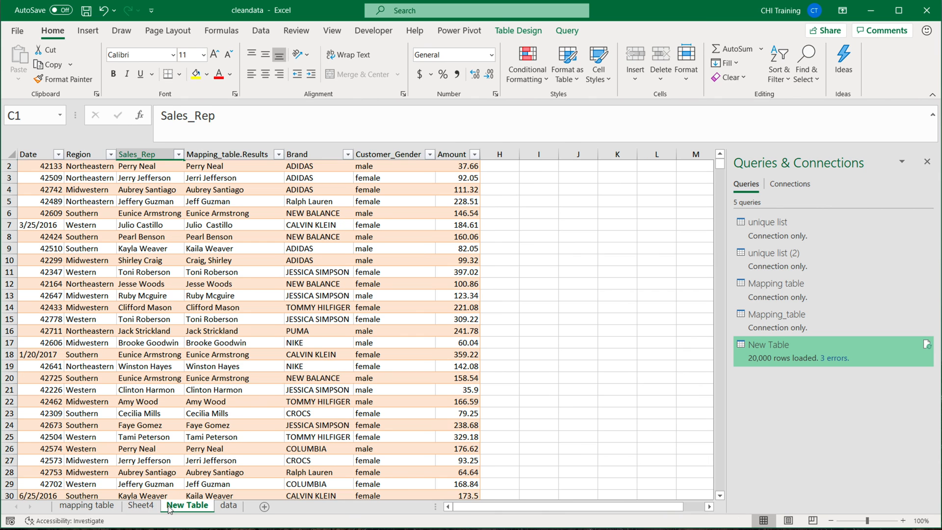
{"action": "scroll", "scroll_direction": "up", "scroll_amount": 3}
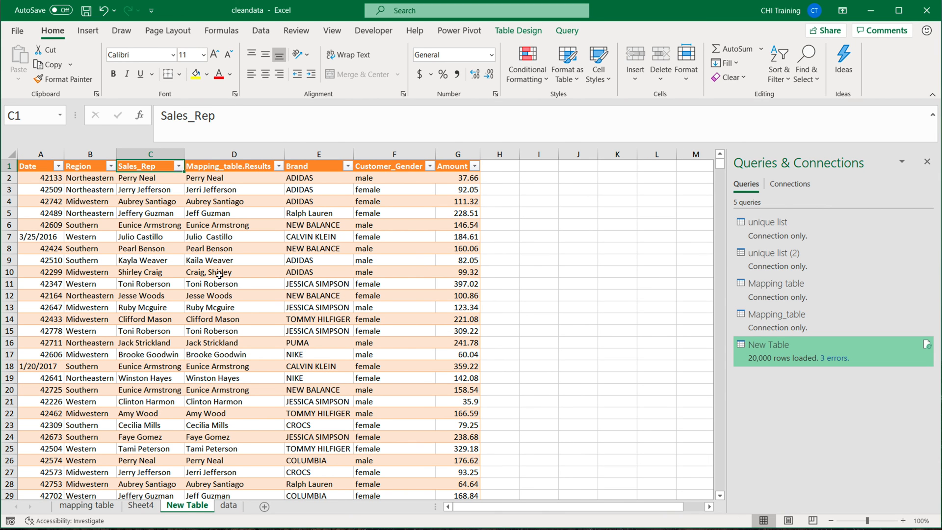
{"action": "left_click", "coordinate": [140, 504]}
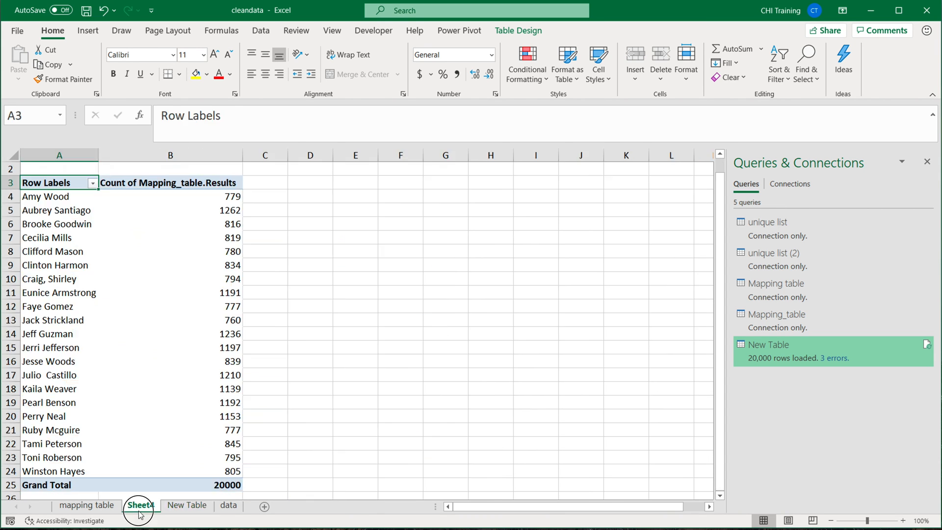
{"action": "left_click", "coordinate": [187, 505]}
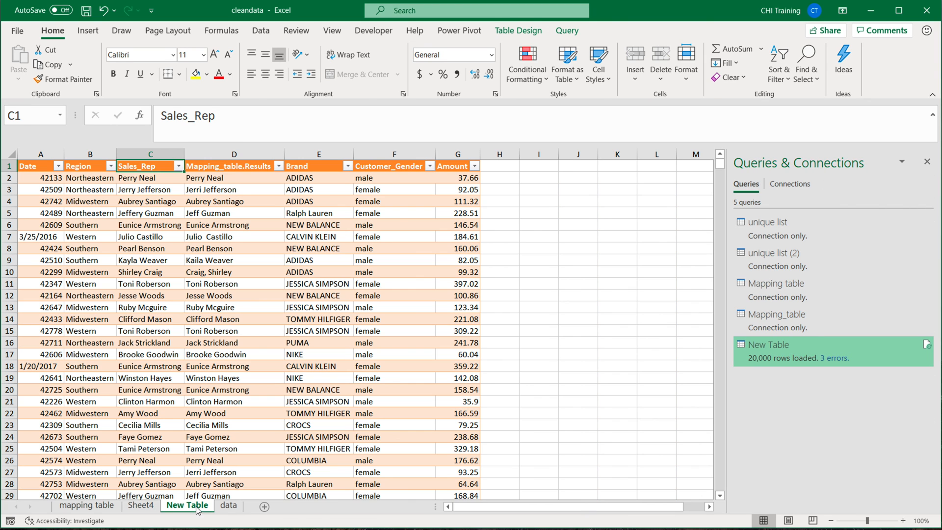
{"action": "left_click", "coordinate": [87, 505]}
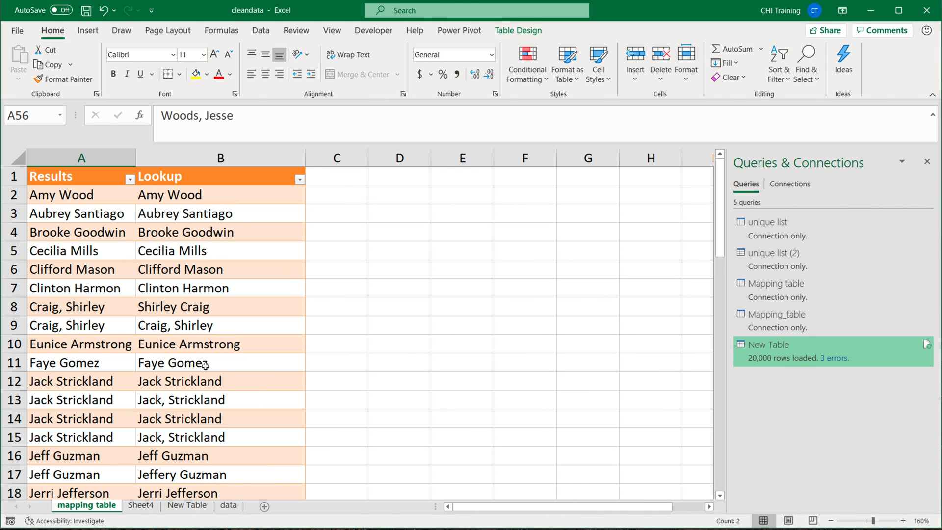
{"action": "scroll", "scroll_direction": "down", "scroll_amount": 3}
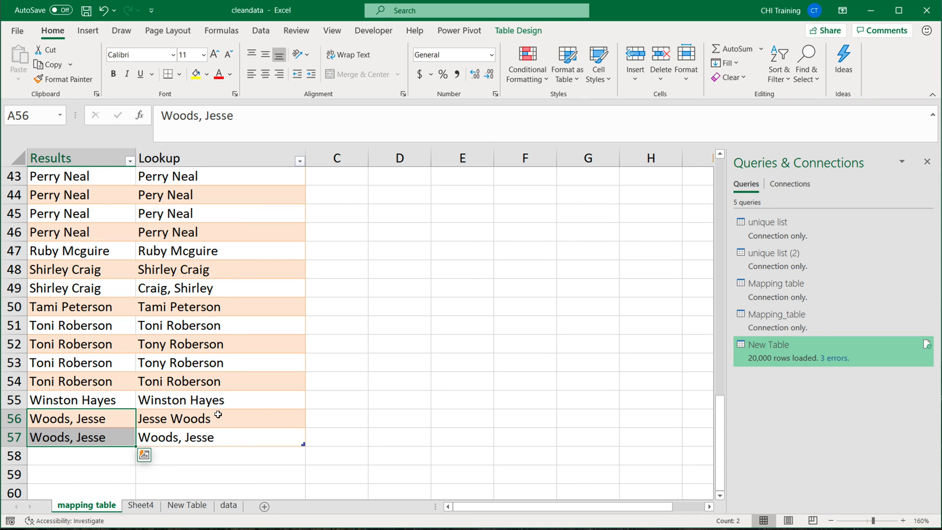
{"action": "mouse_move", "coordinate": [252, 366]}
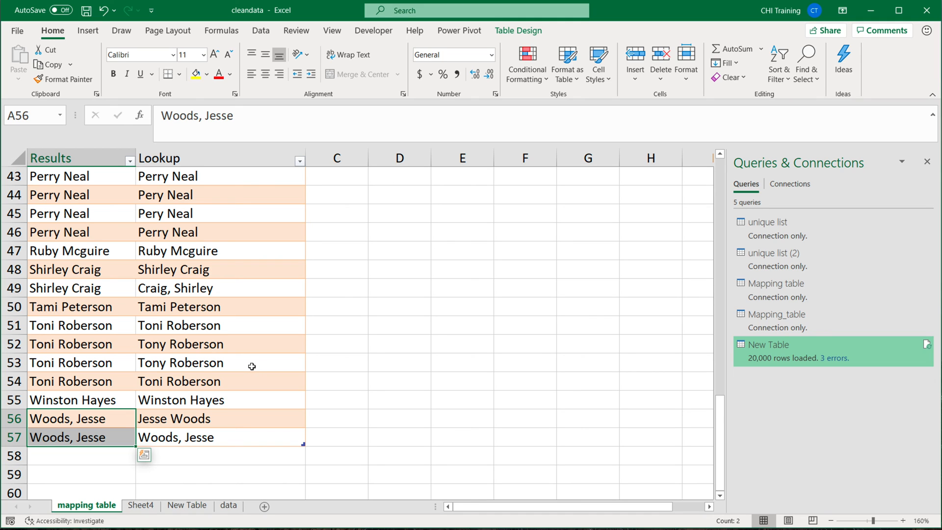